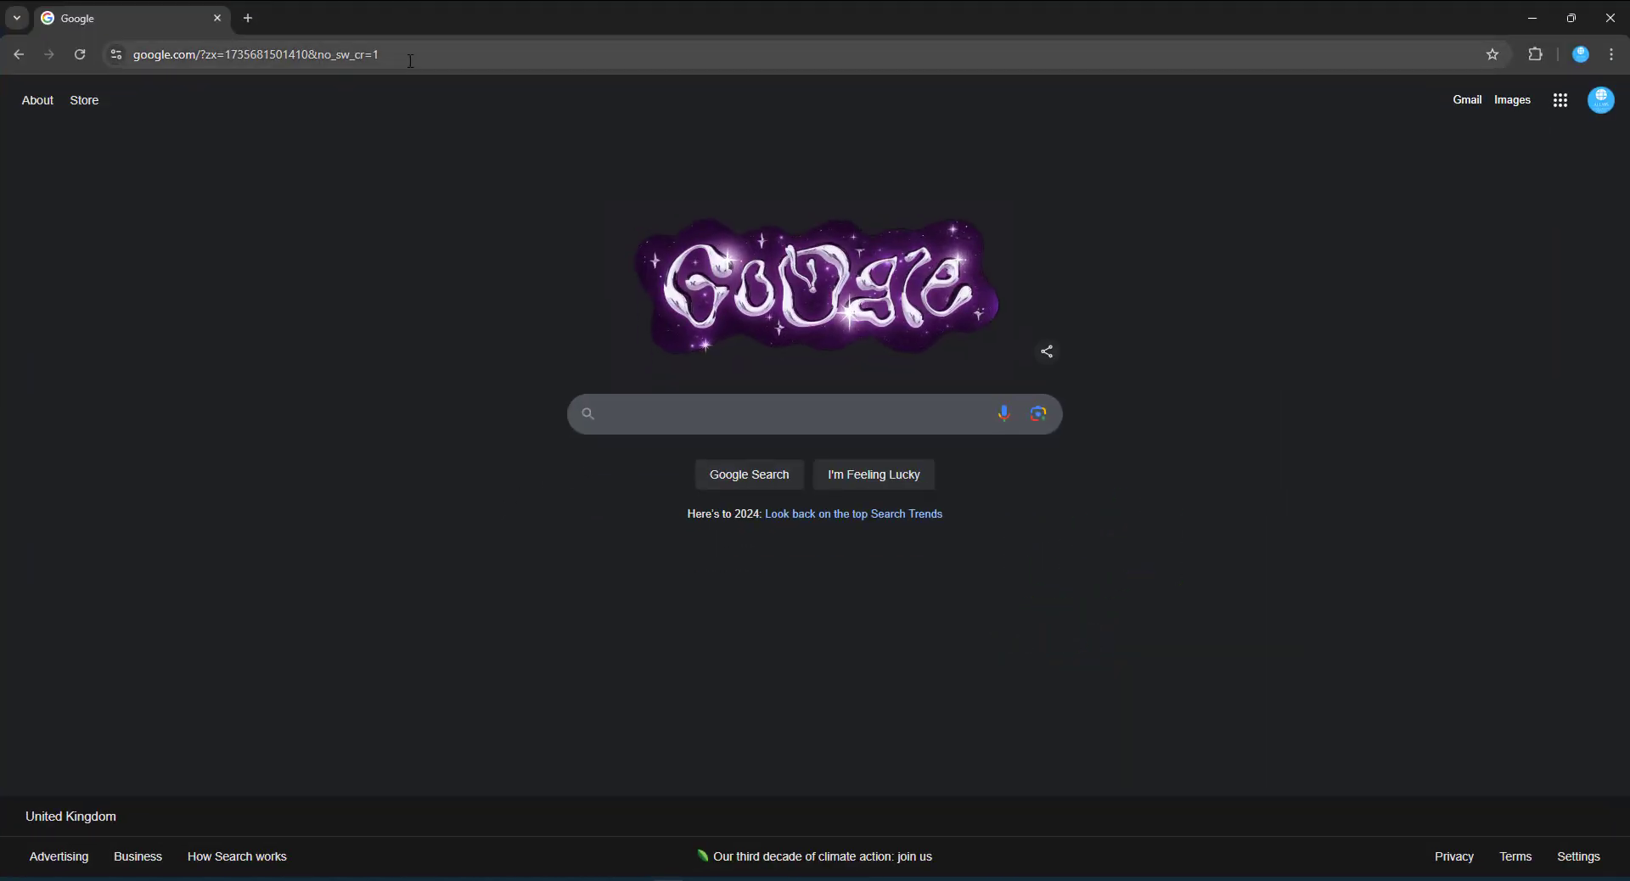
Step: Google 'vmware workstation 17 pro download' and scroll to the VMware Desktop Hypervisor result
click(250, 55)
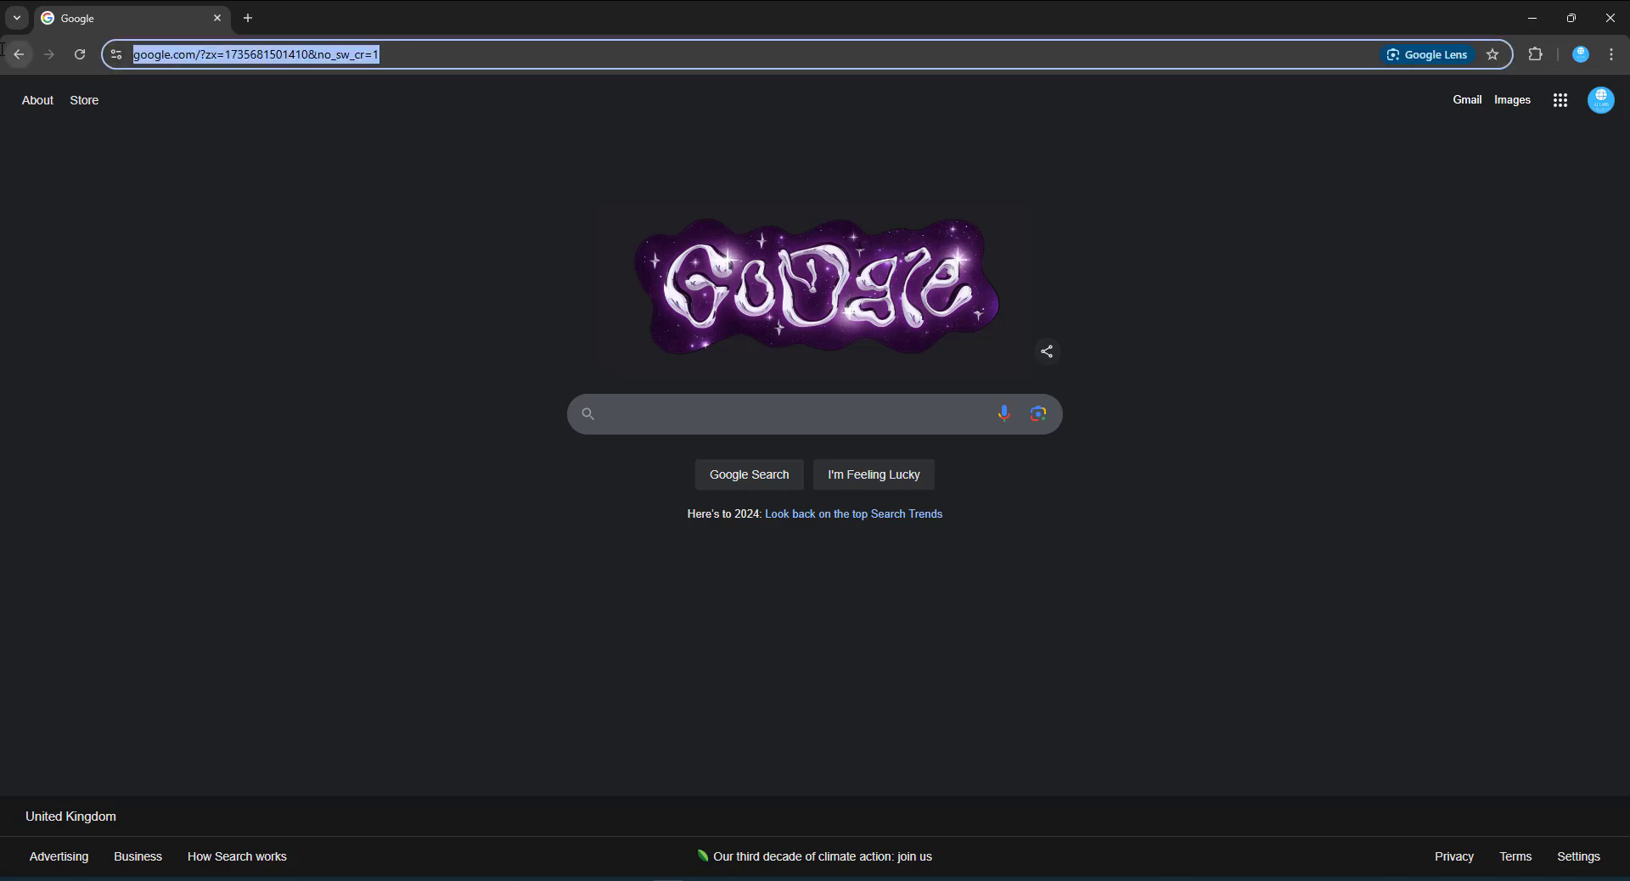
text(vmware workstation 17 pro download)
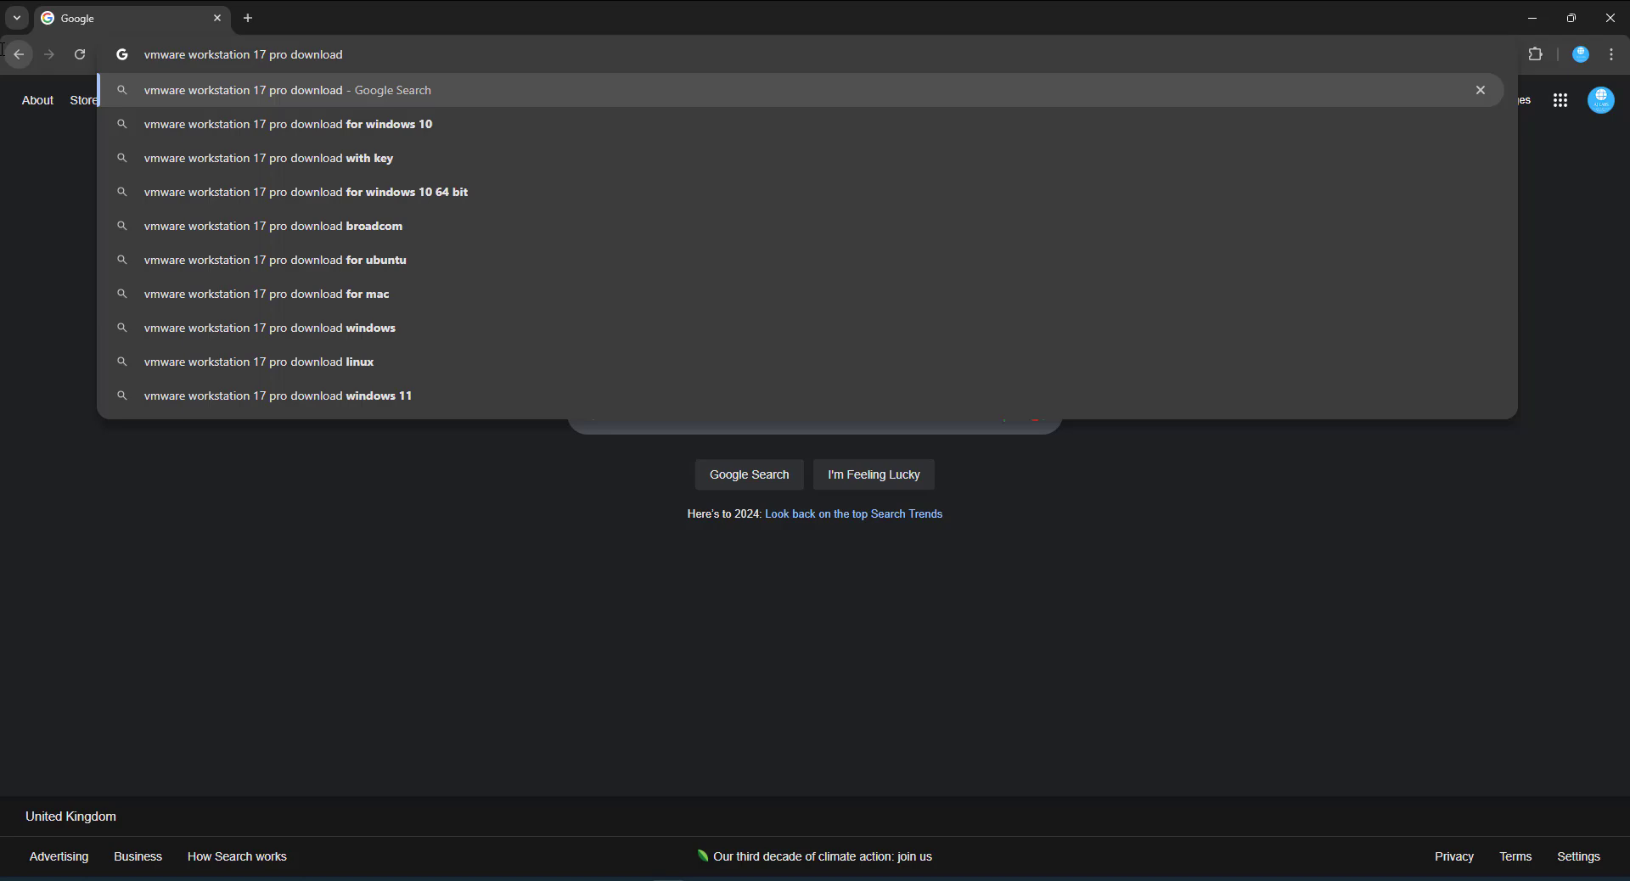
key(Return)
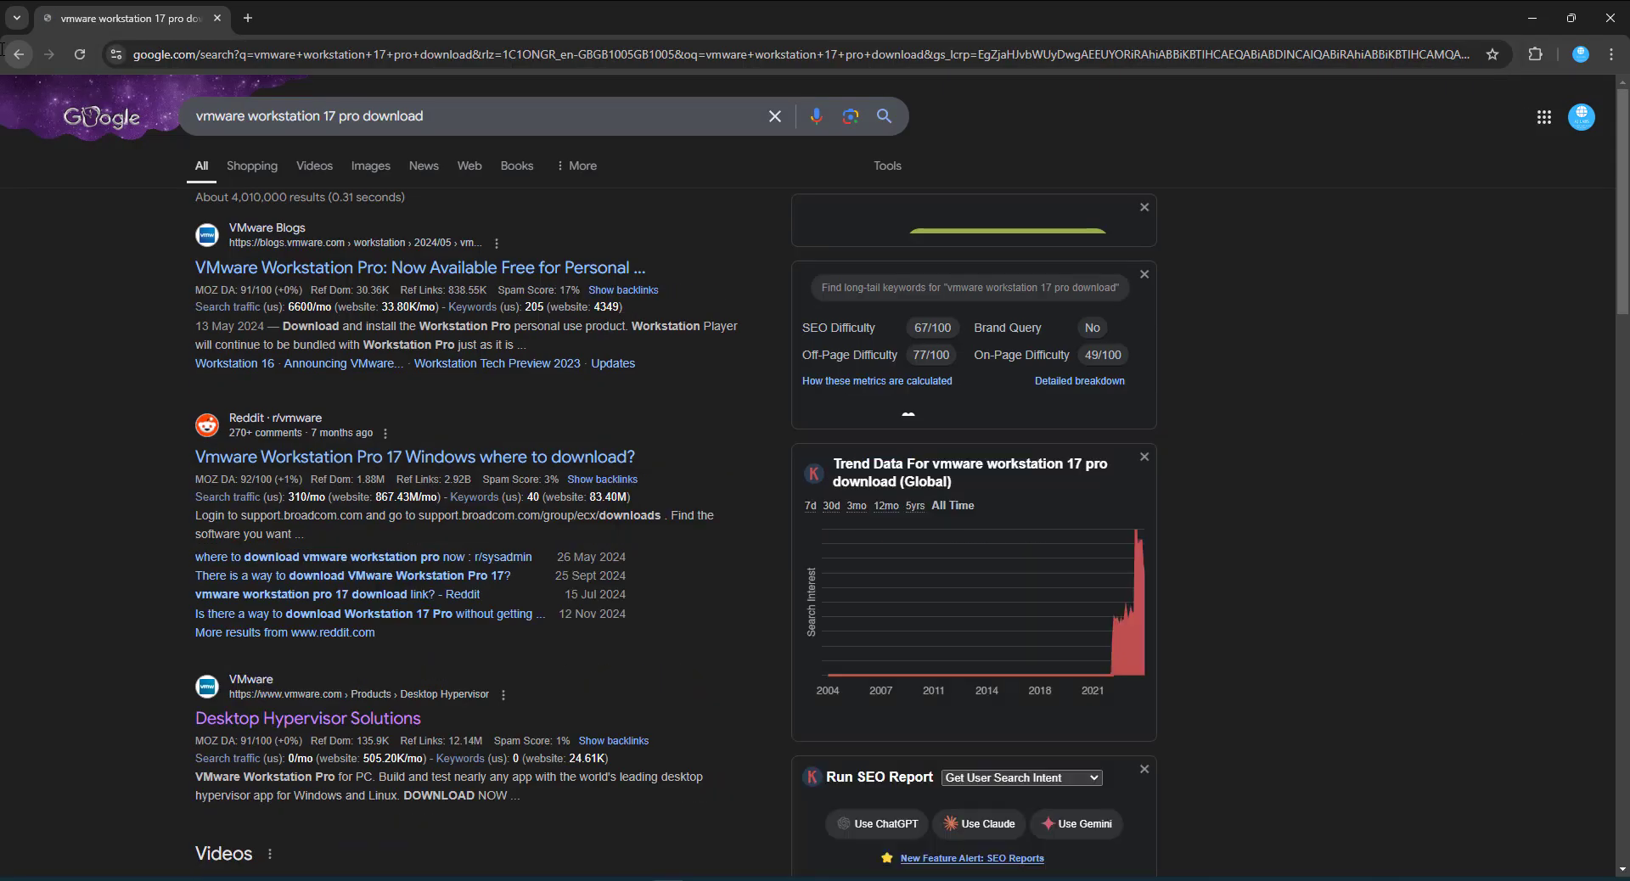
scroll(down, 3)
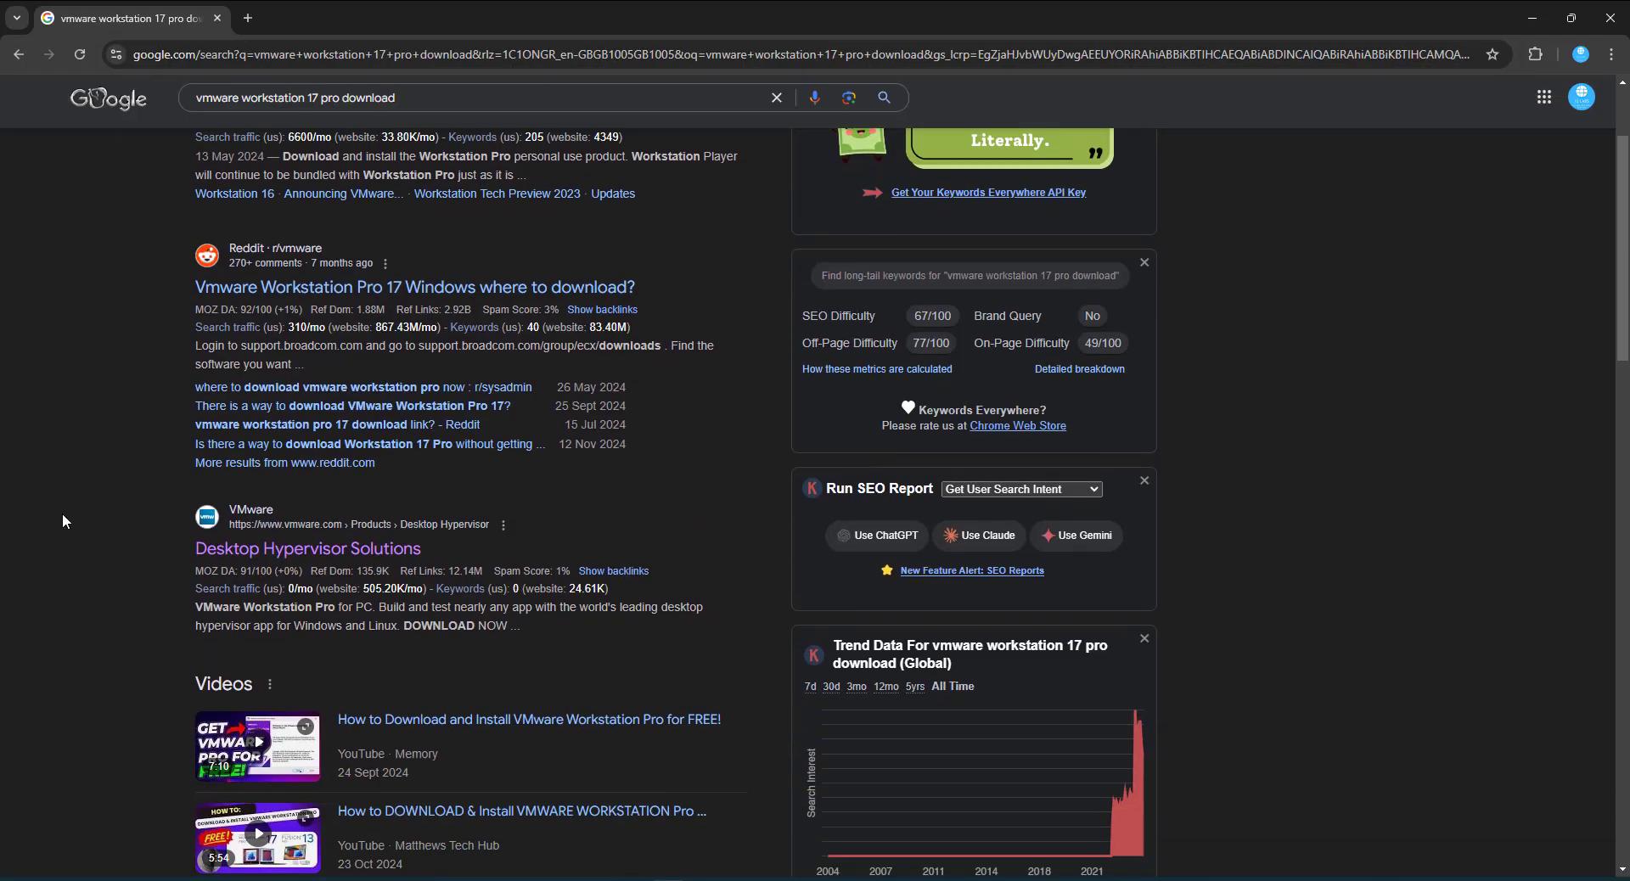
scroll(down, 3)
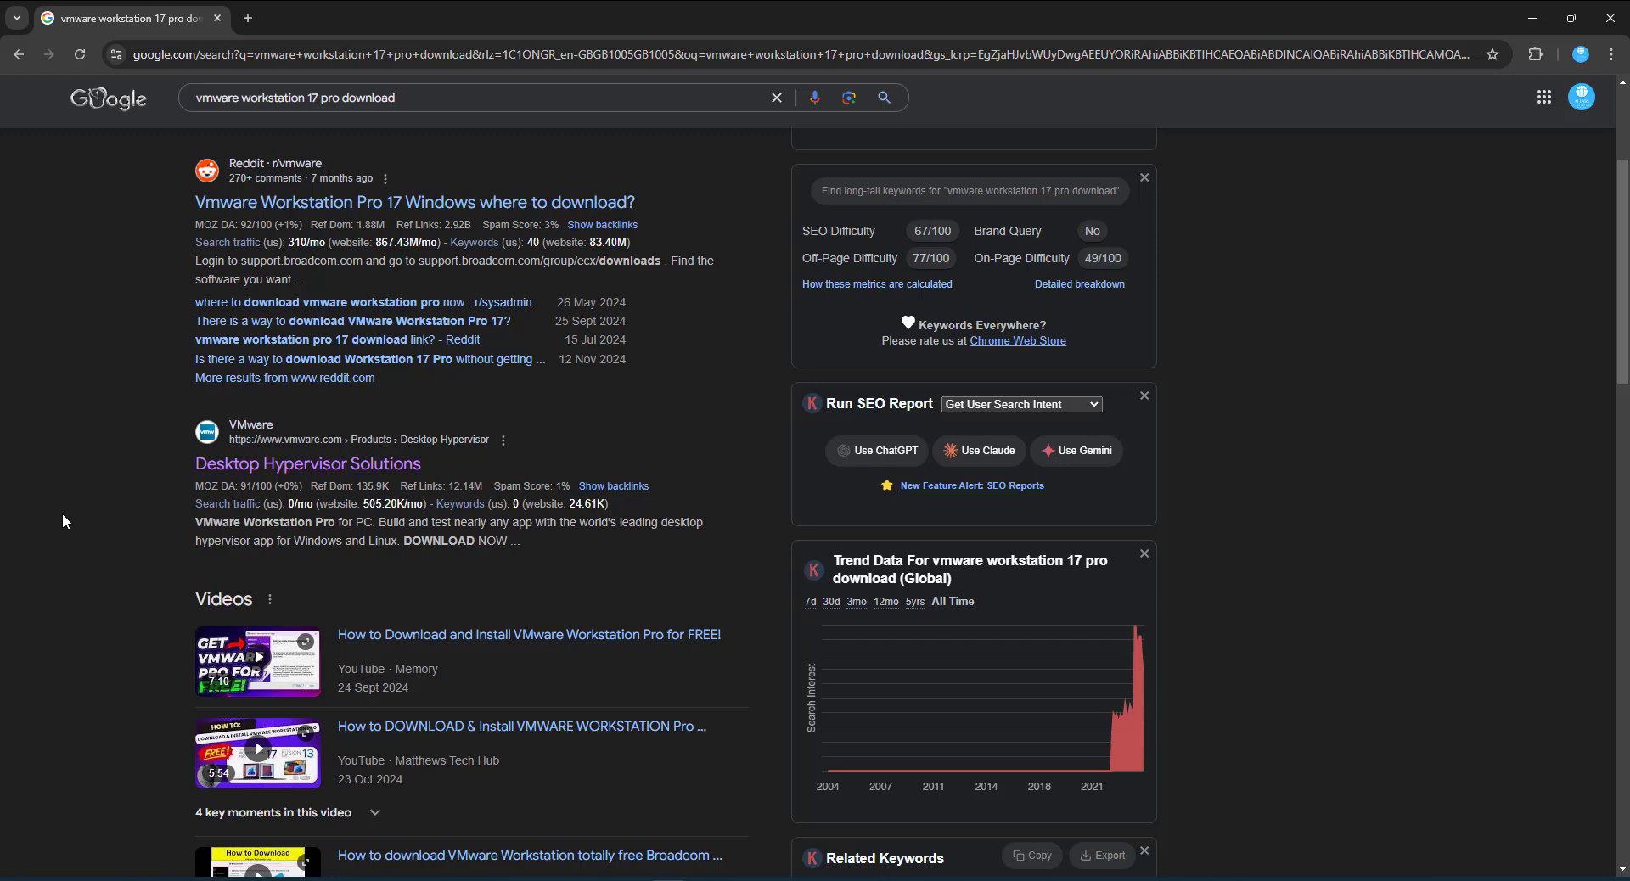
mouse_move(307, 463)
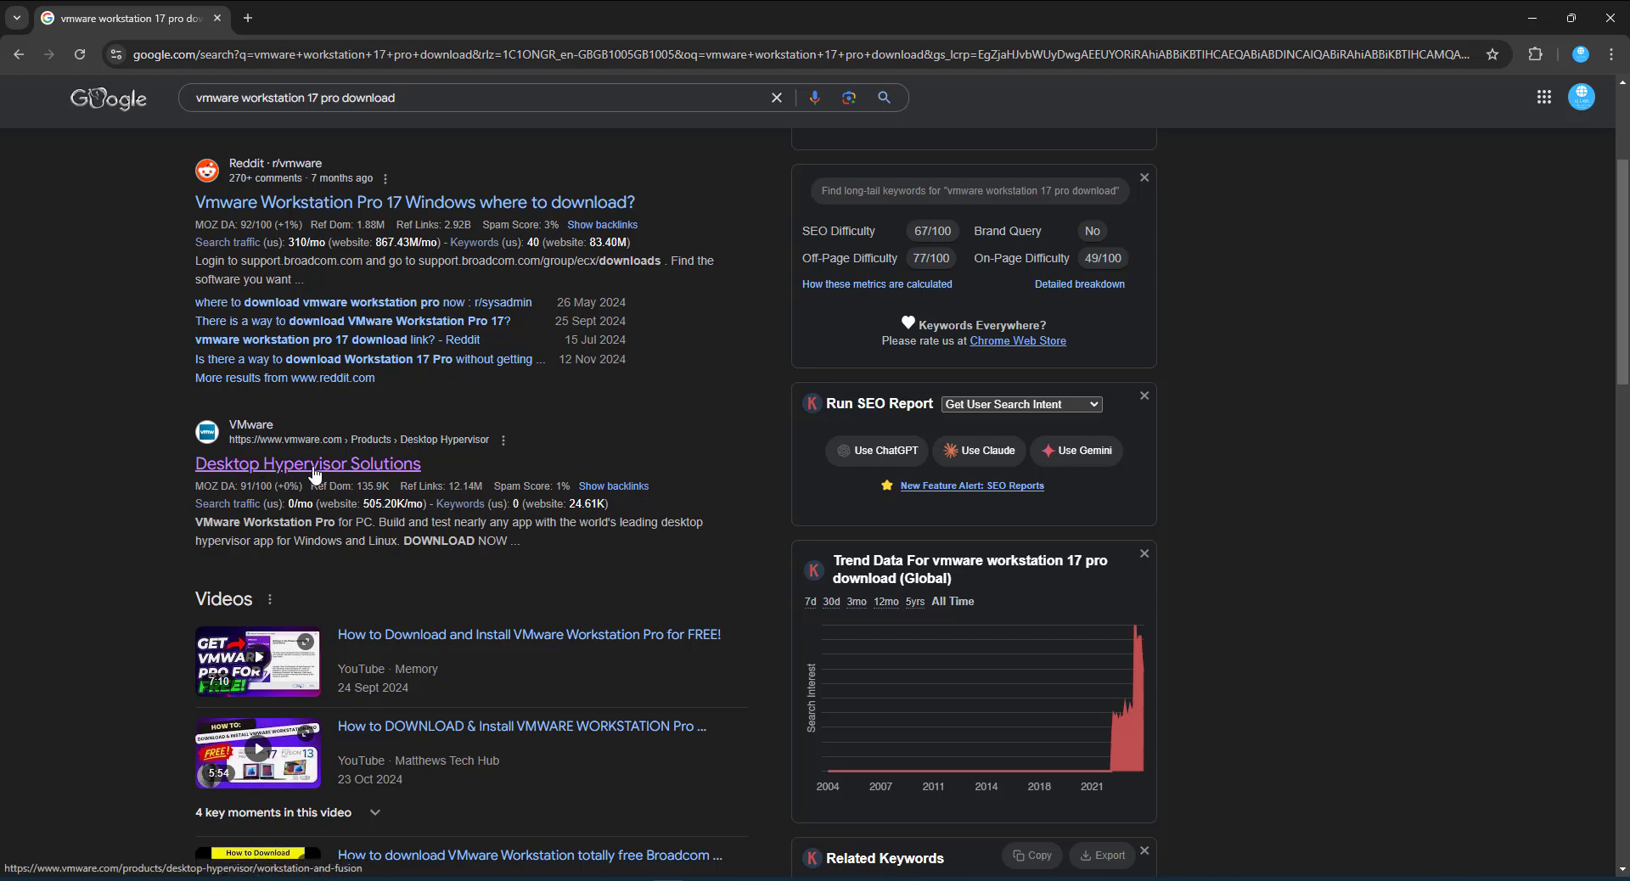
mouse_move(348, 470)
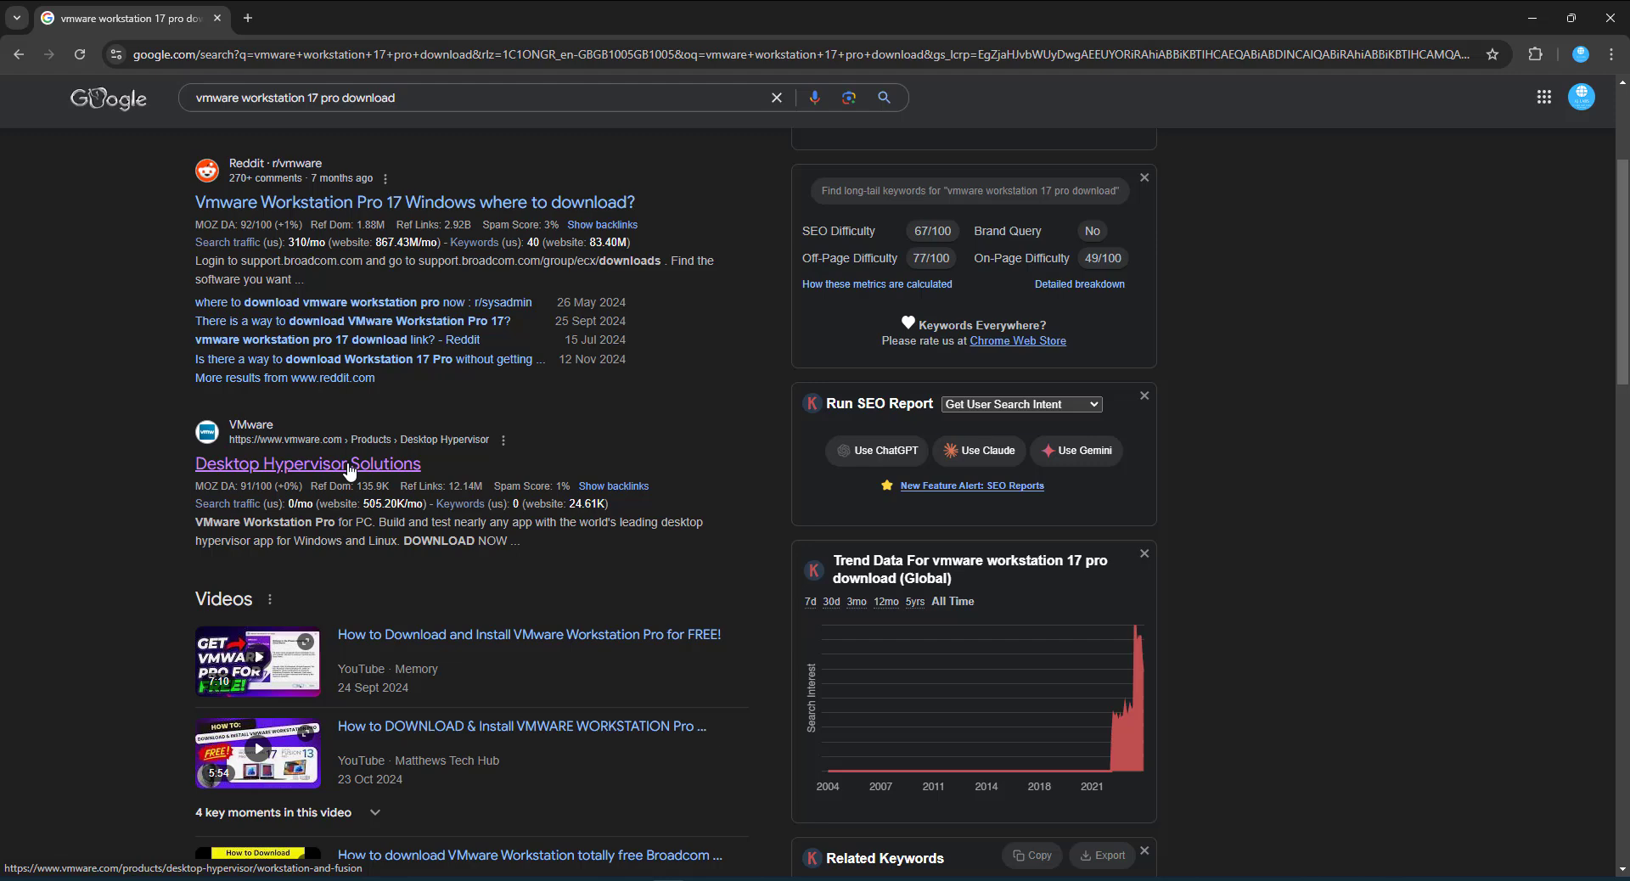
Step: Open the VMware Desktop Hypervisor page and scroll to the Workstation Pro for PC card
click(307, 464)
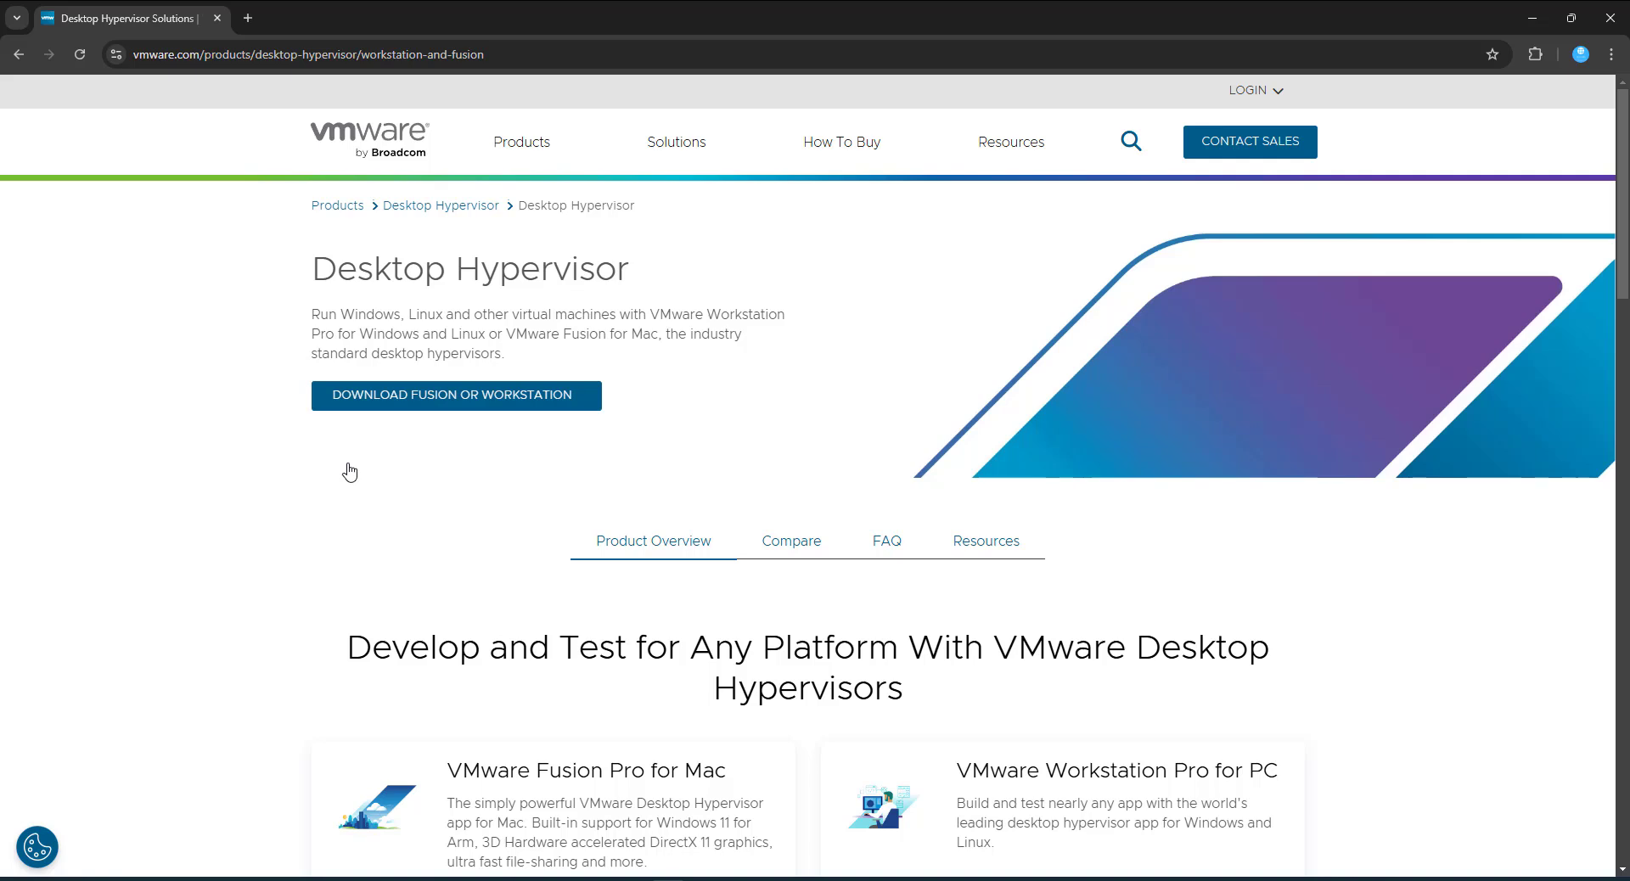
scroll(down, 3)
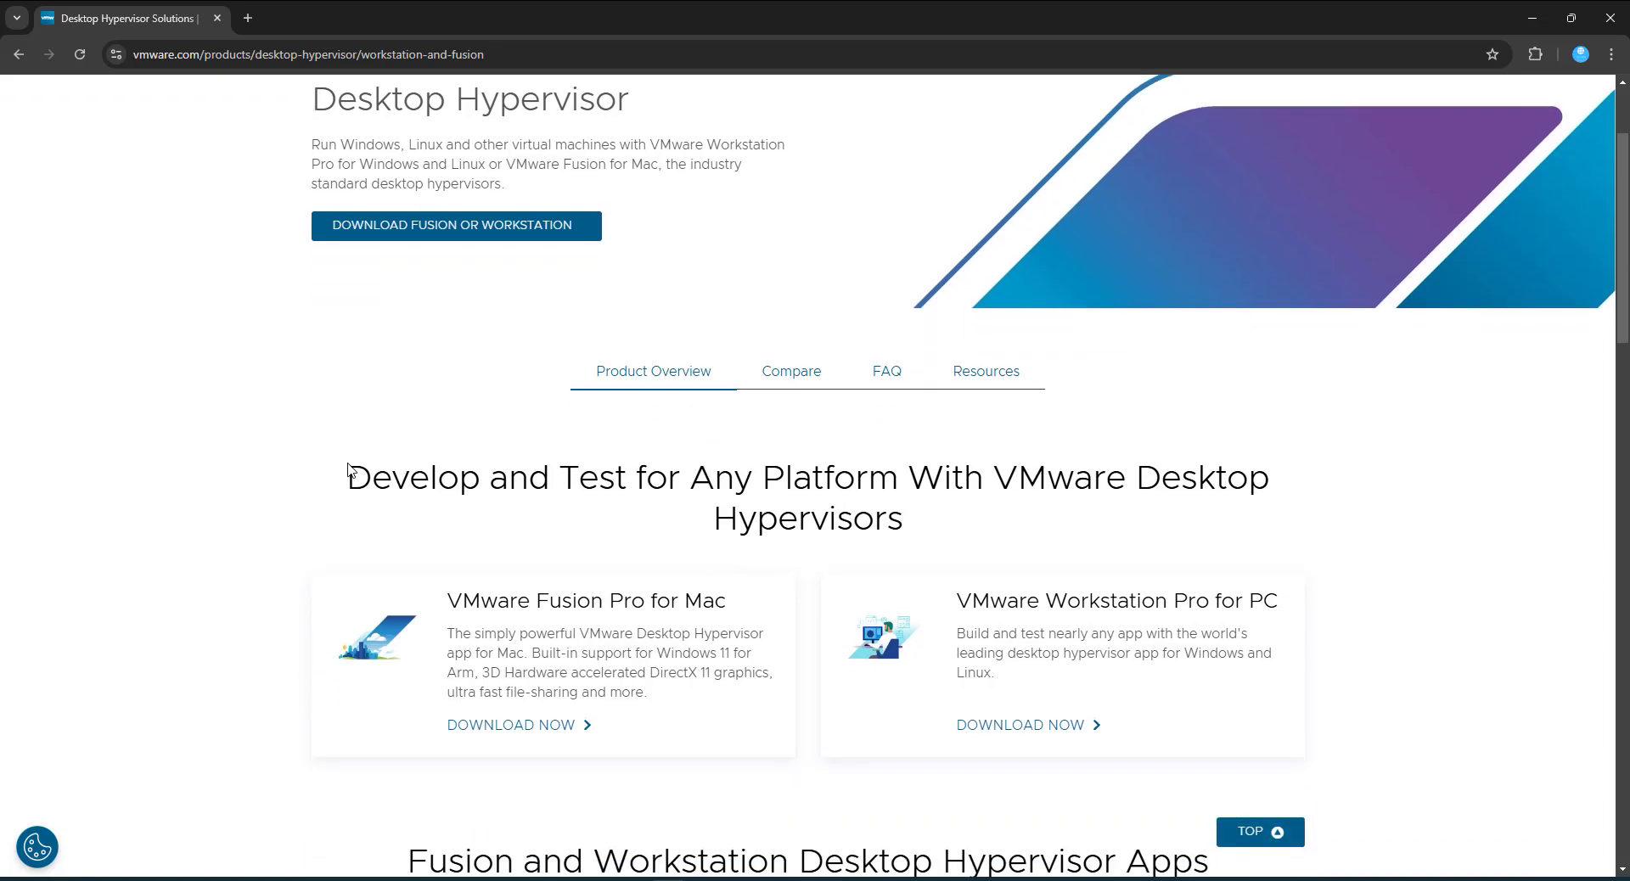
scroll(down, 3)
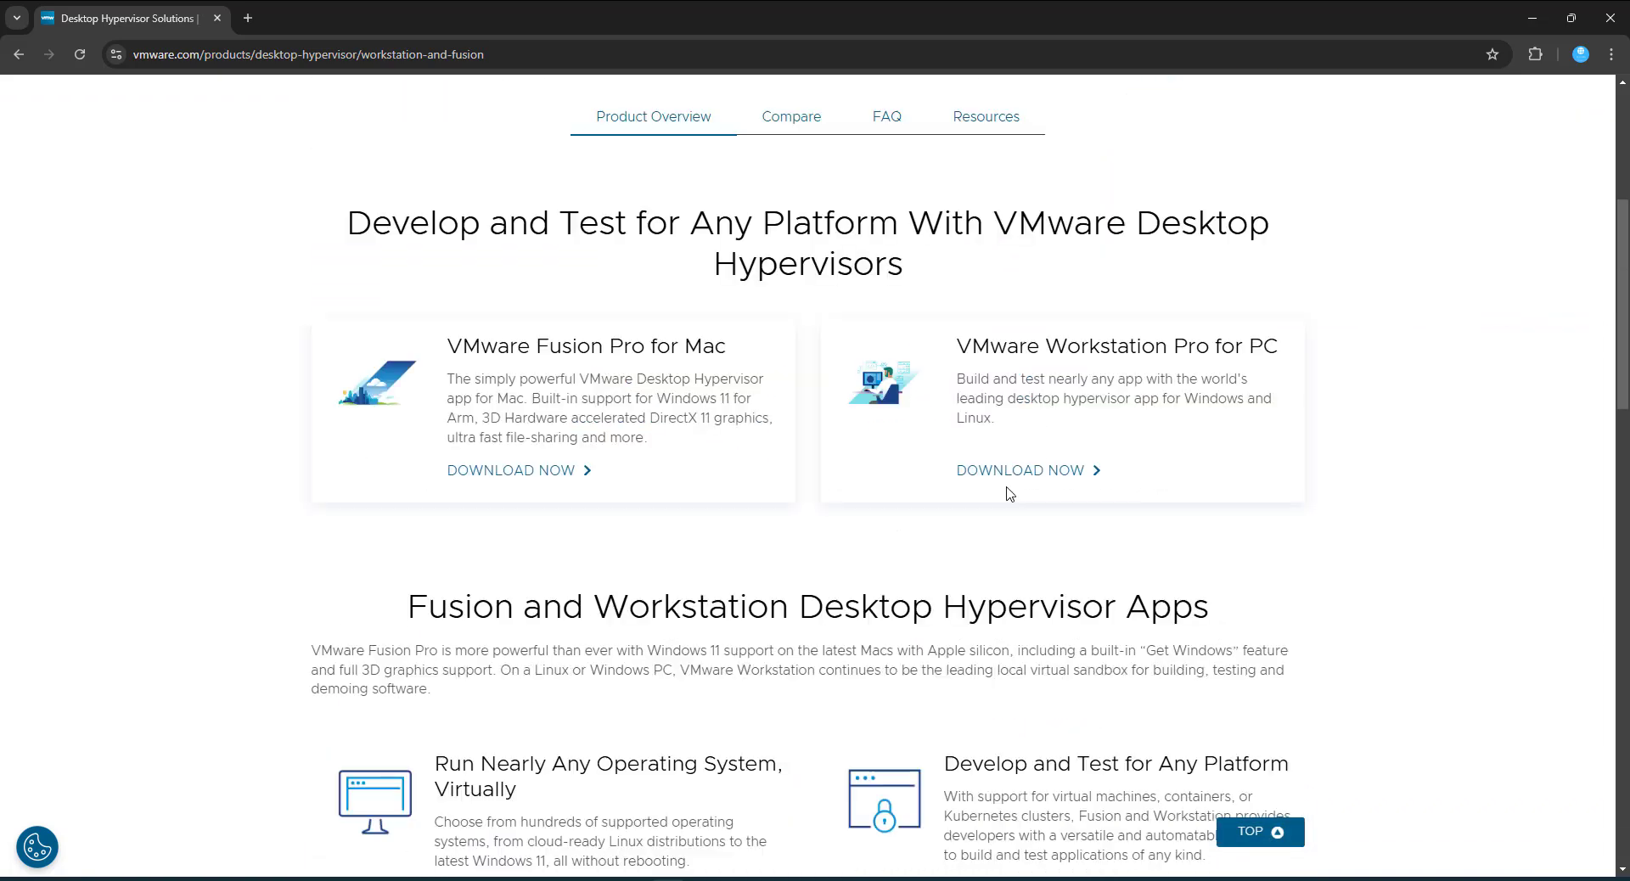
scroll(up, 3)
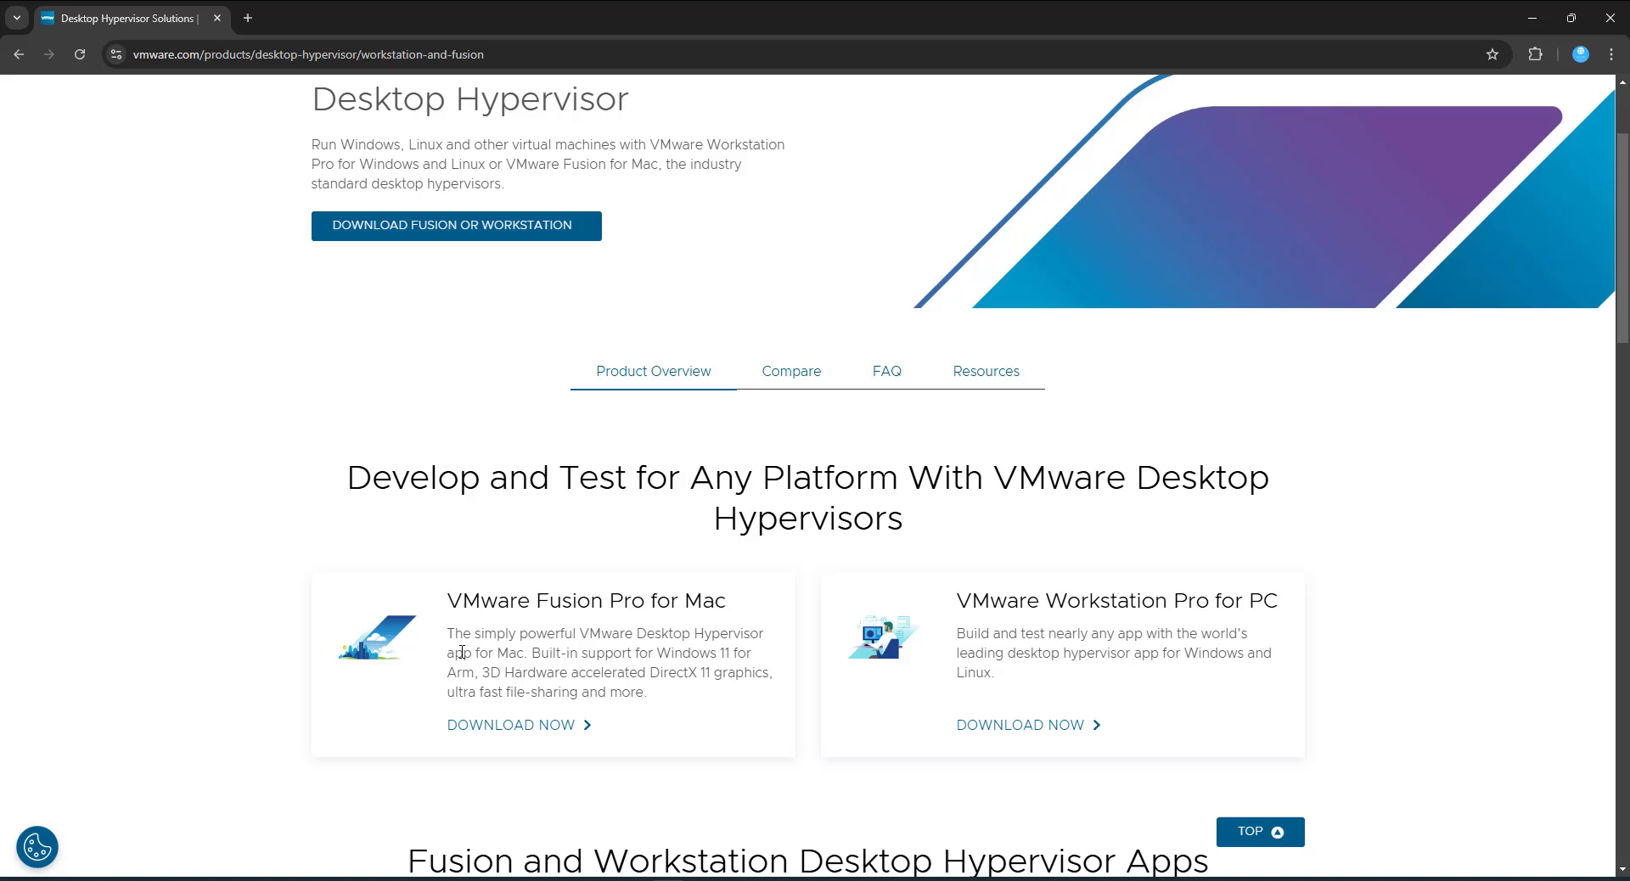
mouse_move(639, 571)
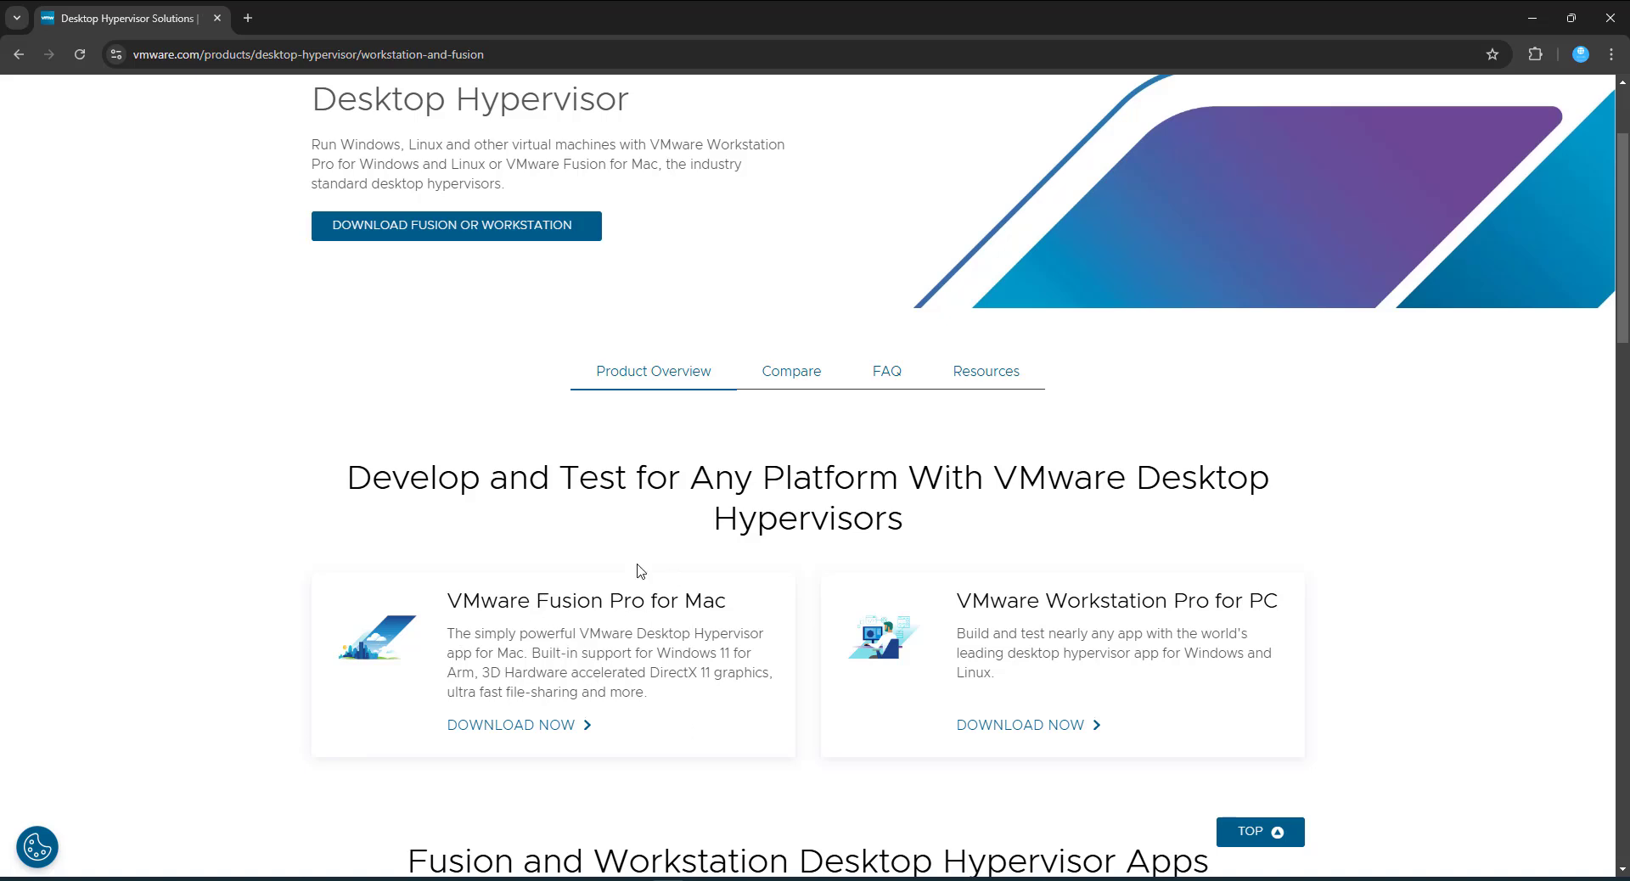
mouse_move(1011, 794)
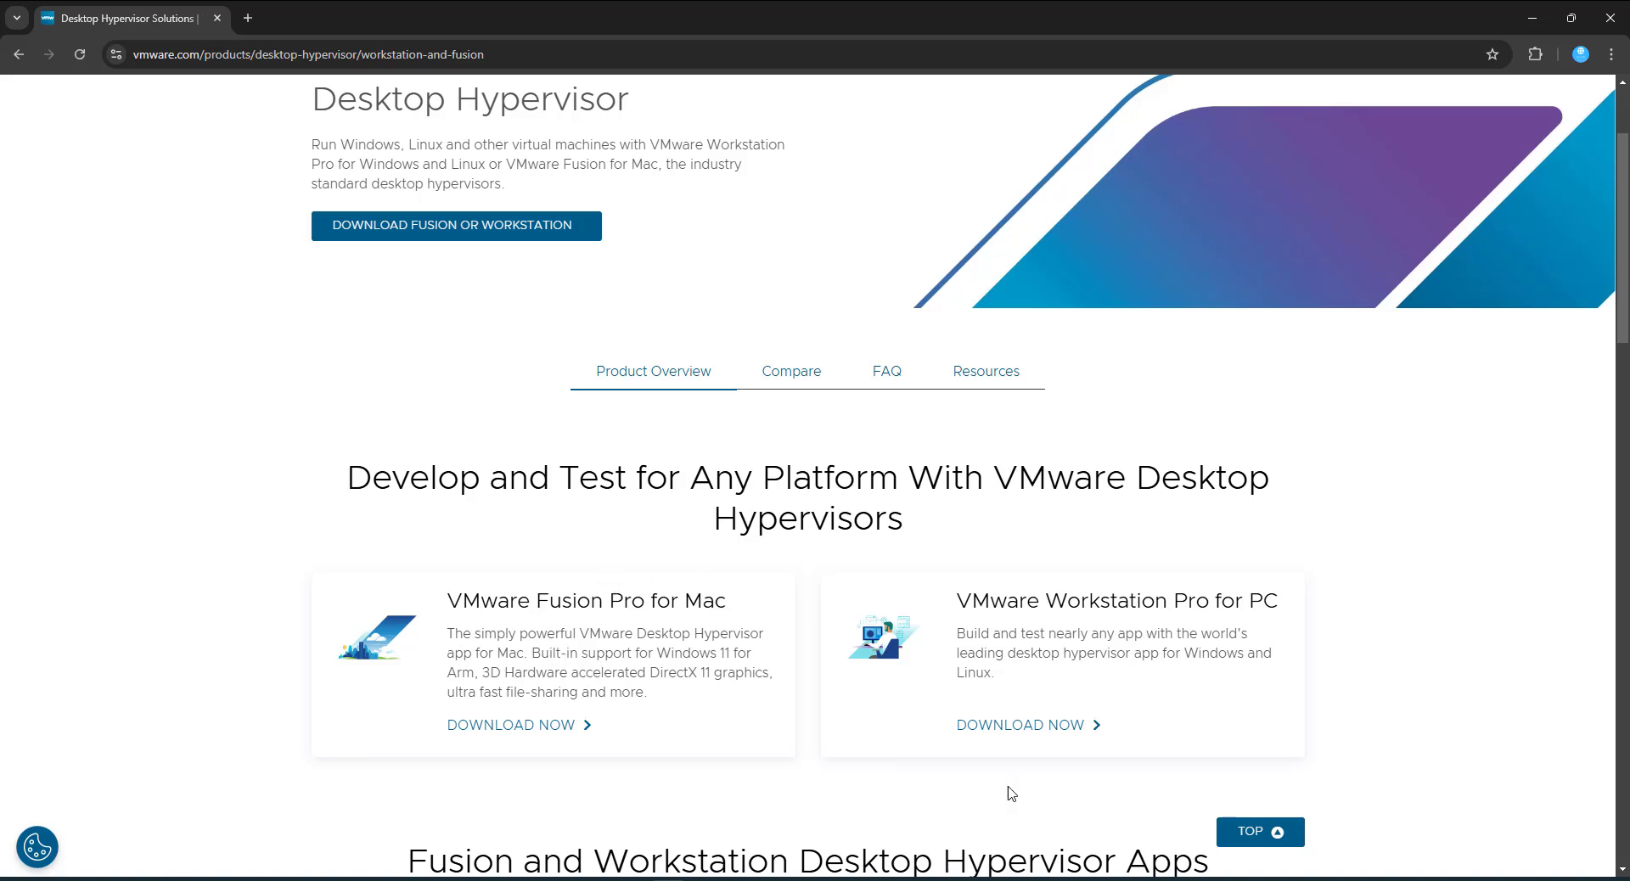
mouse_move(1085, 708)
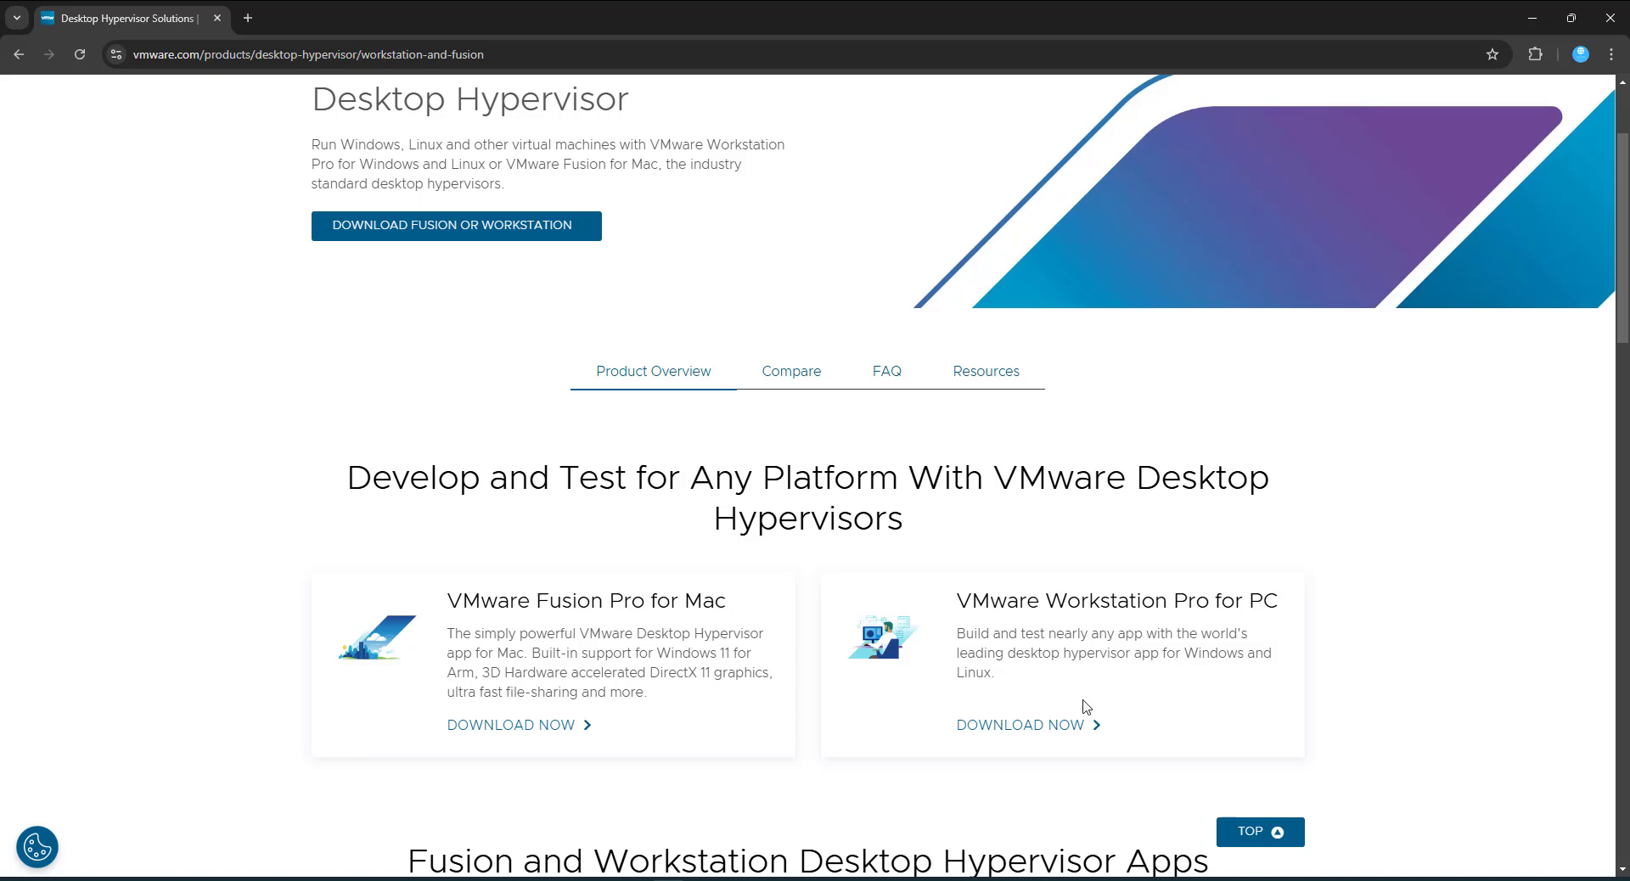
mouse_move(1029, 726)
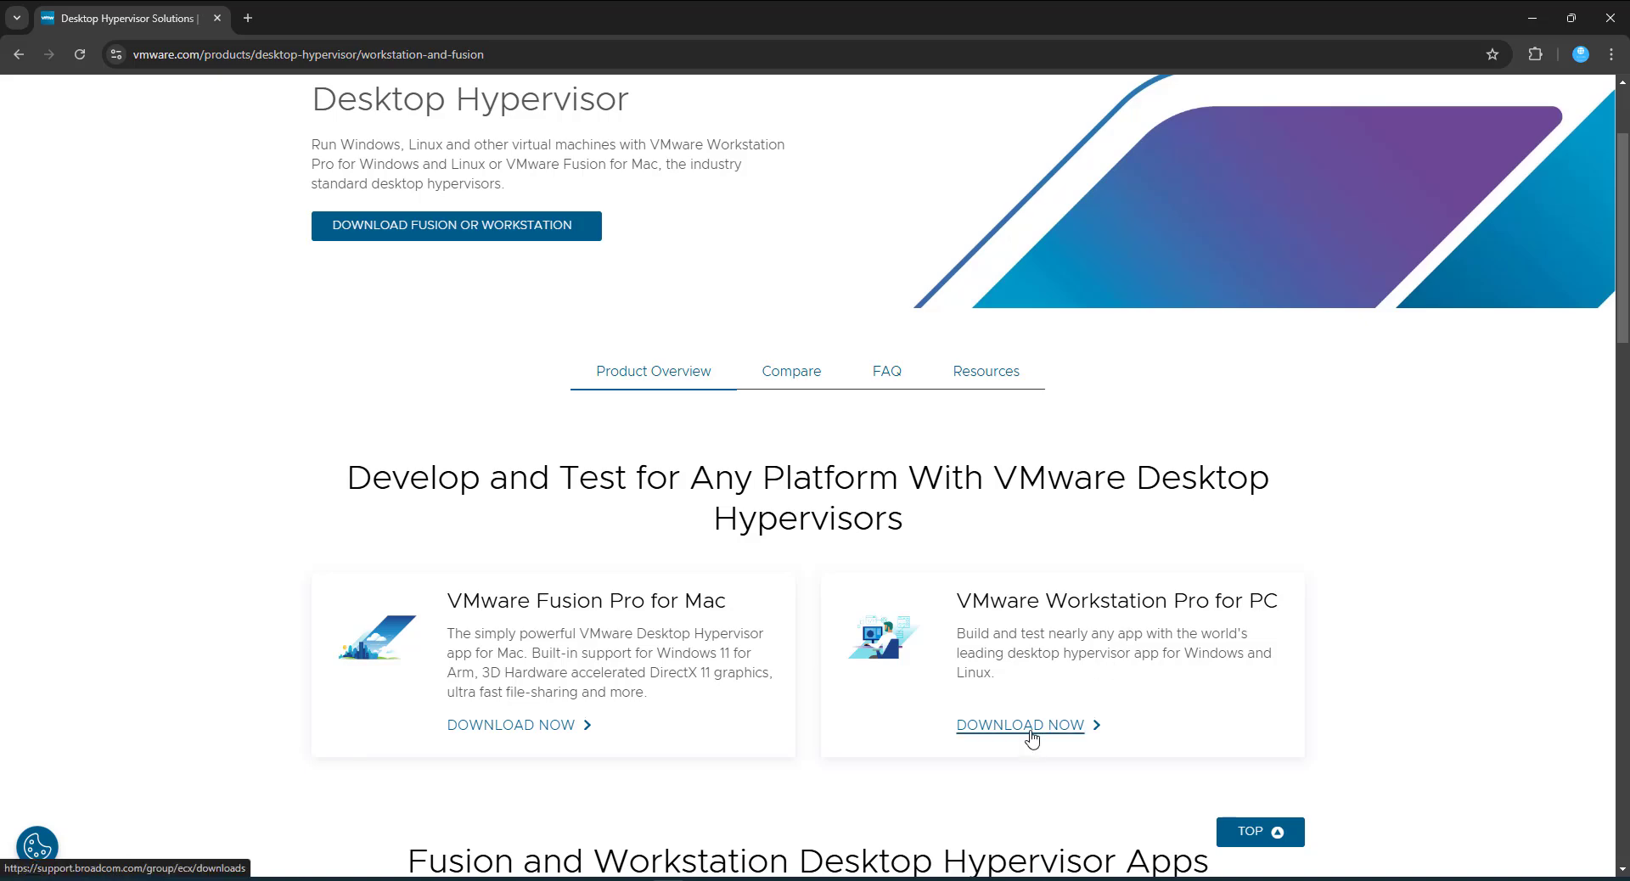
Step: Follow the Workstation Pro download link to Broadcom and show the myBroadcom login options
click(1020, 725)
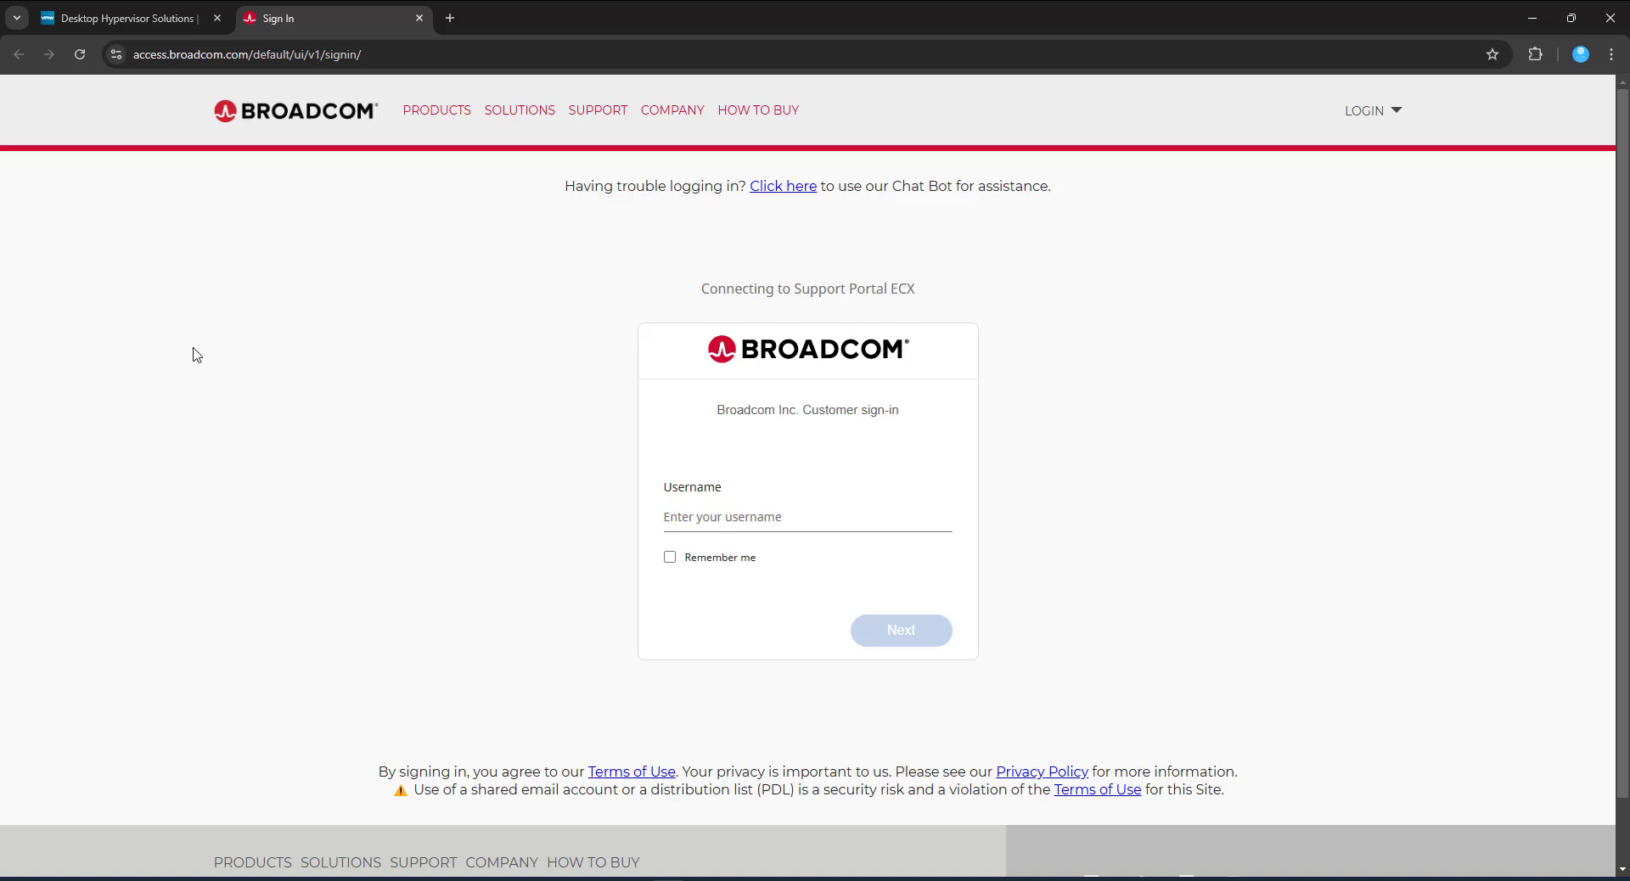
click(1366, 111)
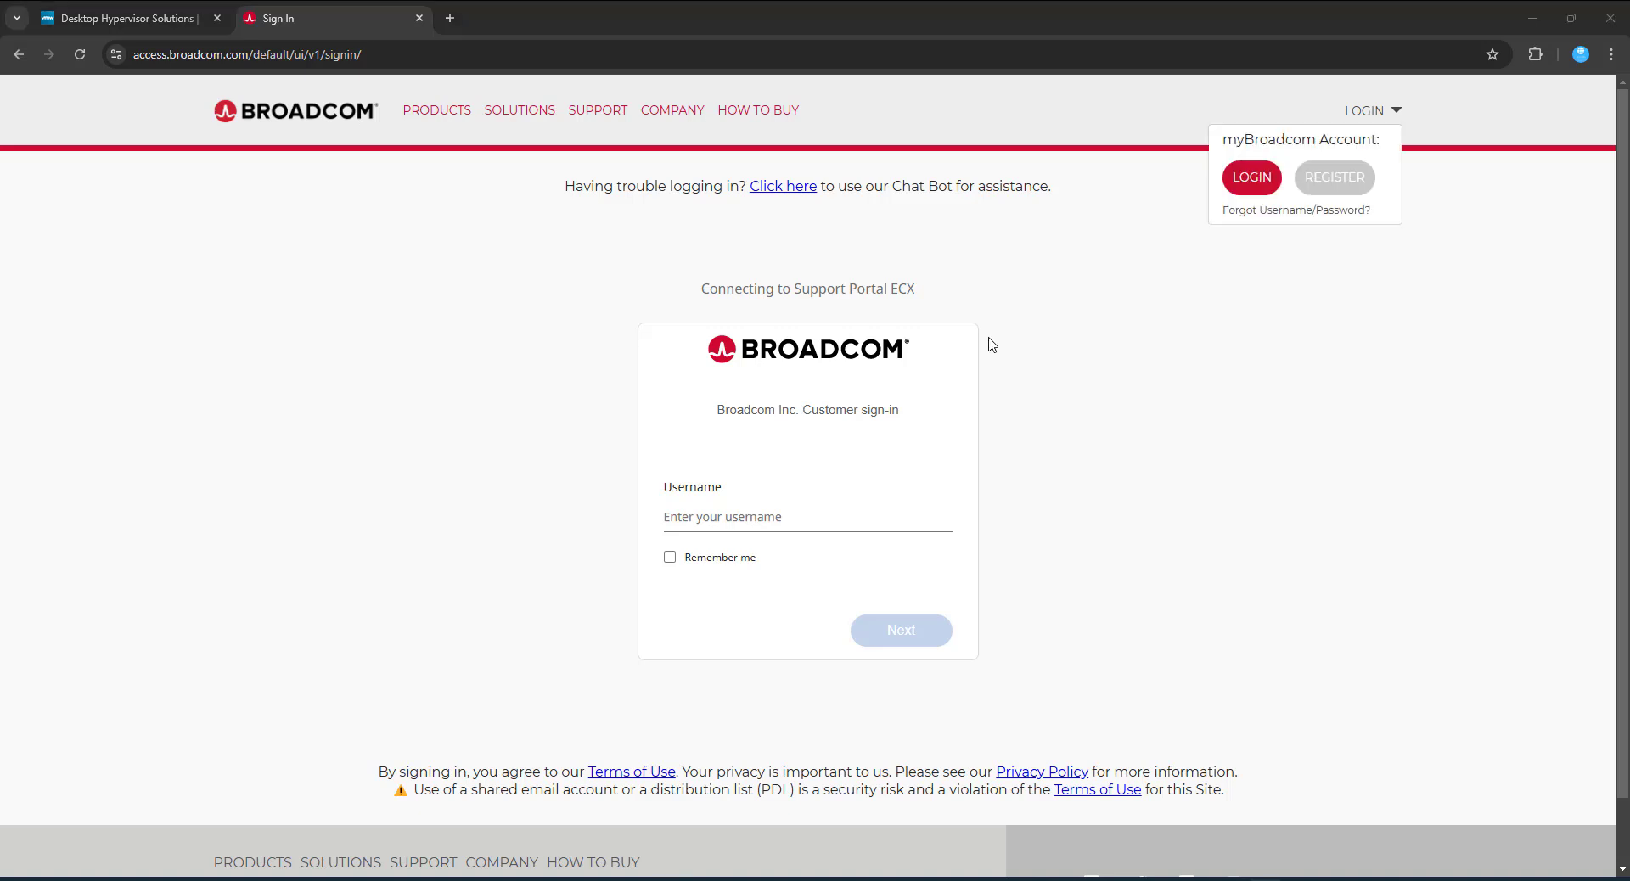
mouse_move(1412, 114)
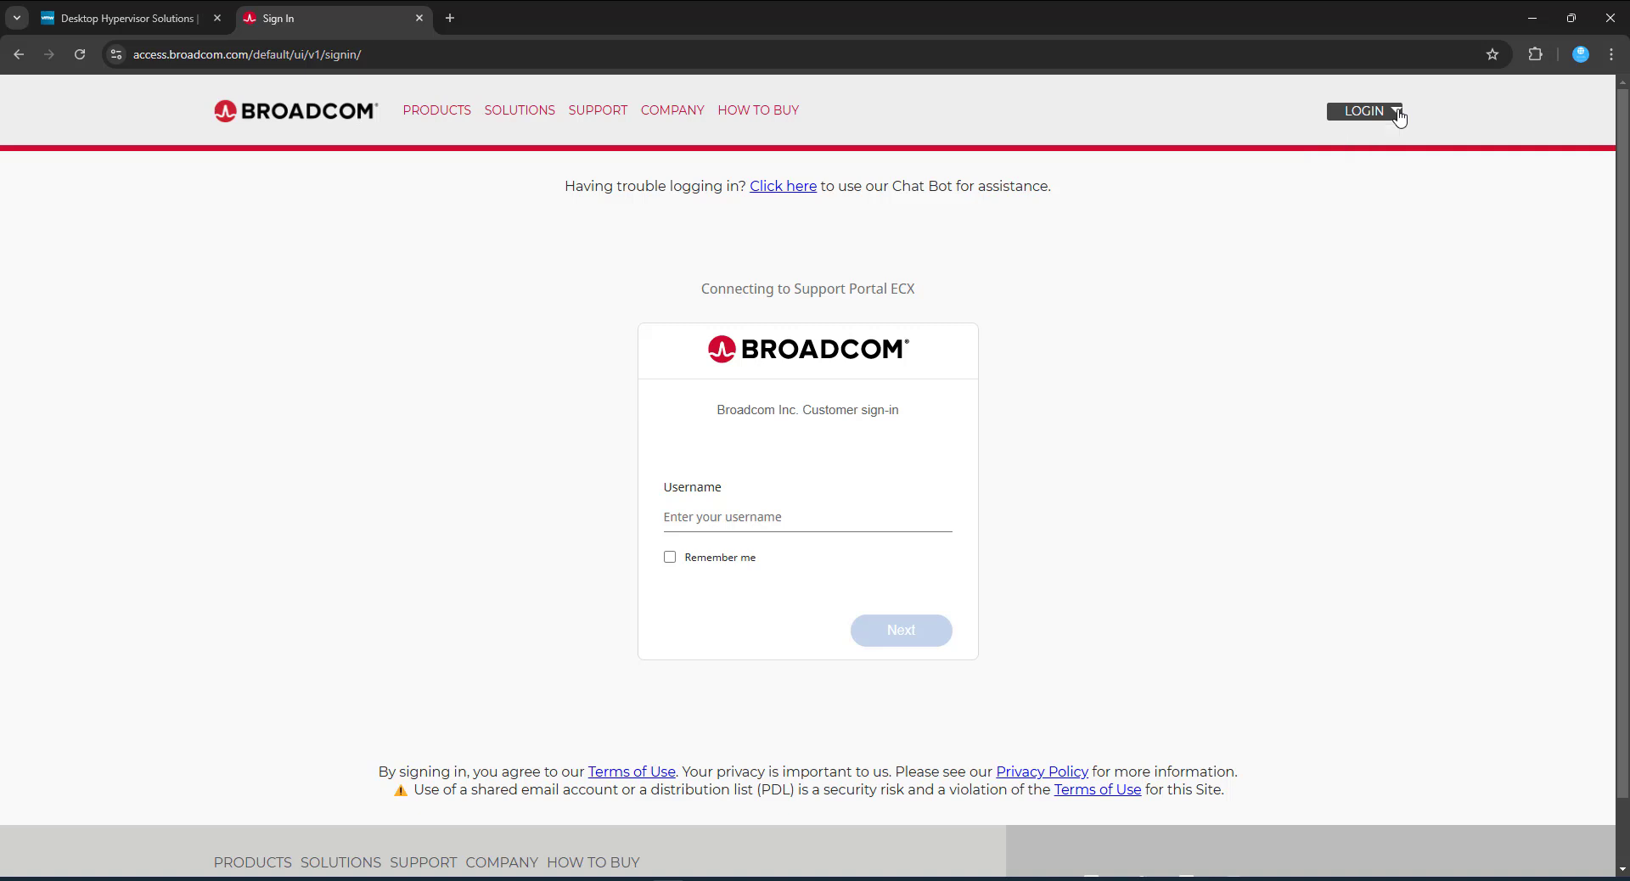
click(1366, 111)
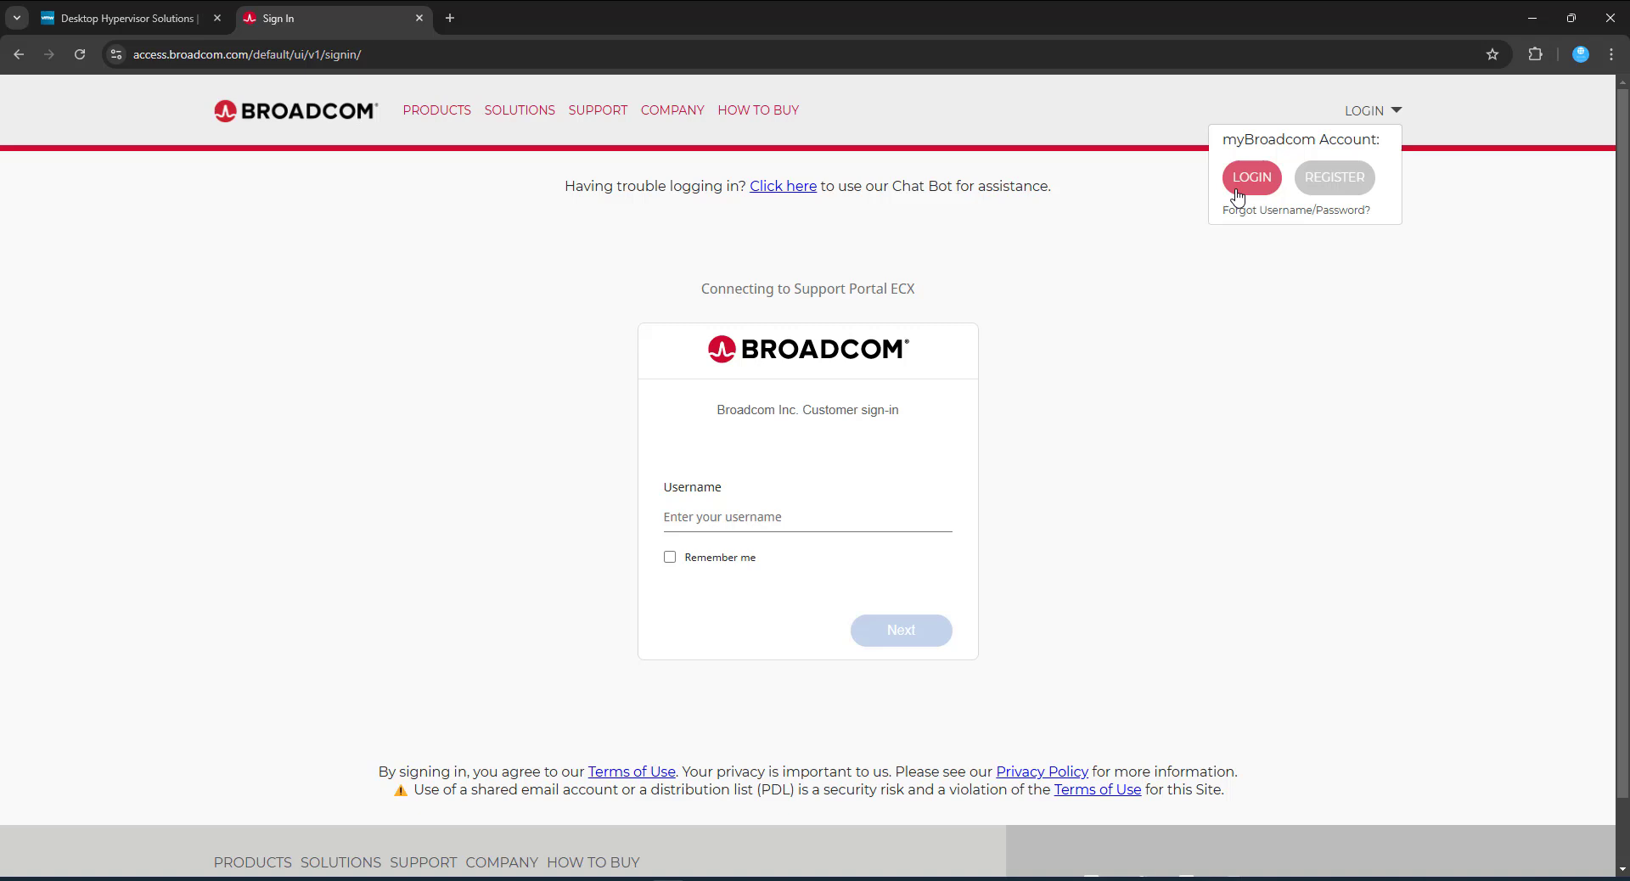
mouse_move(1362, 192)
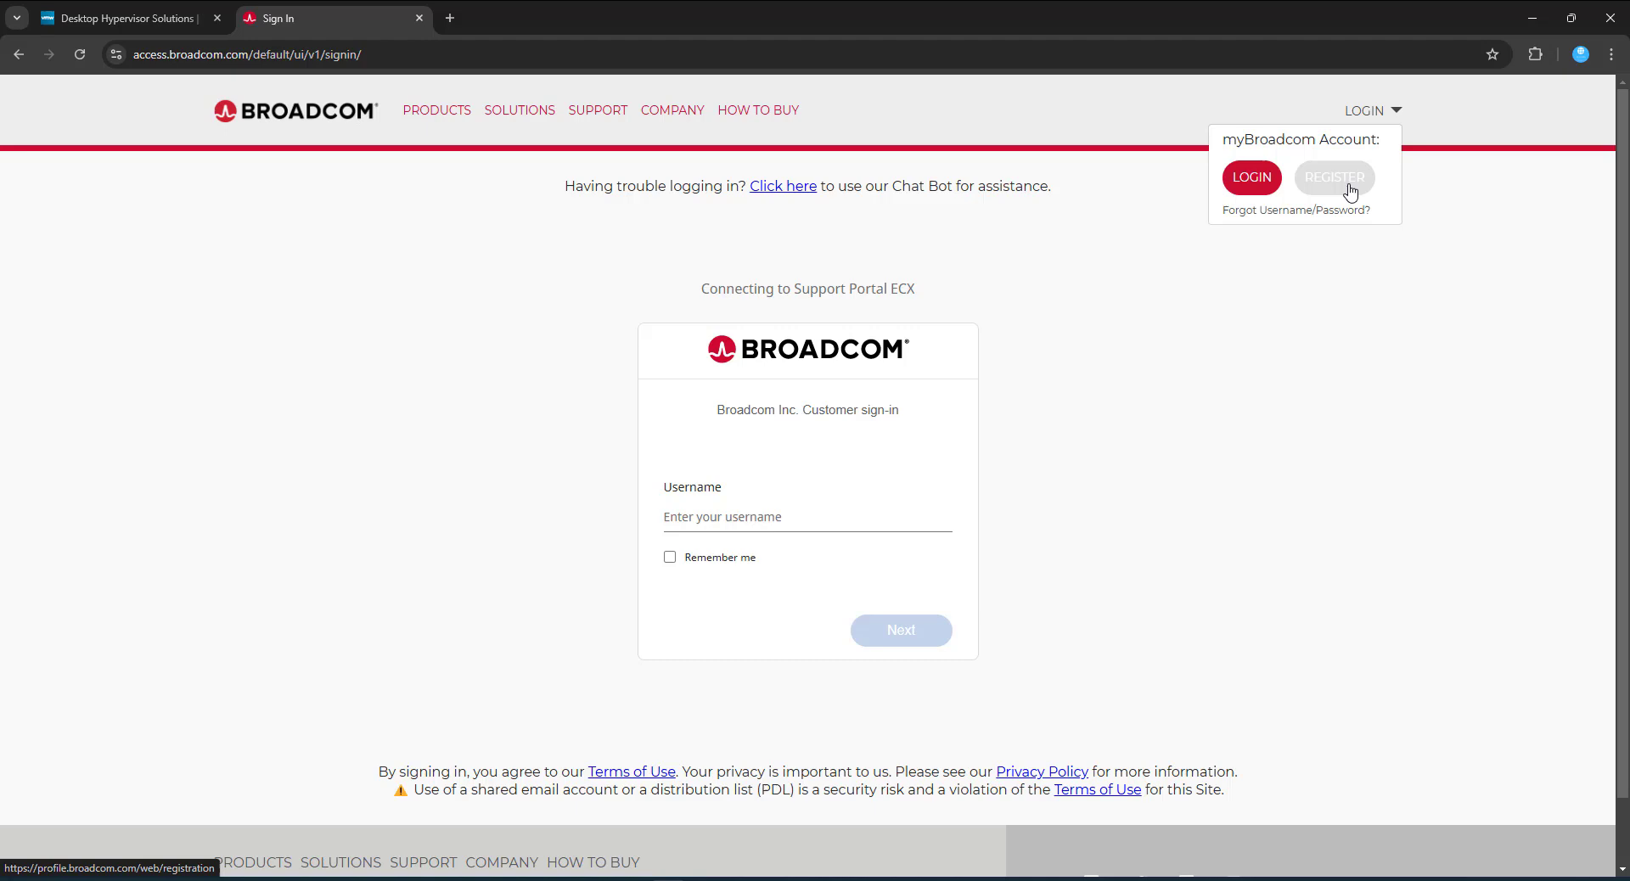
mouse_move(505, 163)
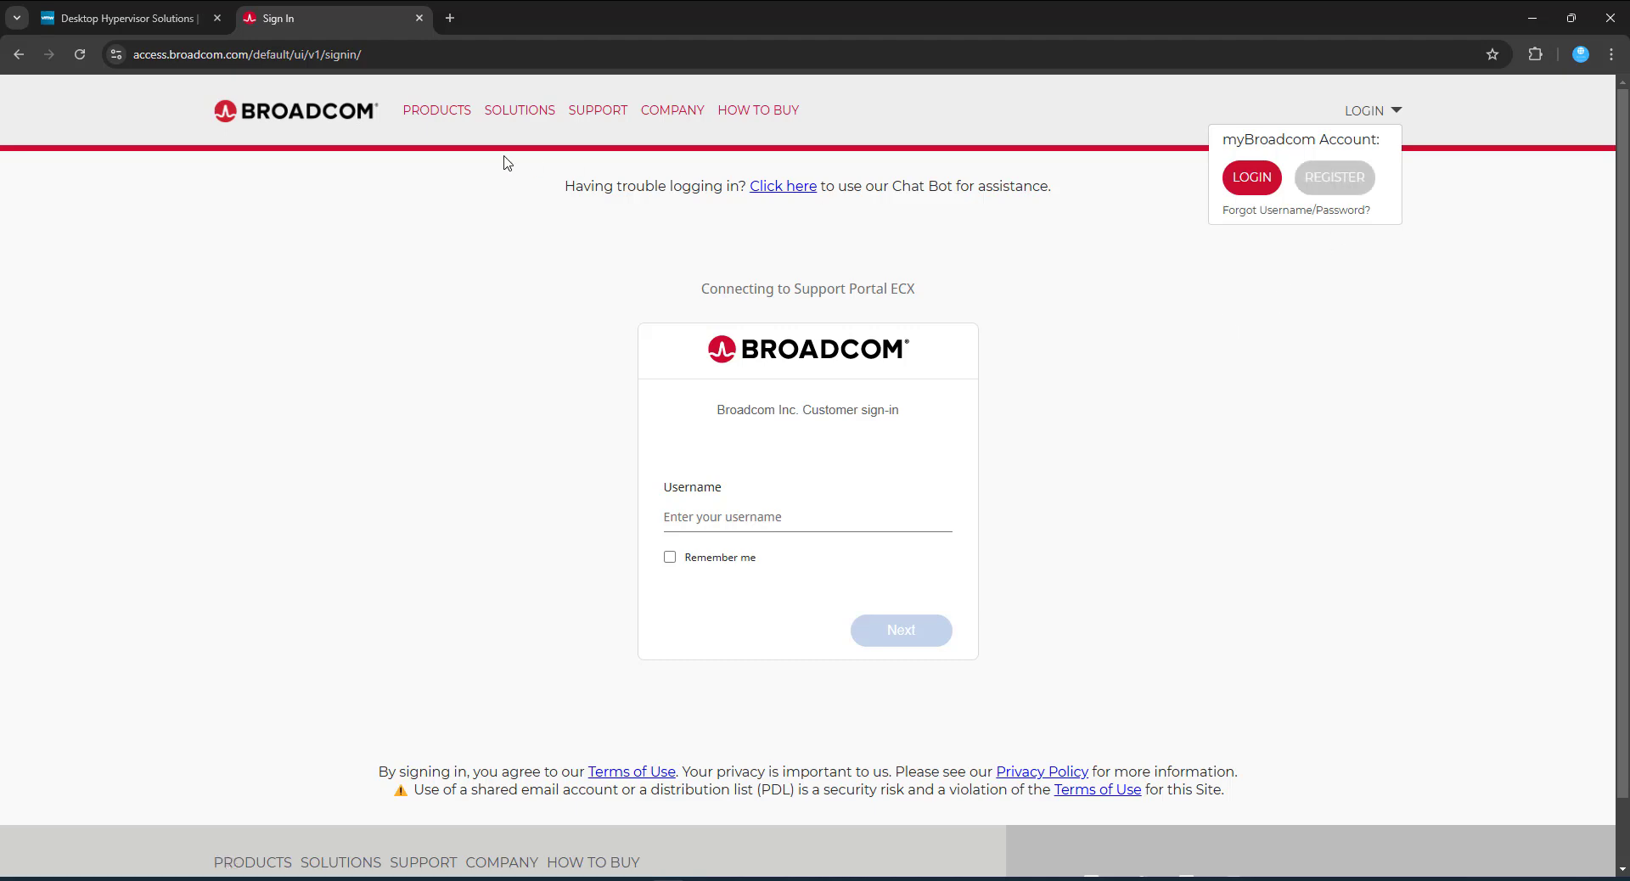
Step: Sign in, filter My Downloads by 'work', and select VMware Workstation Pro
click(1251, 177)
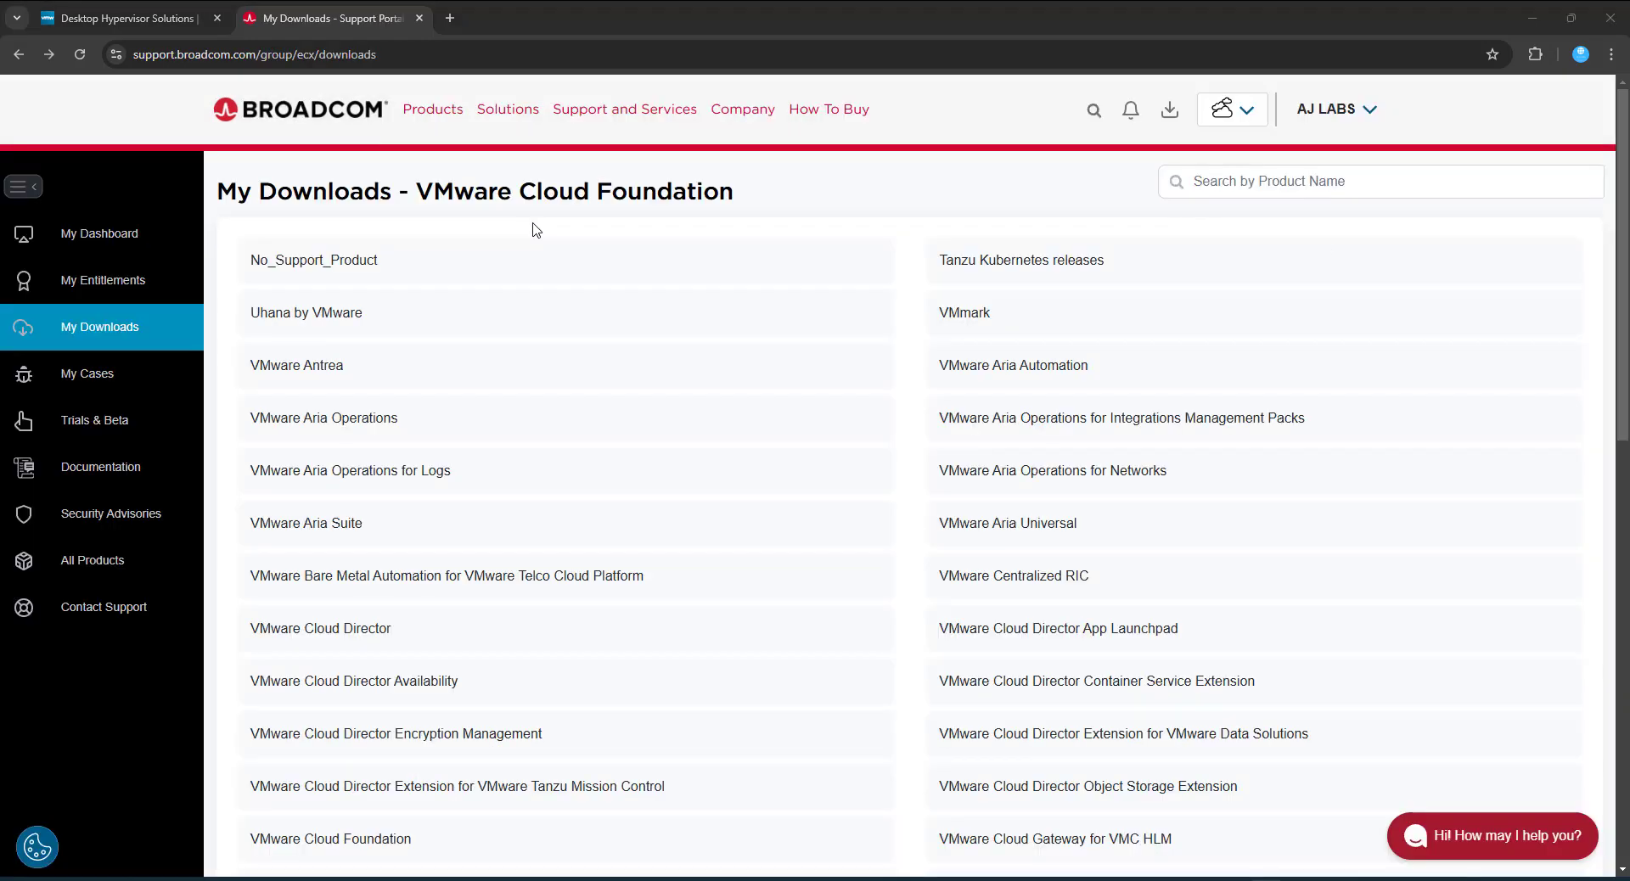
mouse_move(1241, 654)
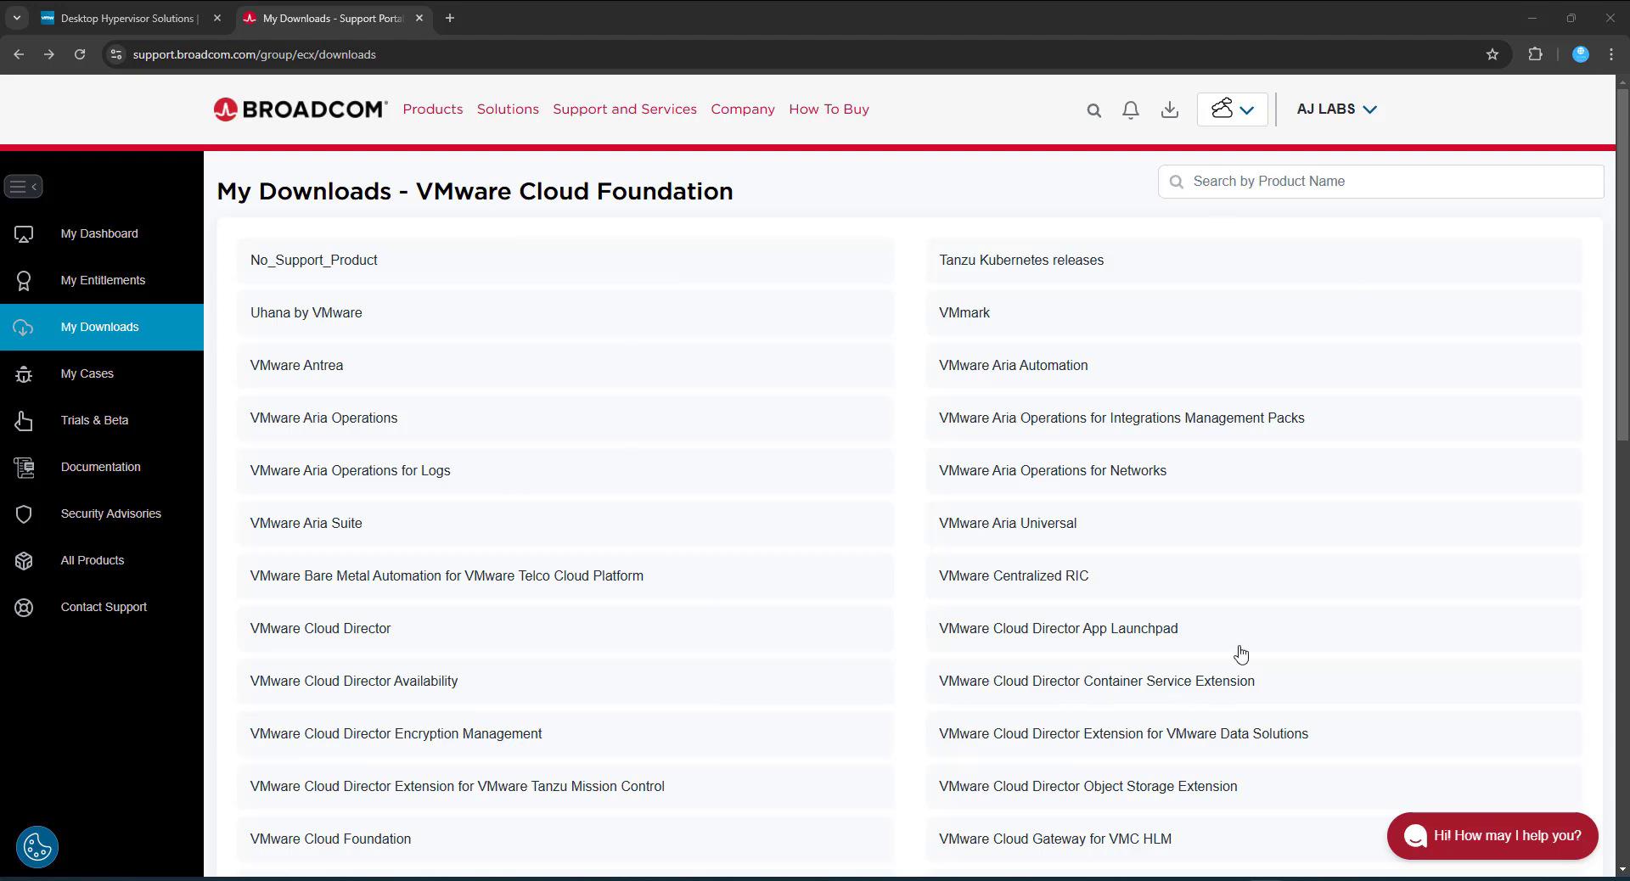
mouse_move(421, 563)
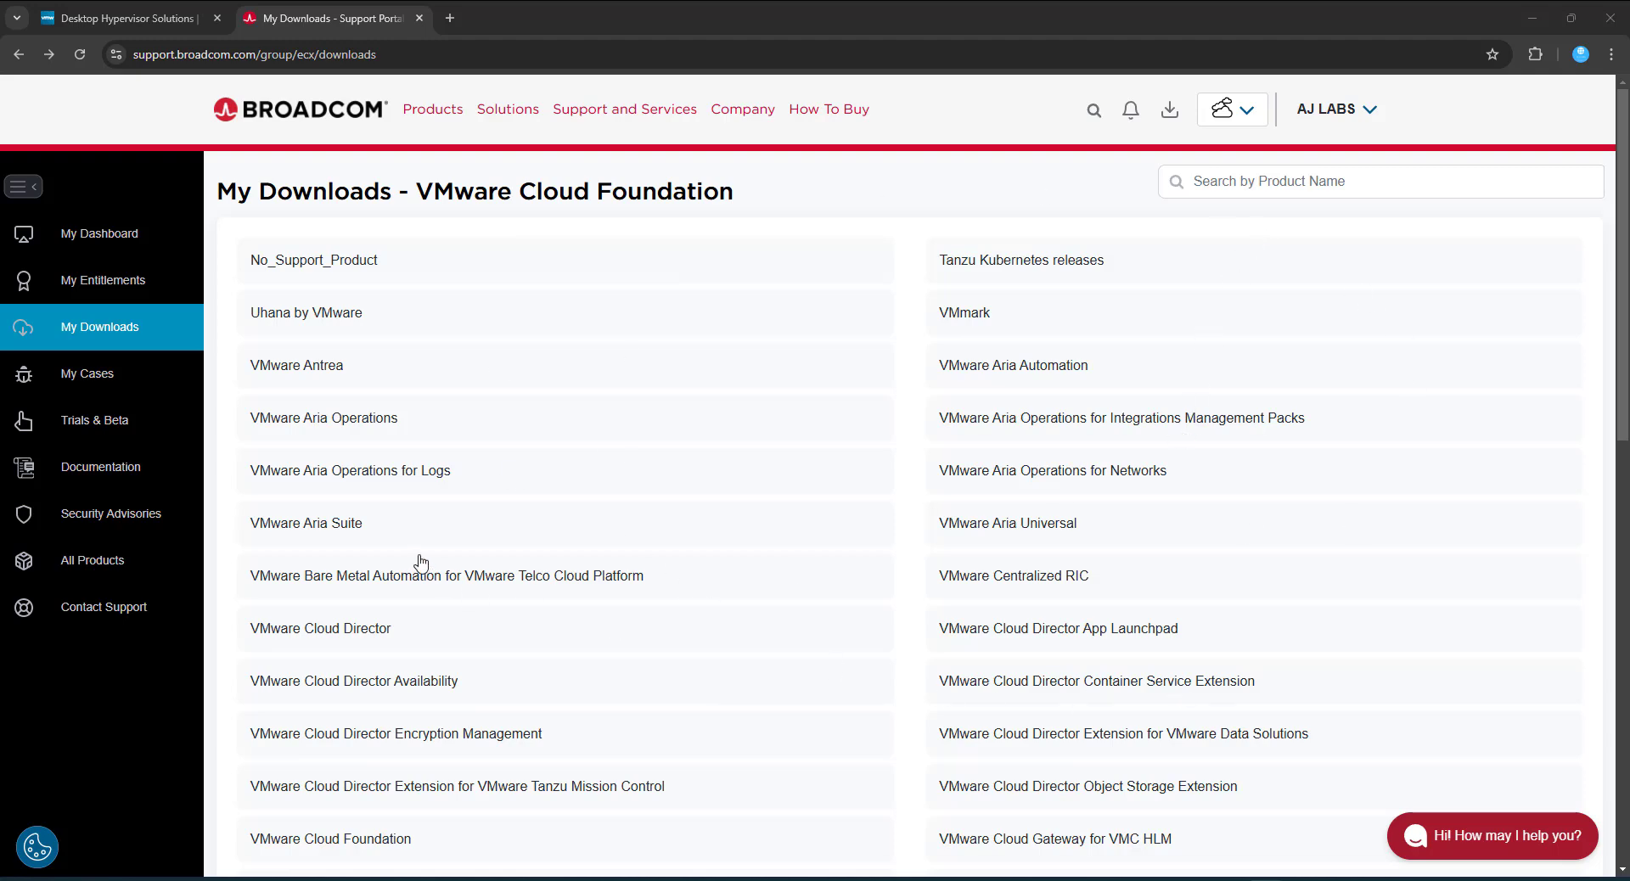
mouse_move(962, 23)
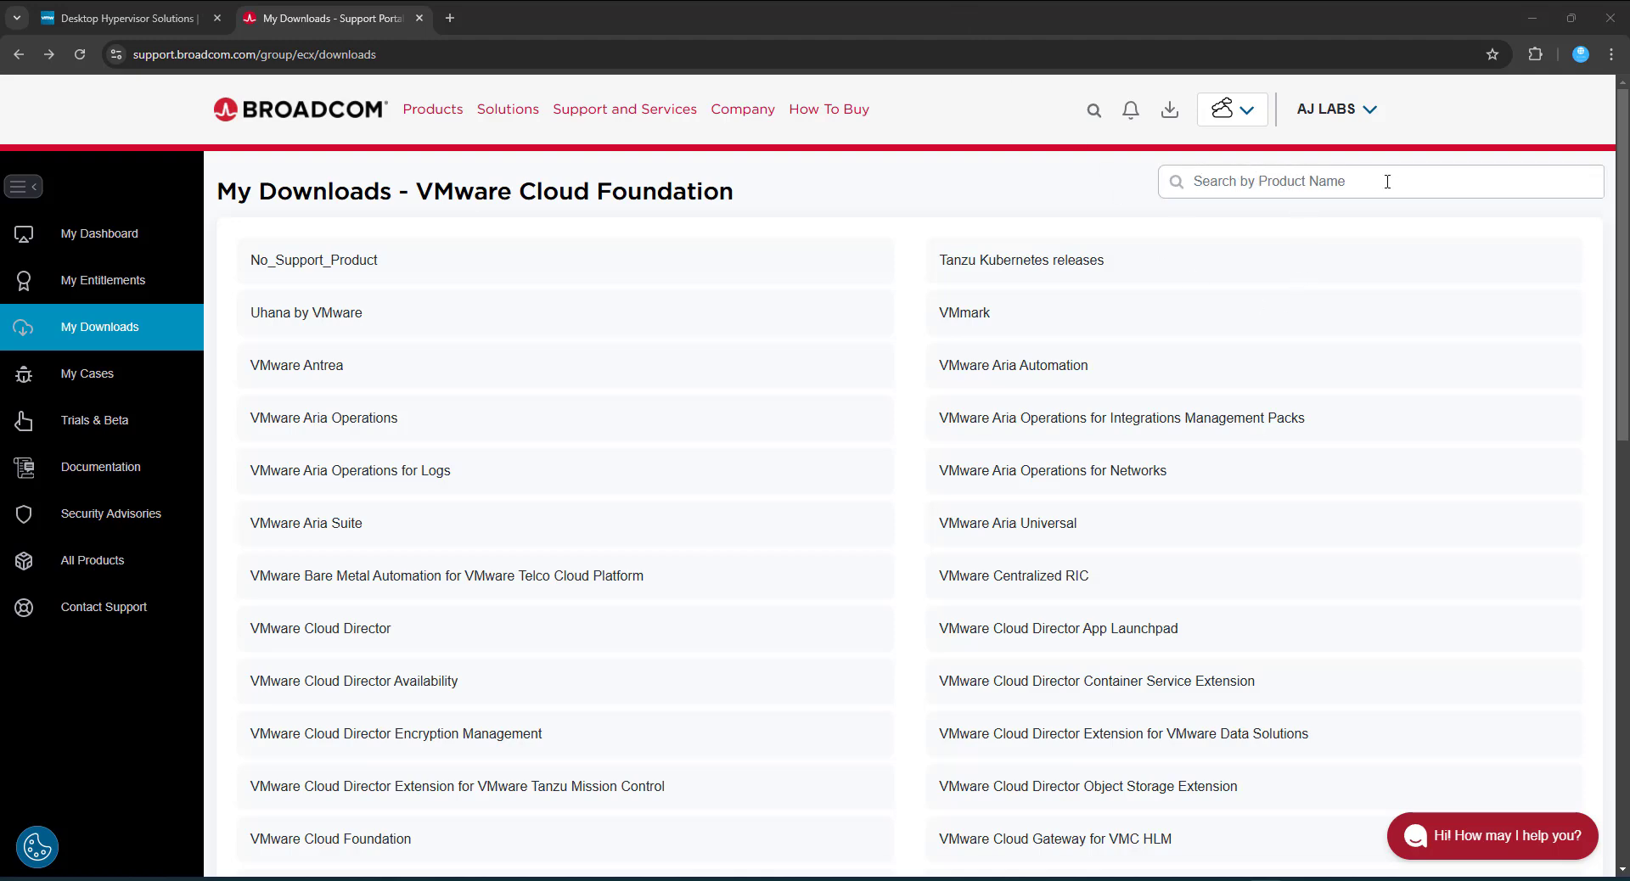
click(1352, 182)
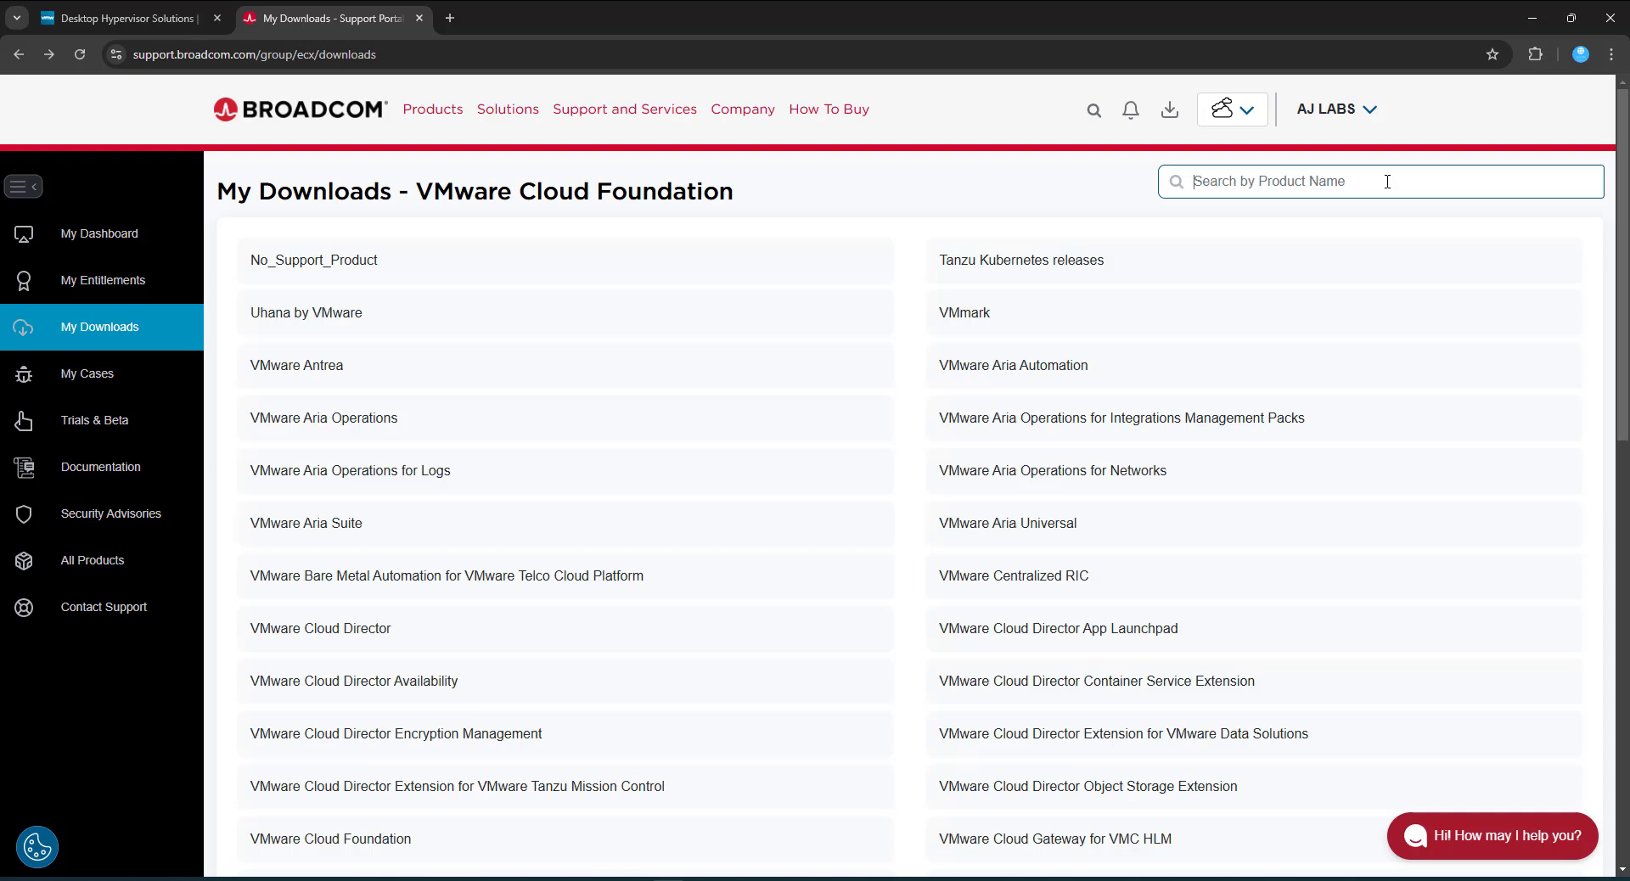
text(work)
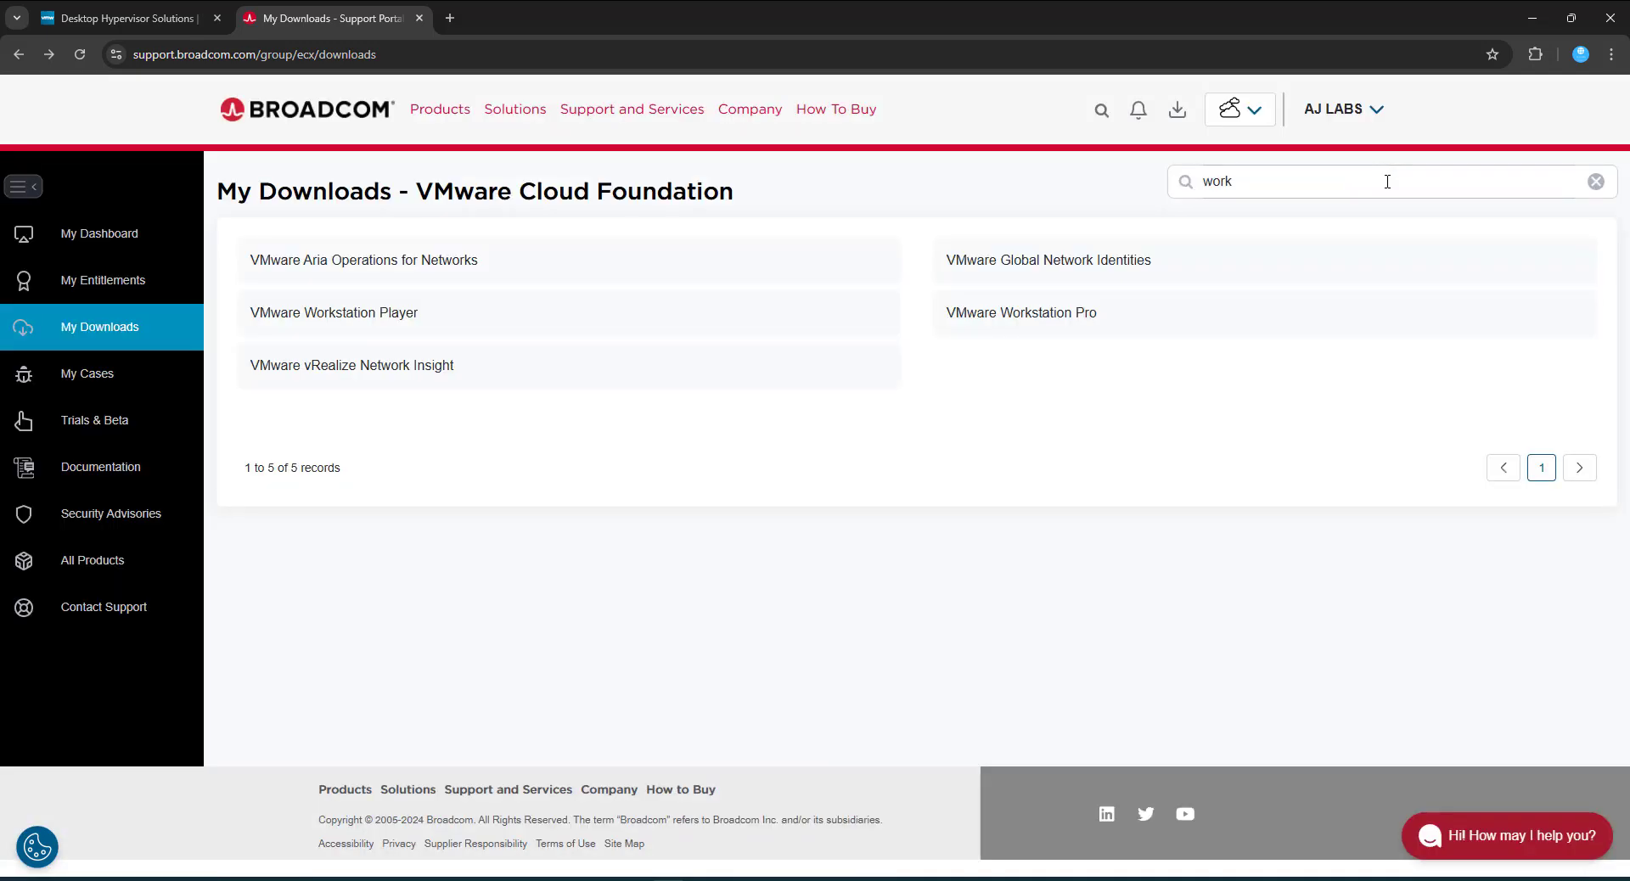
mouse_move(755, 242)
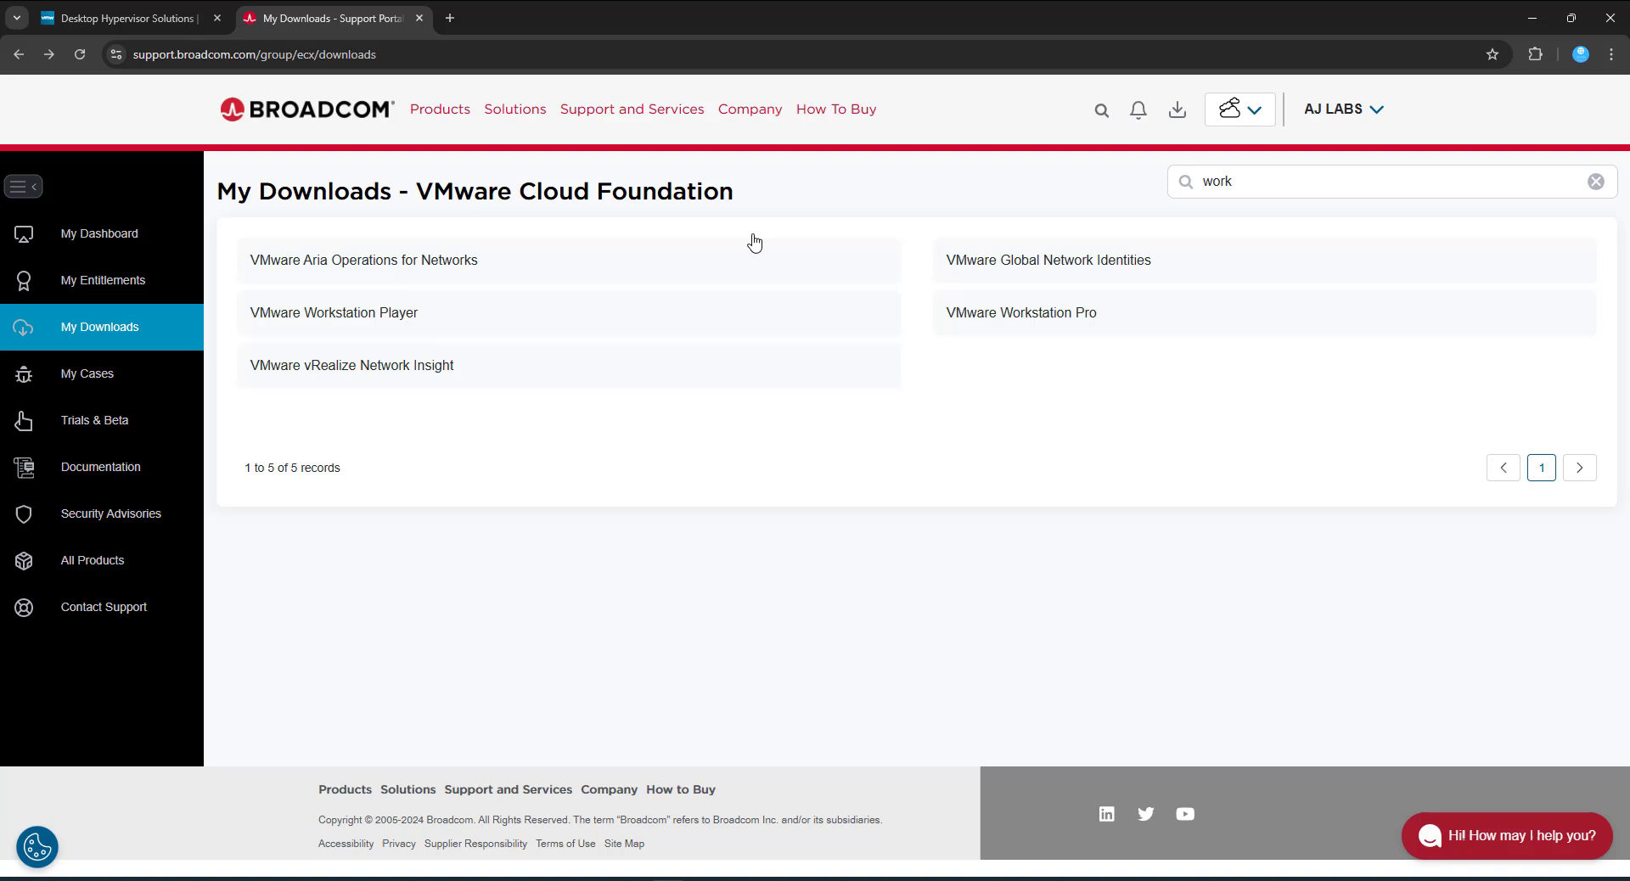
mouse_move(399, 302)
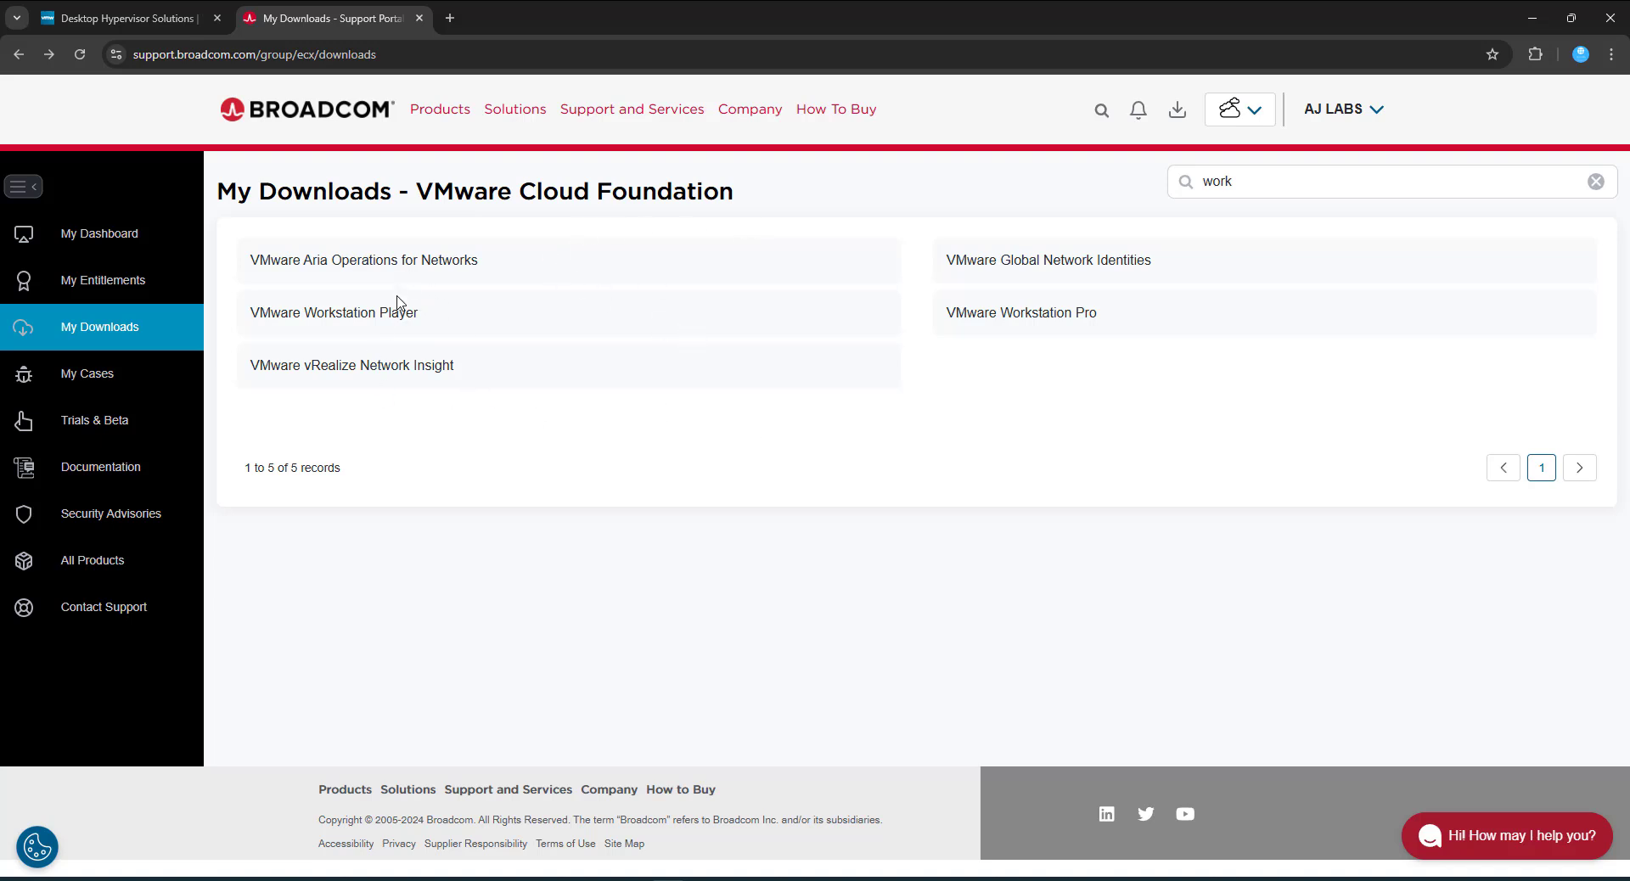
mouse_move(1059, 319)
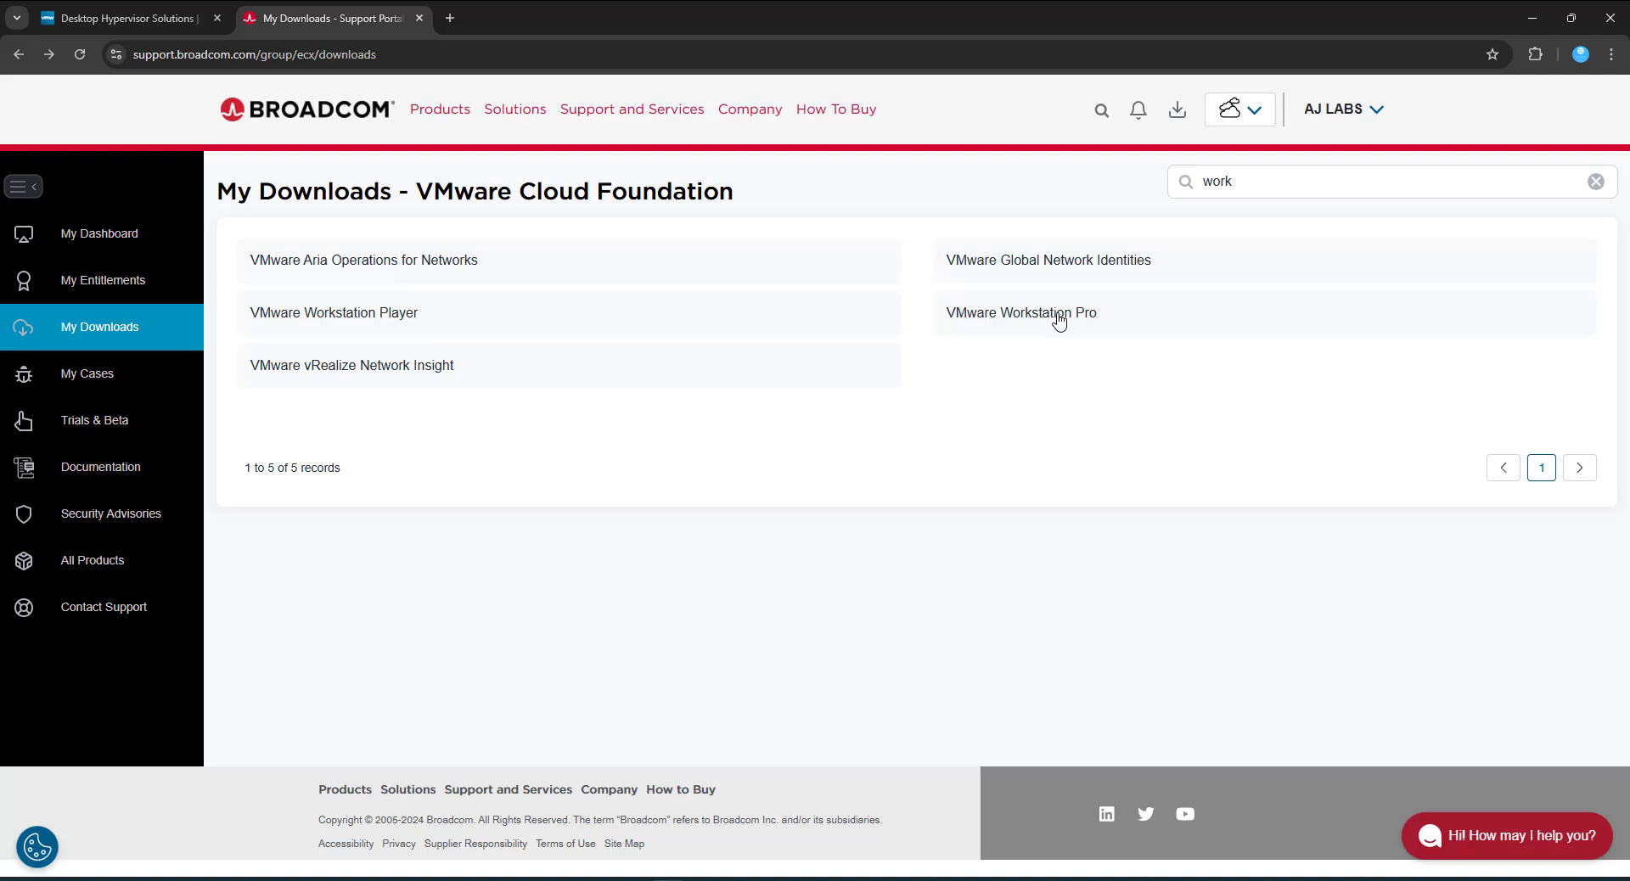
click(1020, 313)
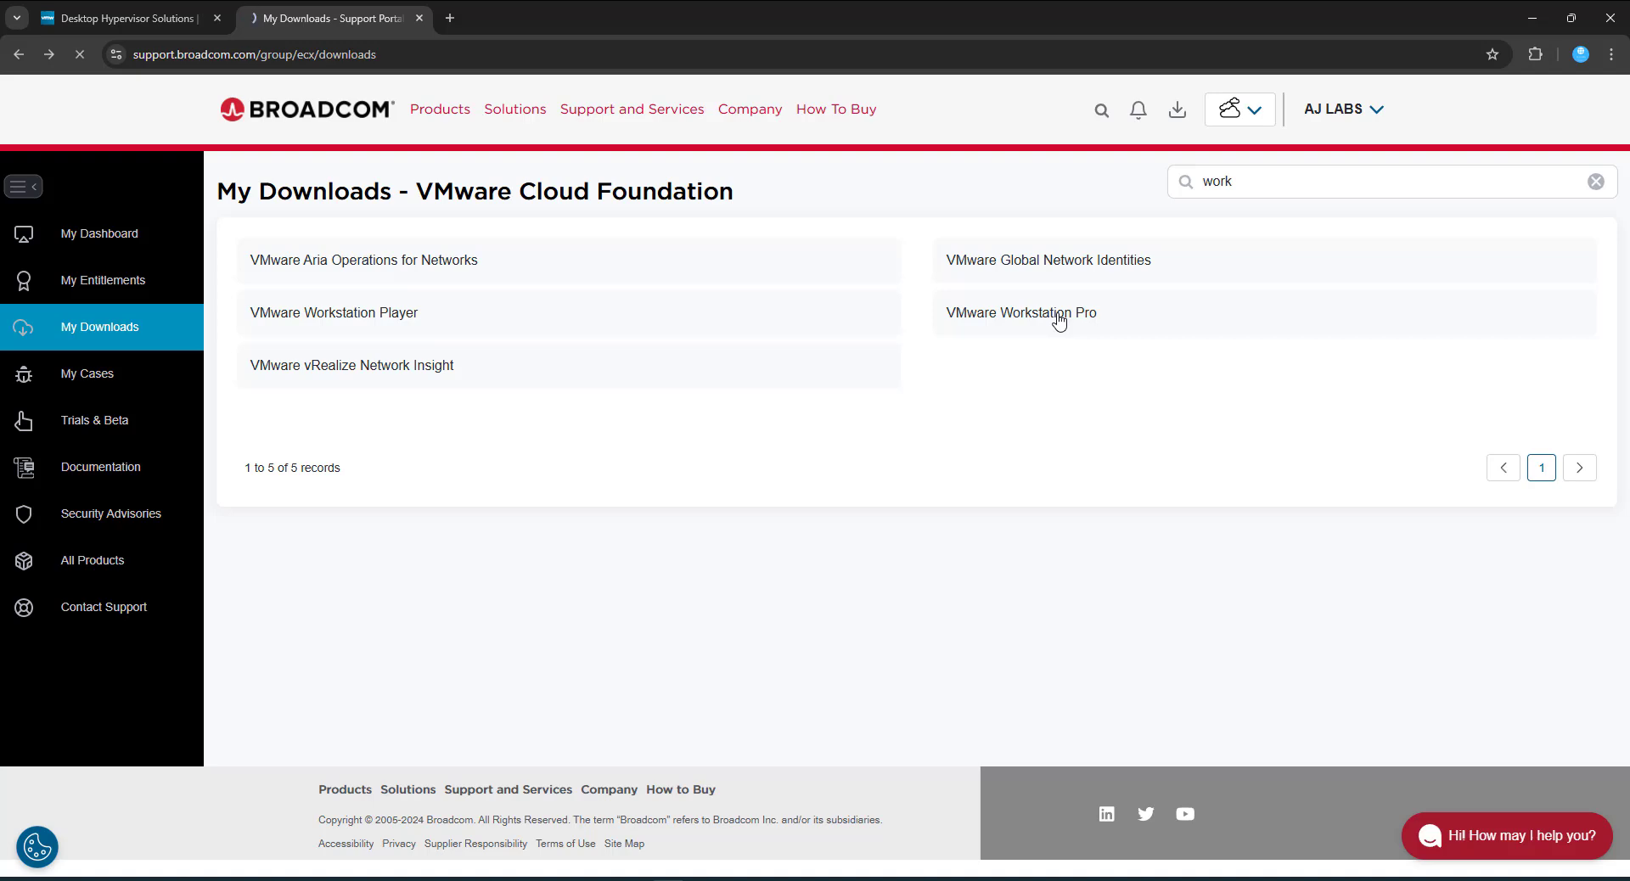
Step: Expand the VMware Workstation Pro 17.0 for Windows release list
click(1021, 313)
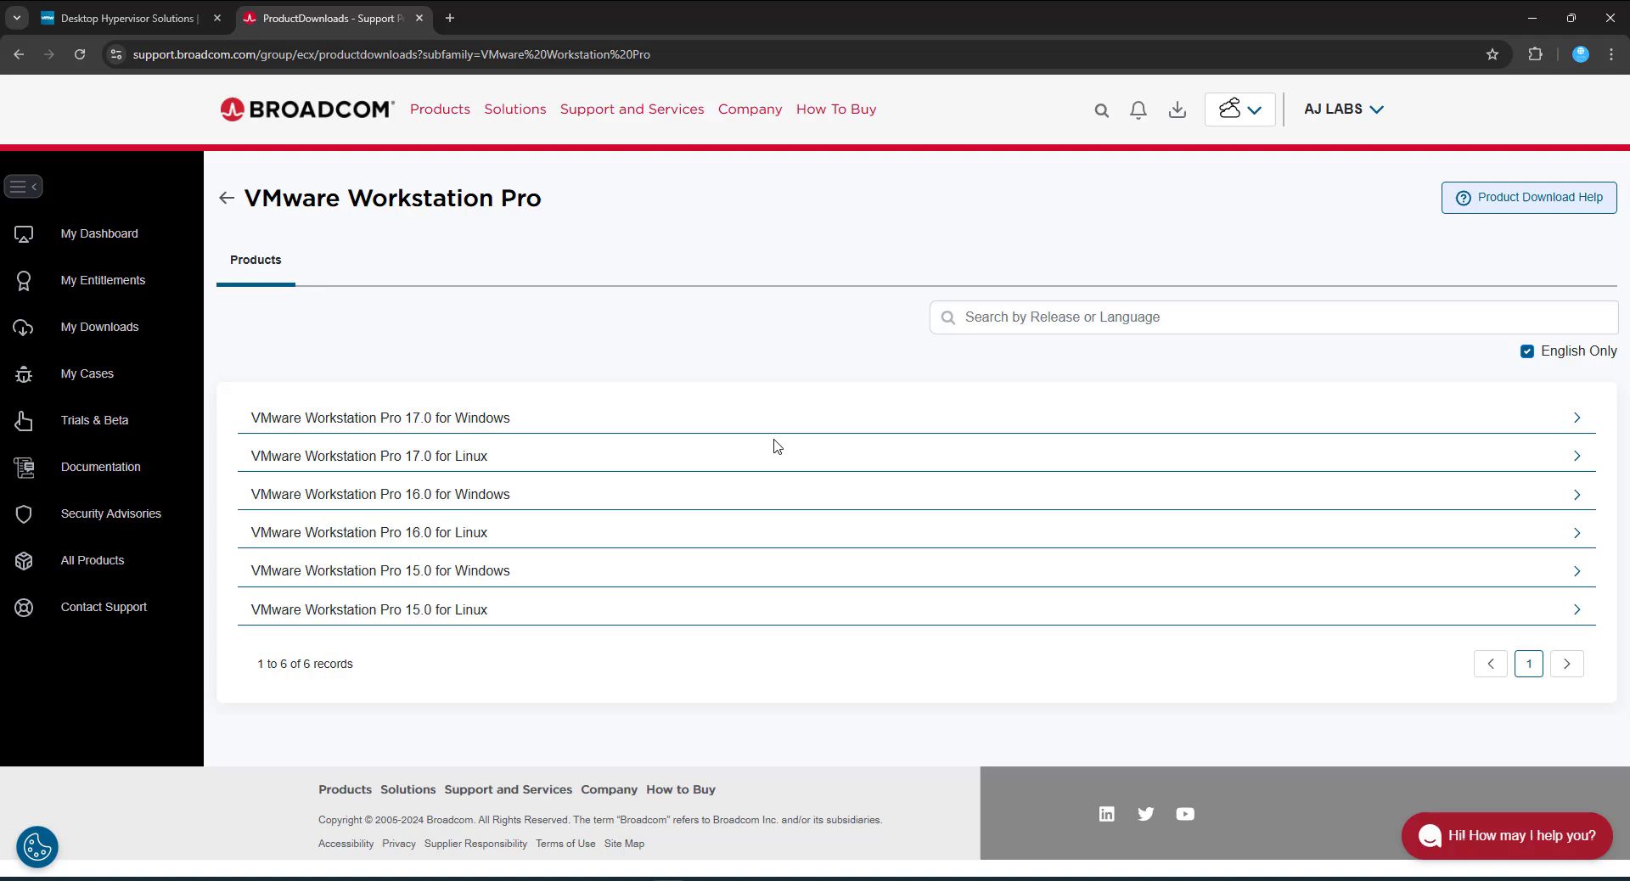
mouse_move(444, 424)
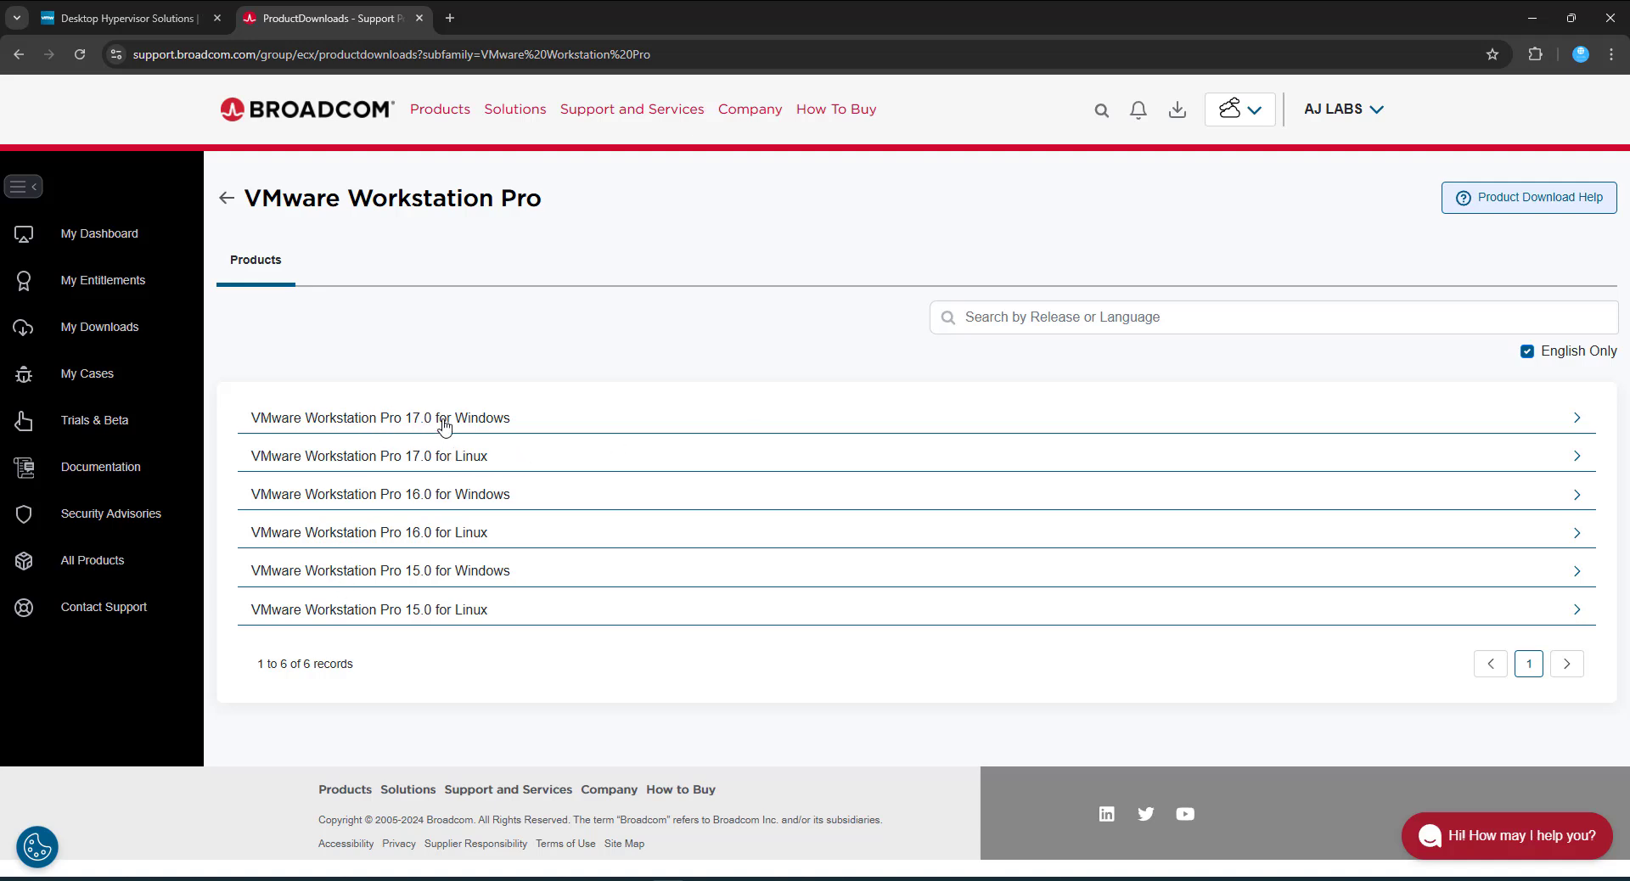
mouse_move(377, 684)
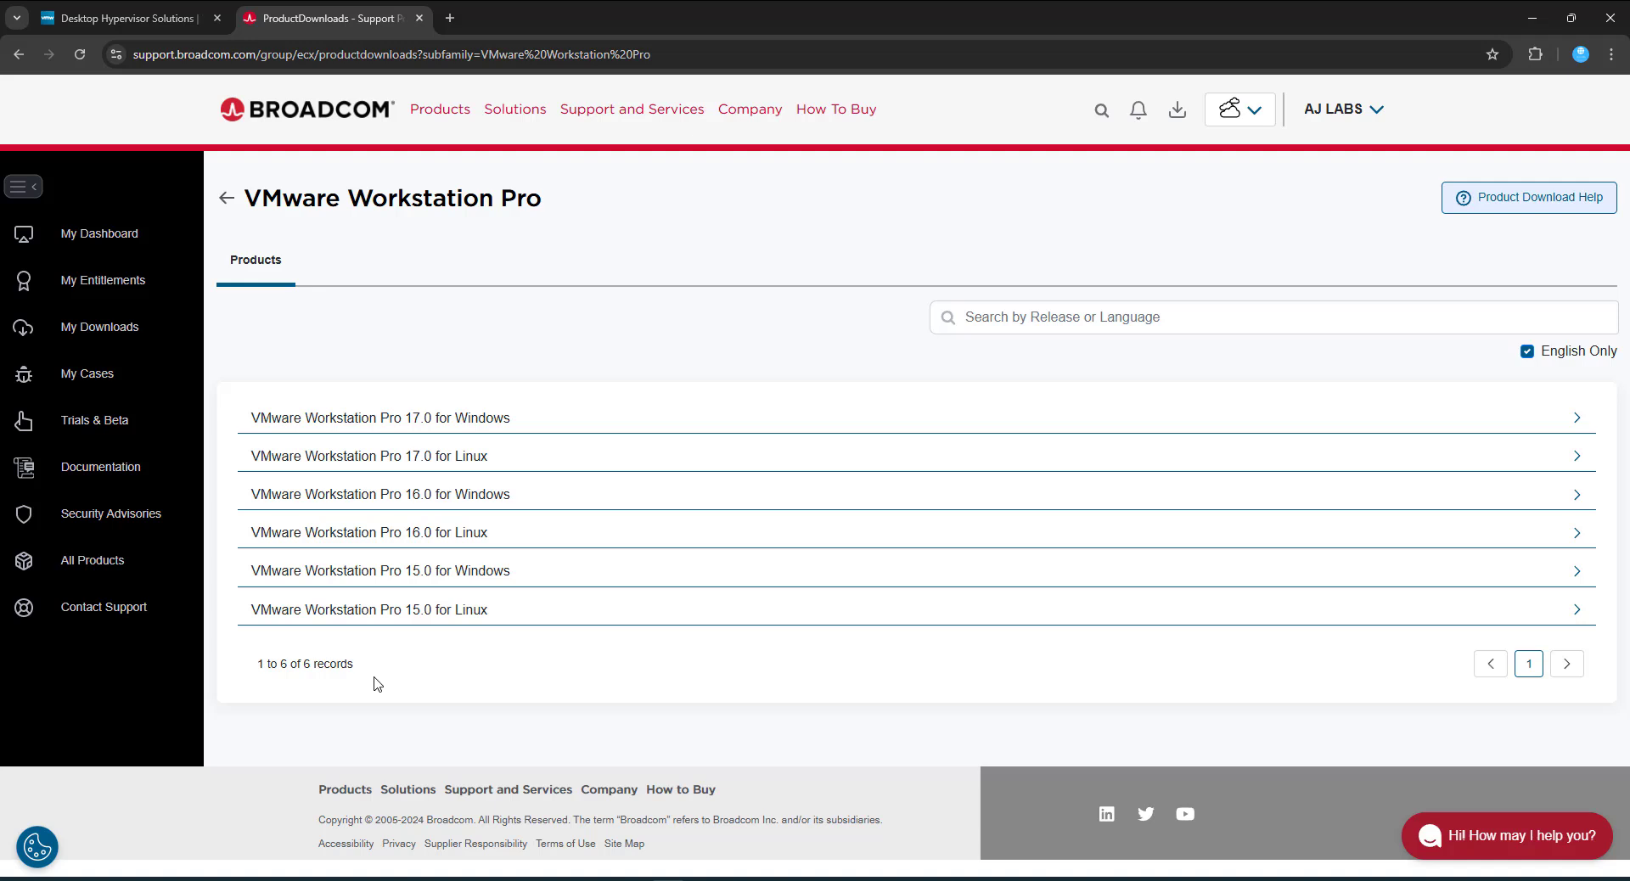
mouse_move(358, 591)
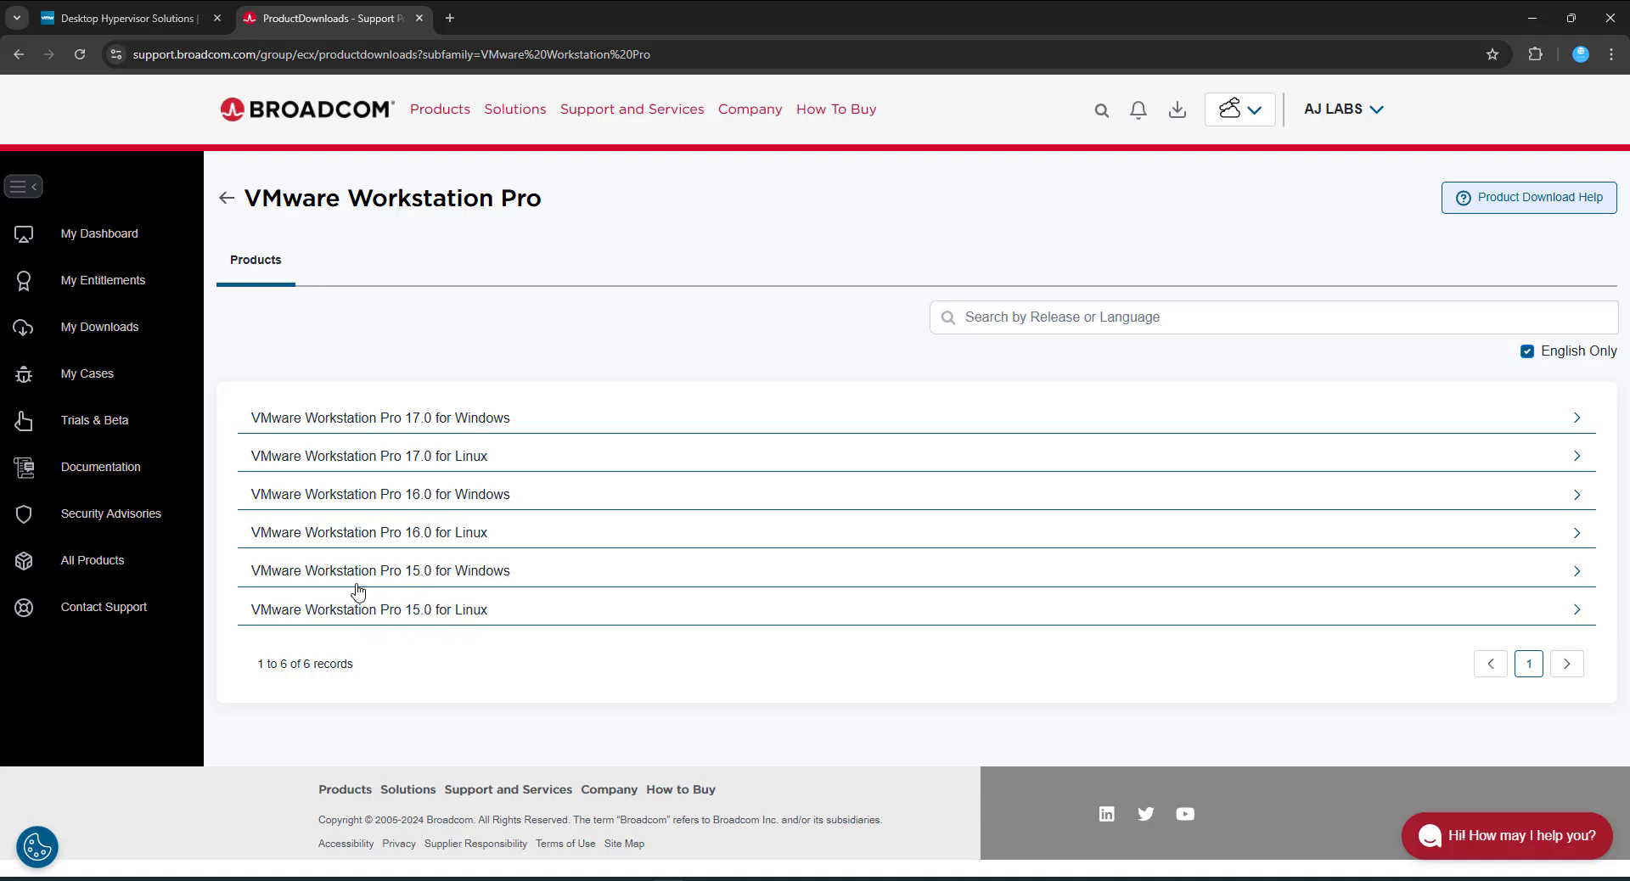
mouse_move(503, 424)
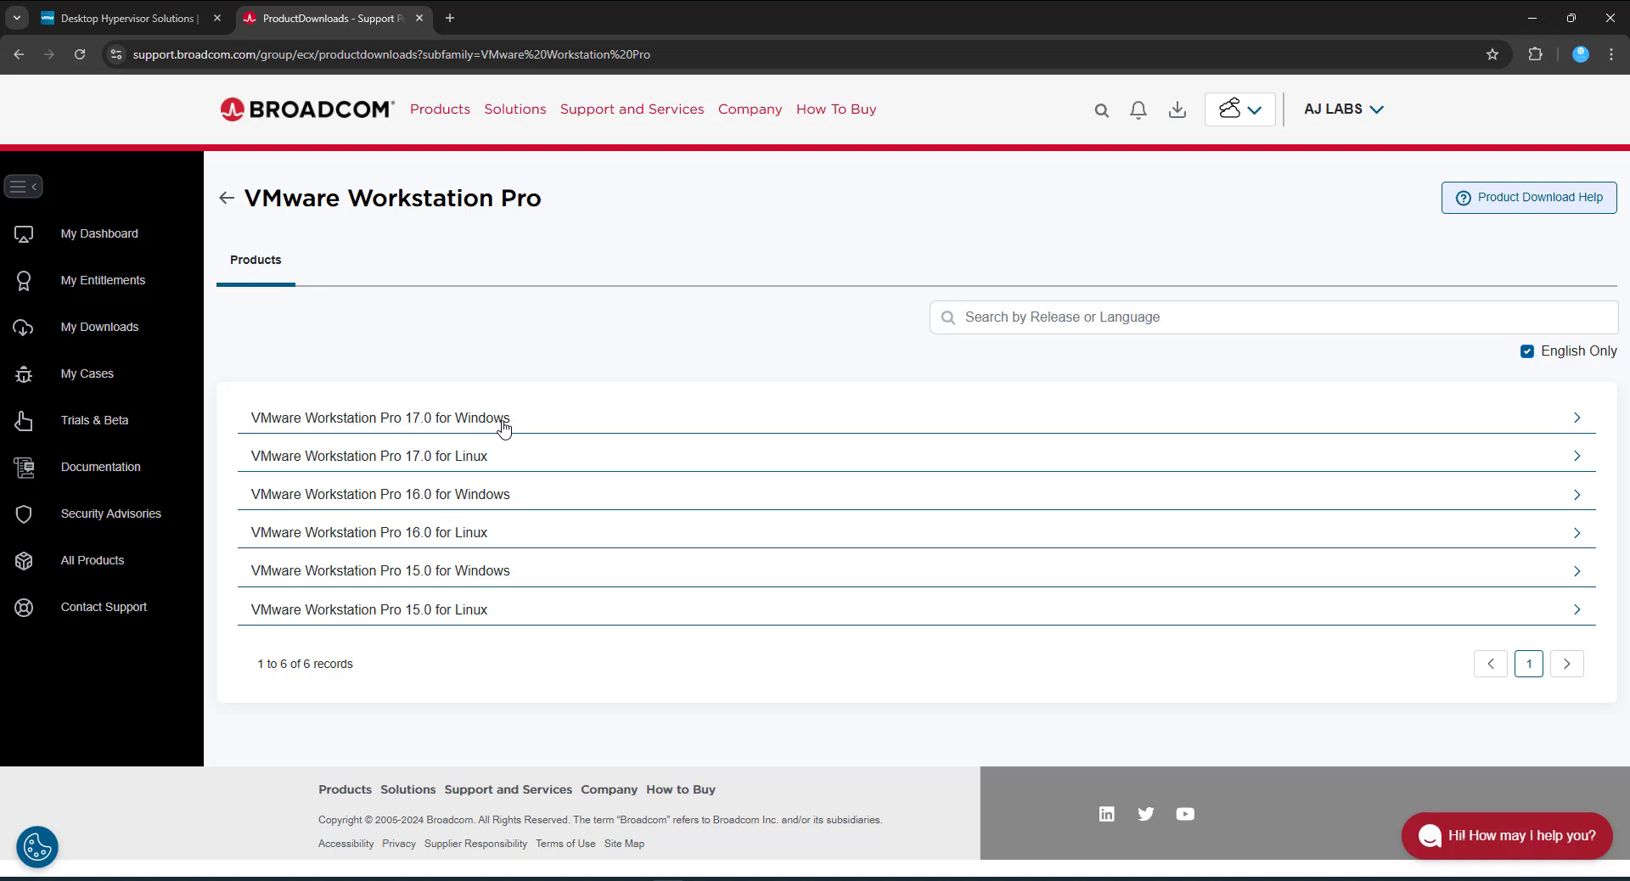
mouse_move(478, 426)
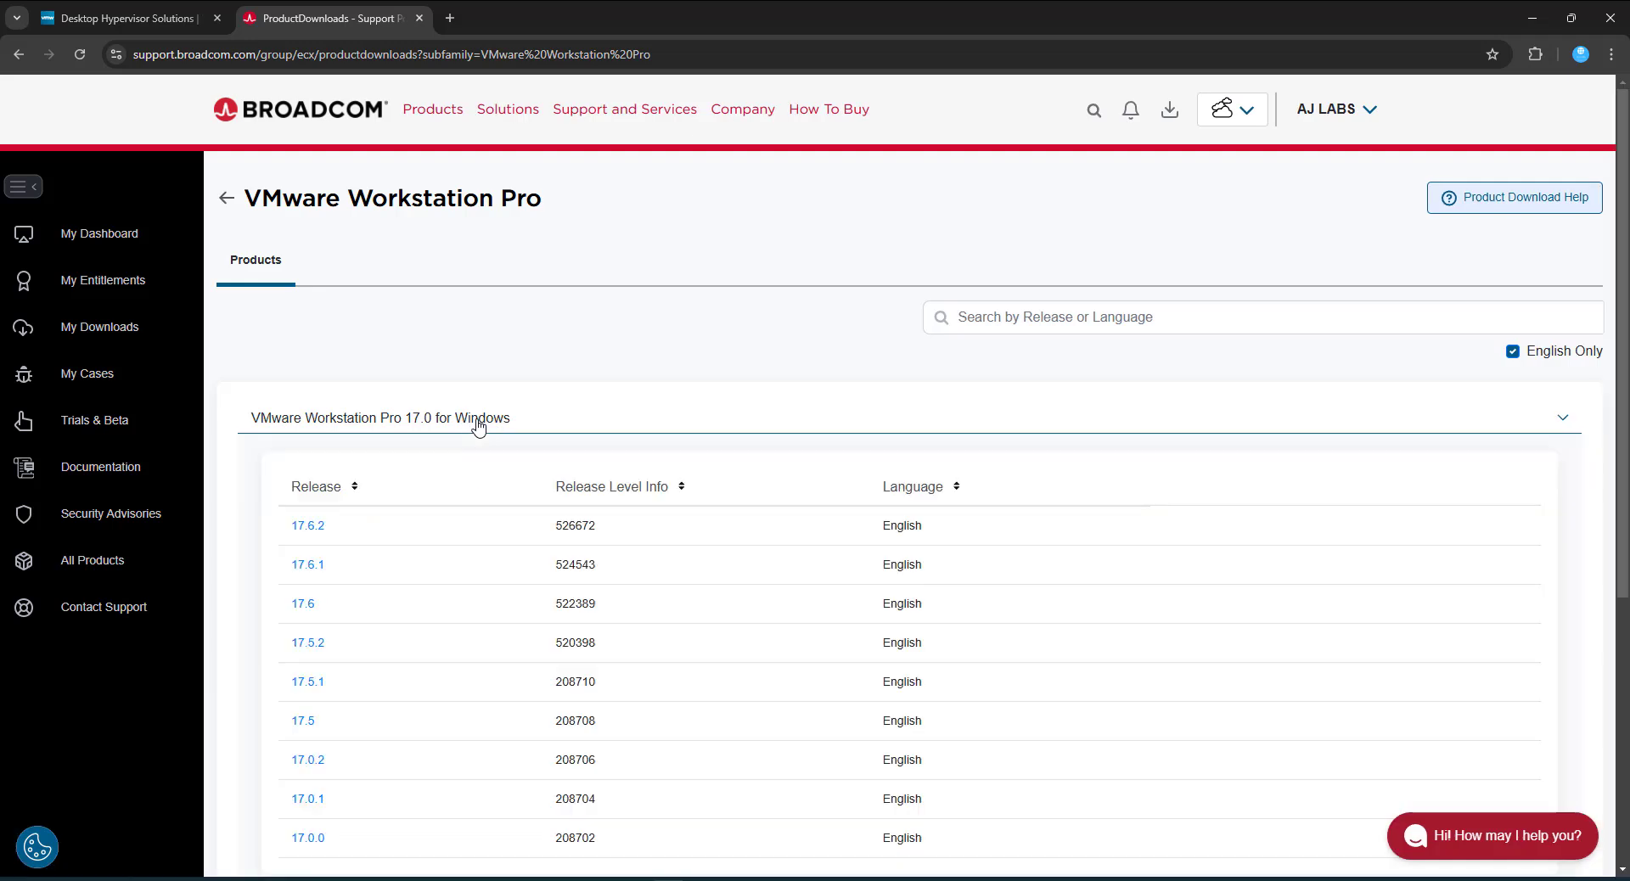
mouse_move(307, 530)
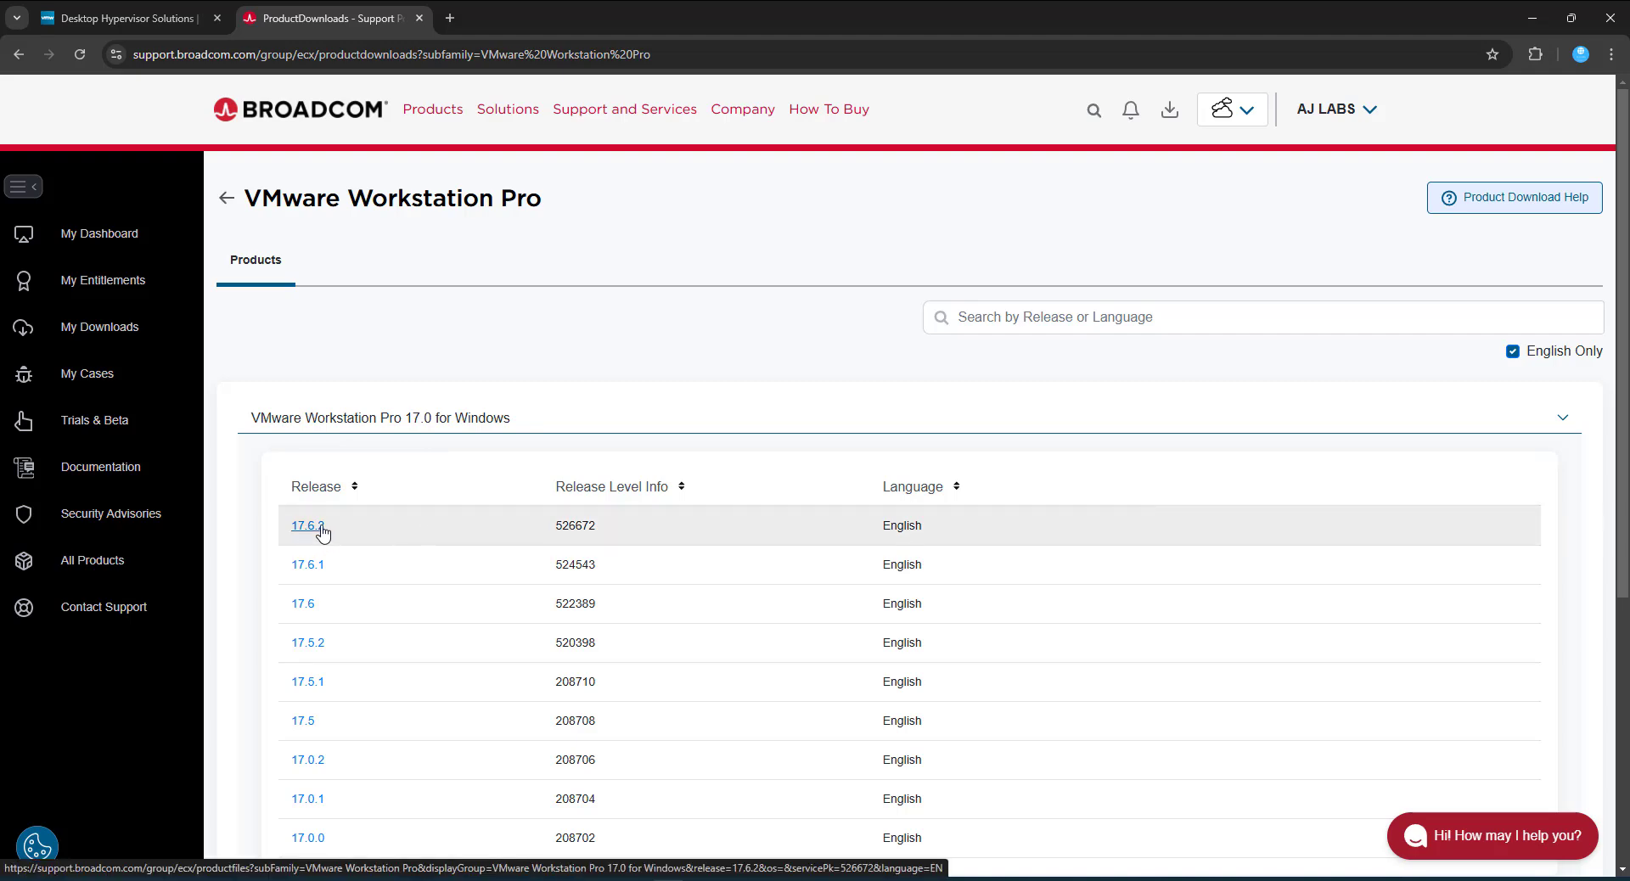
Step: Open release 17.6.2, agree to the Terms and Conditions, and download the Windows installer
click(308, 524)
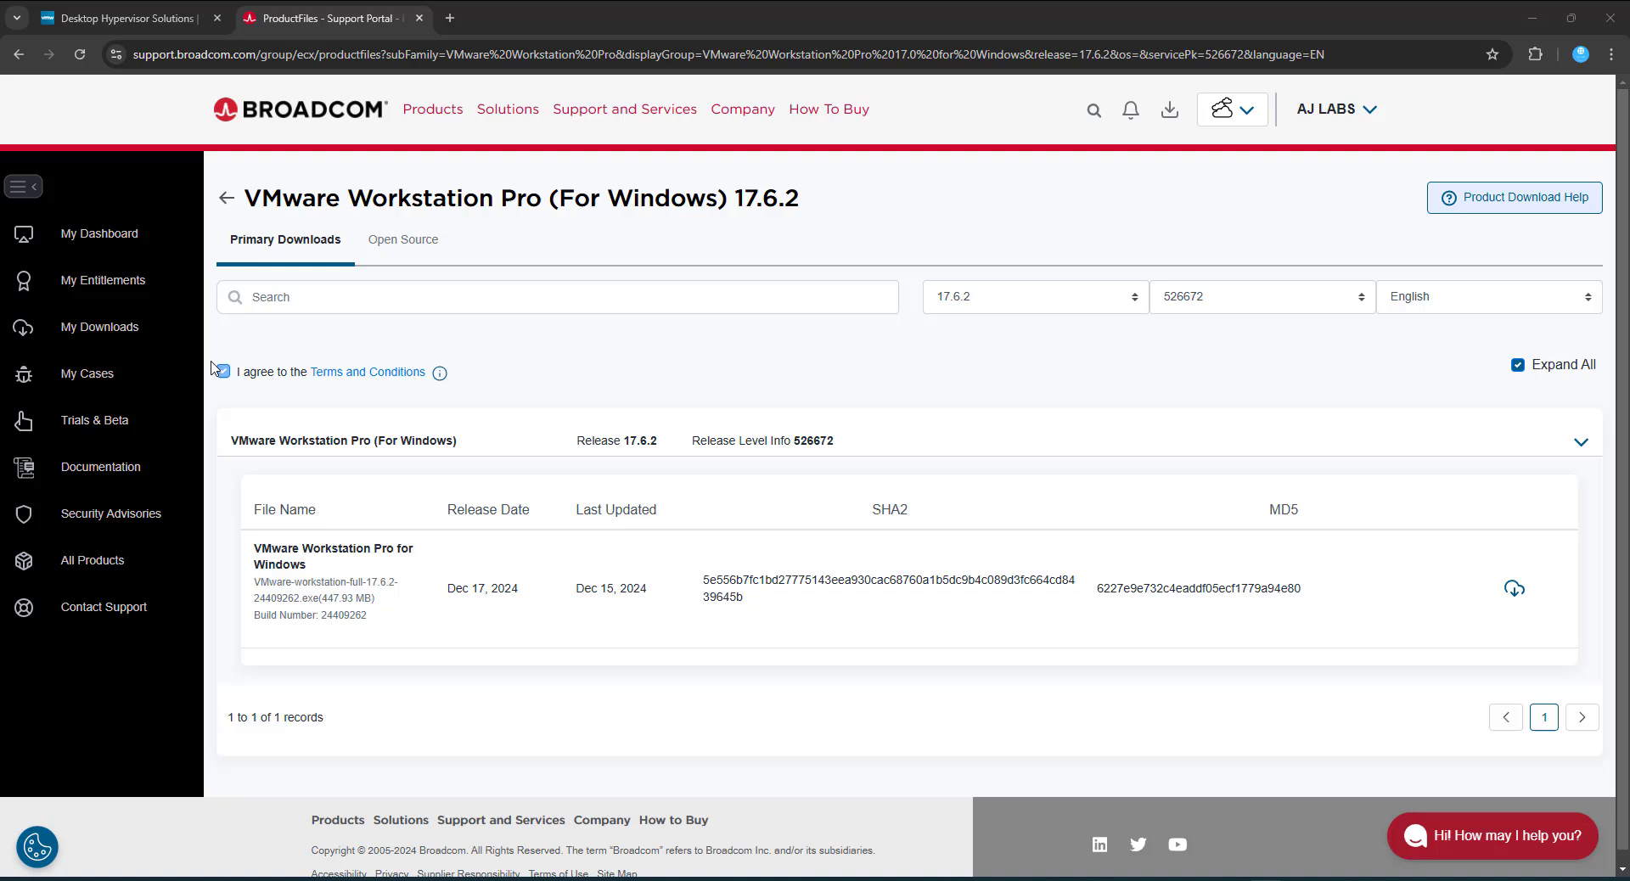
click(222, 371)
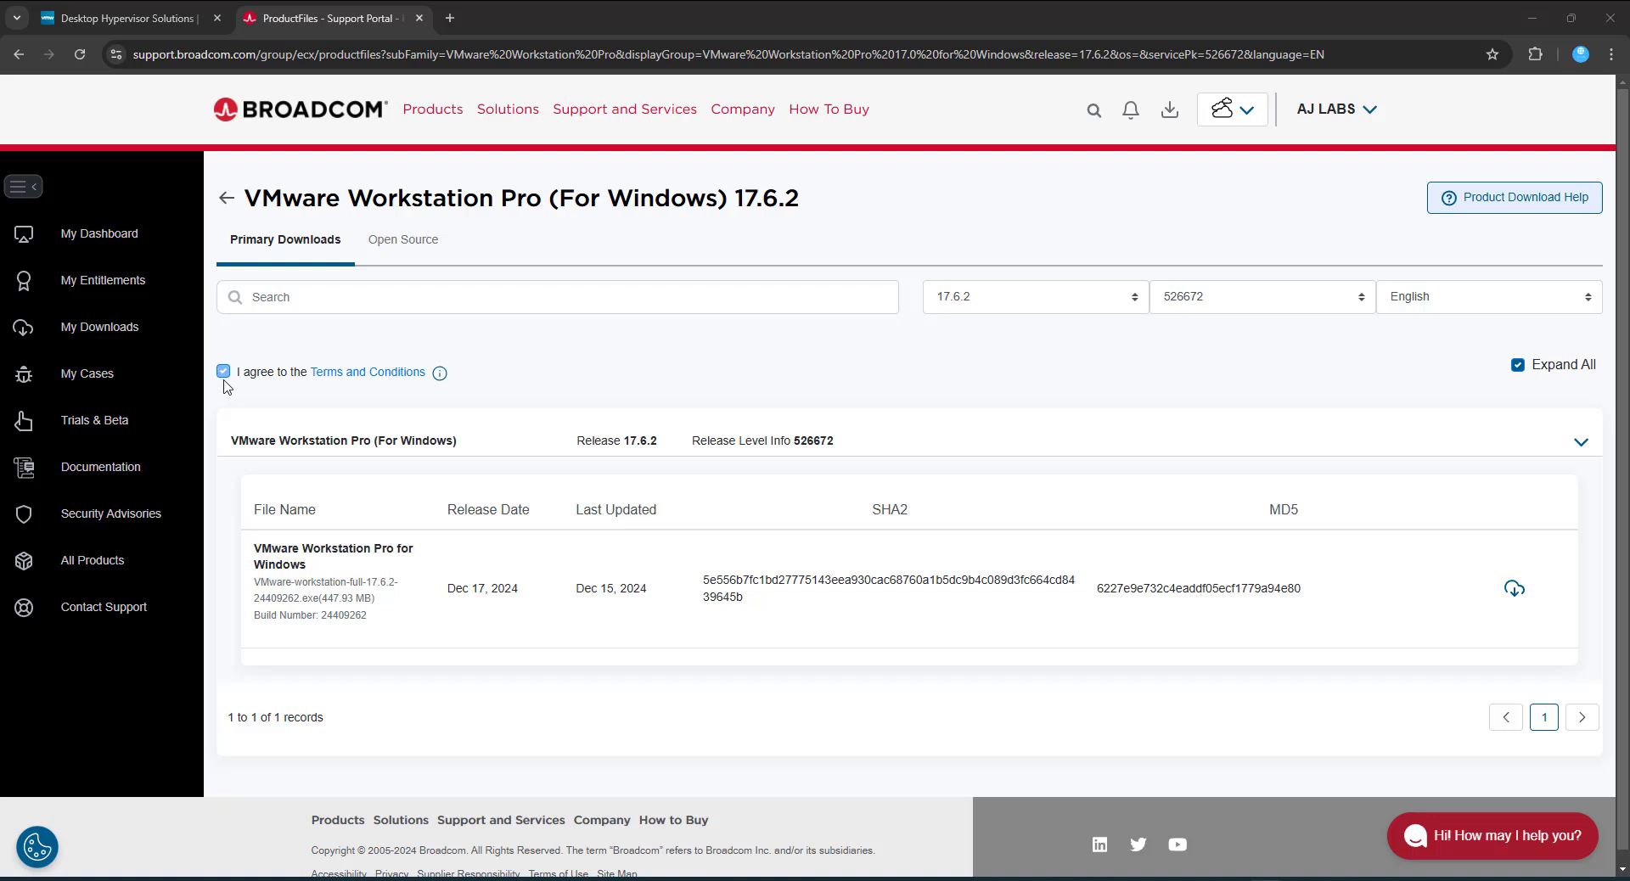
mouse_move(1212, 492)
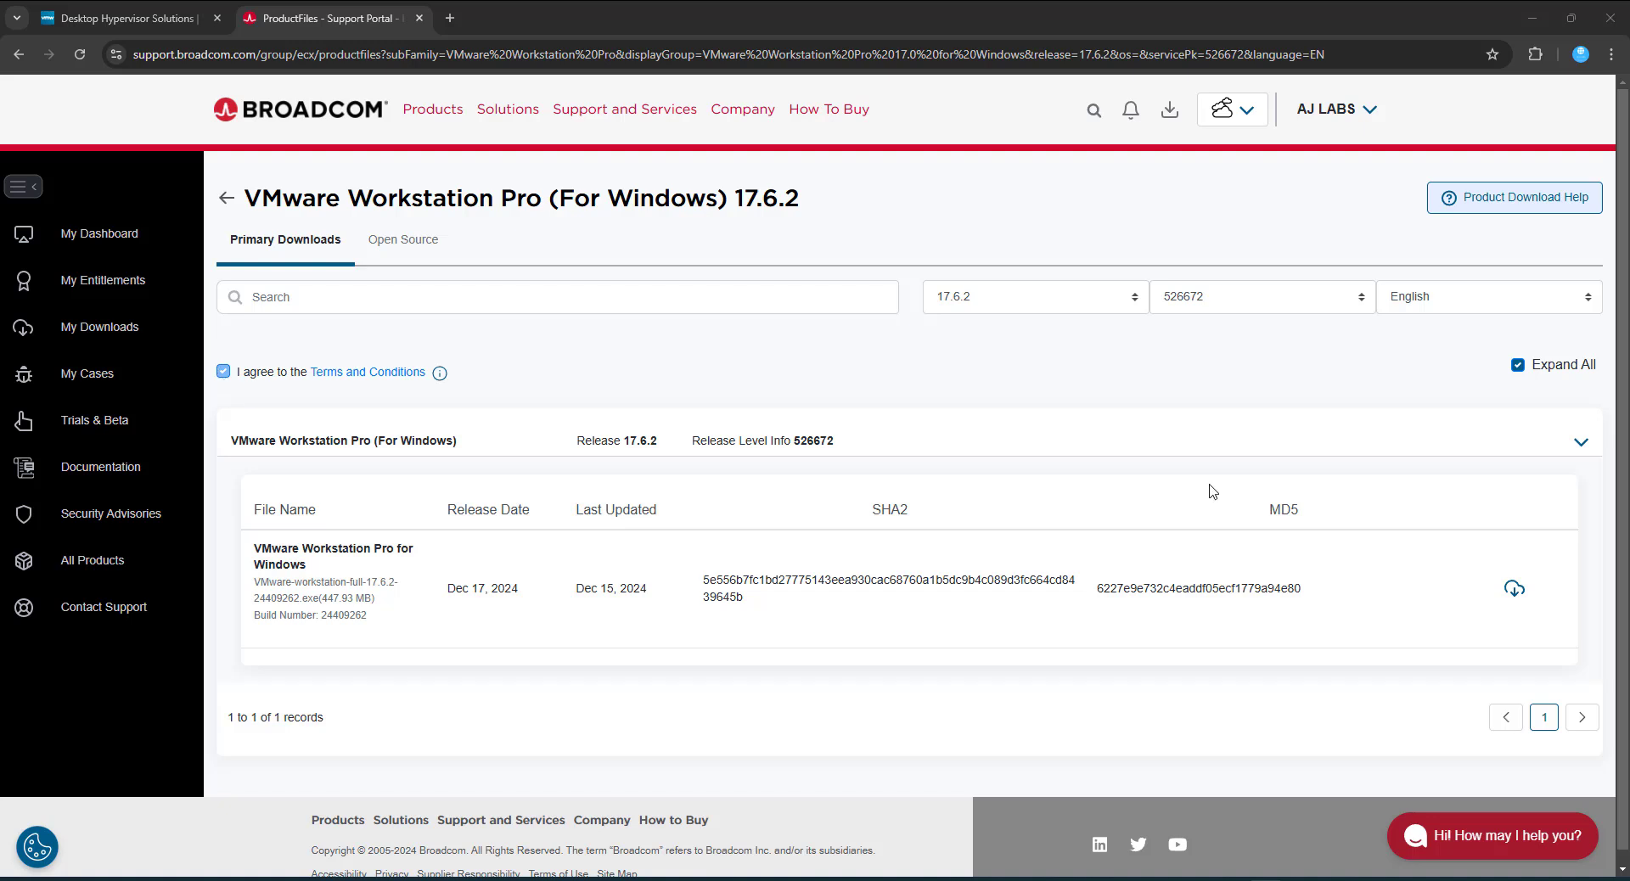
mouse_move(1514, 594)
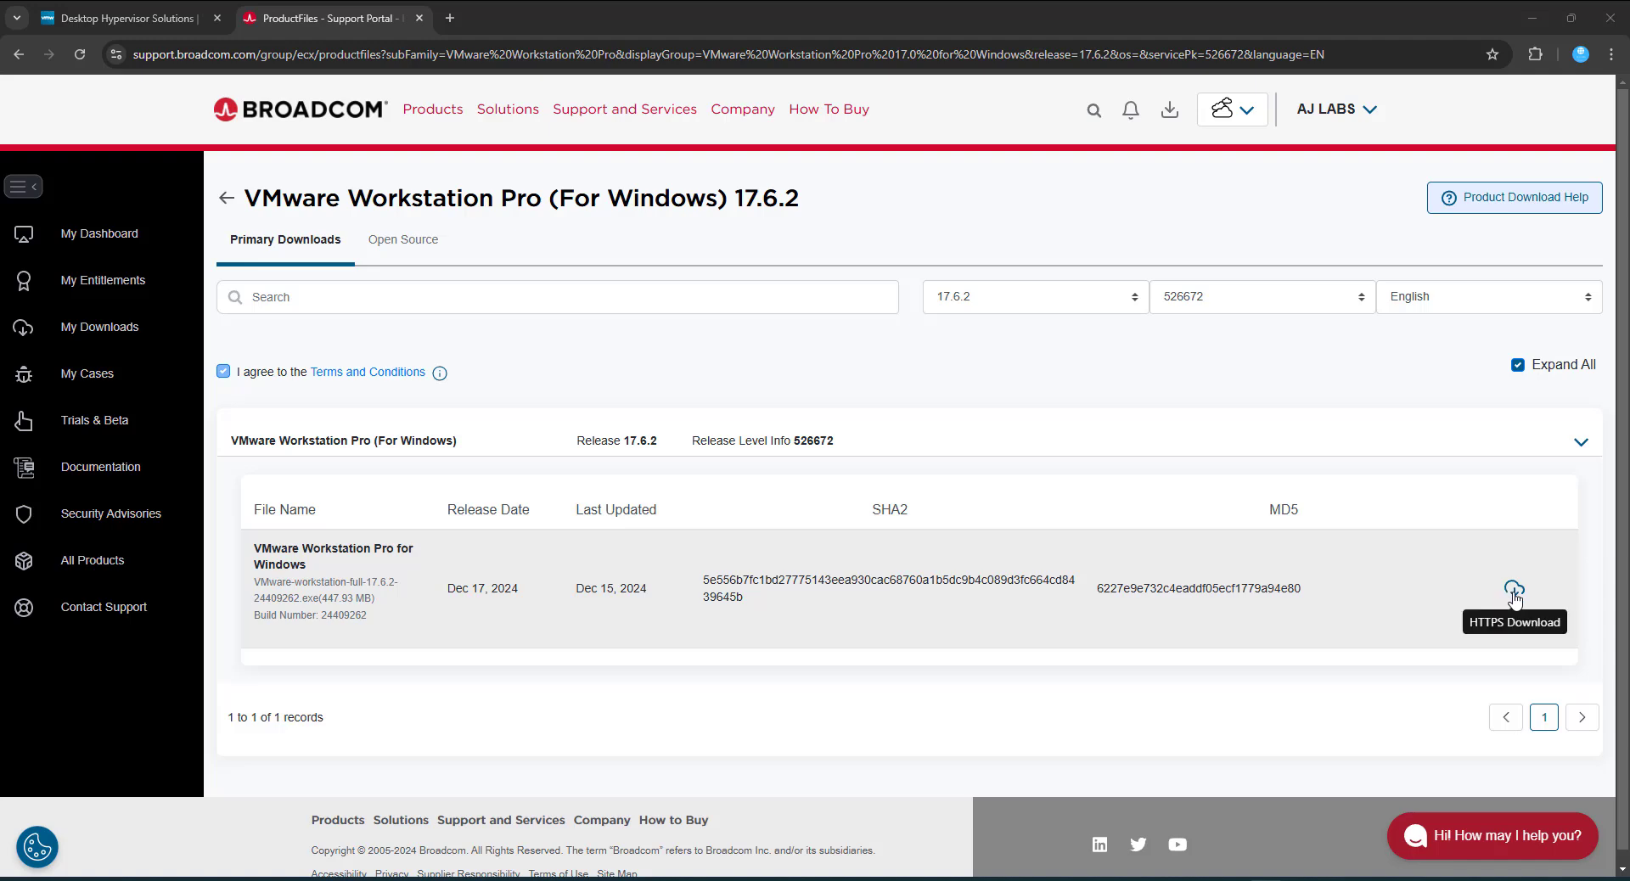
click(1515, 589)
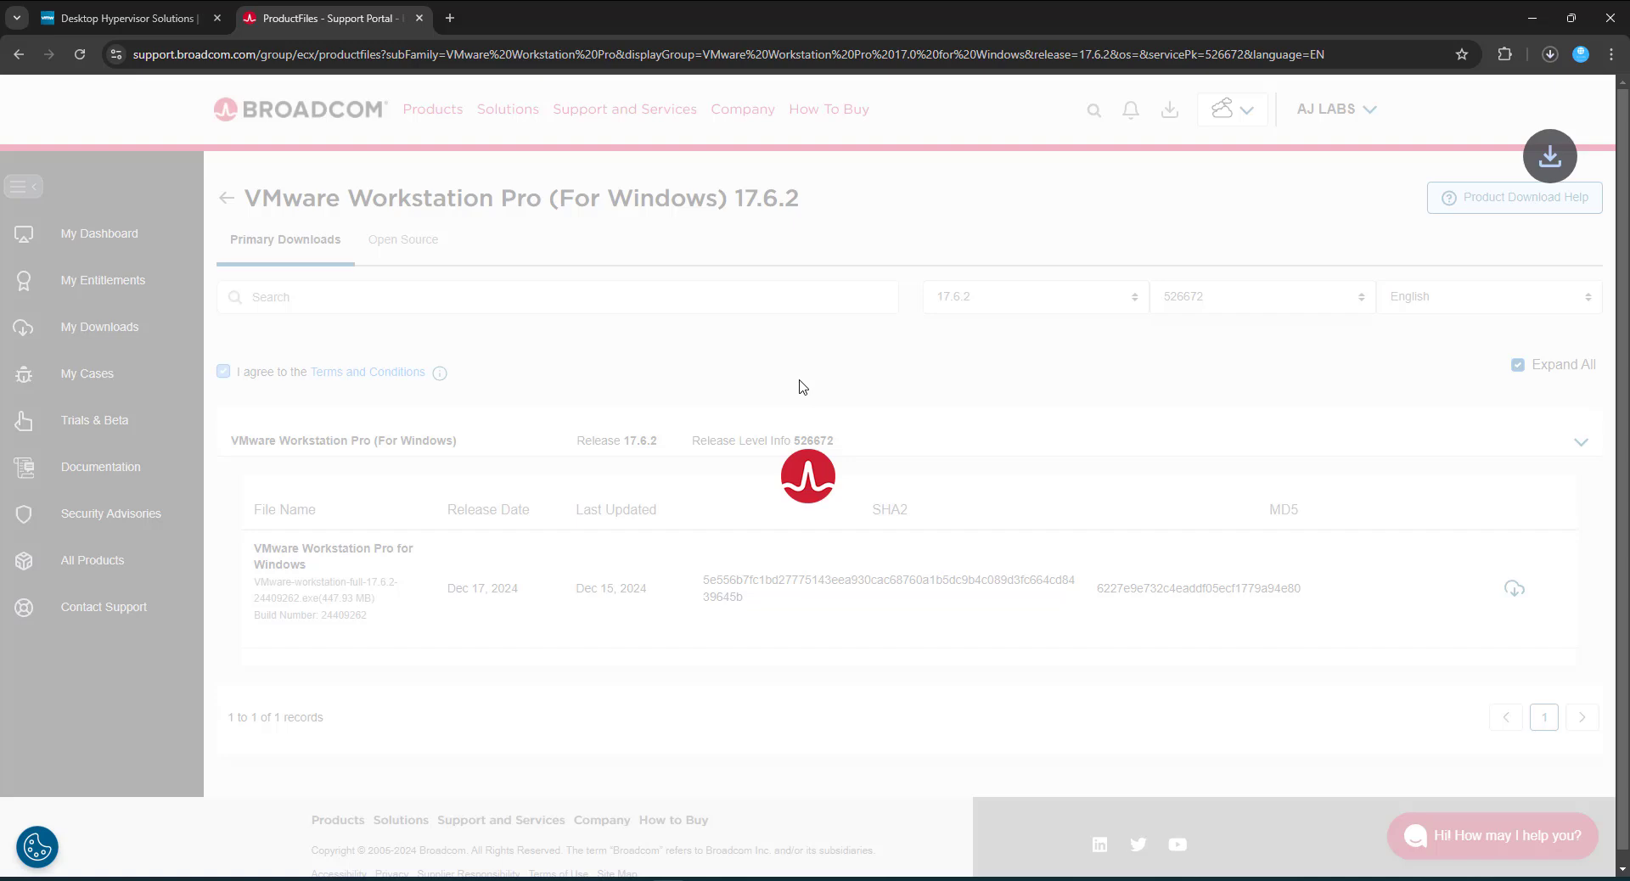
click(1515, 588)
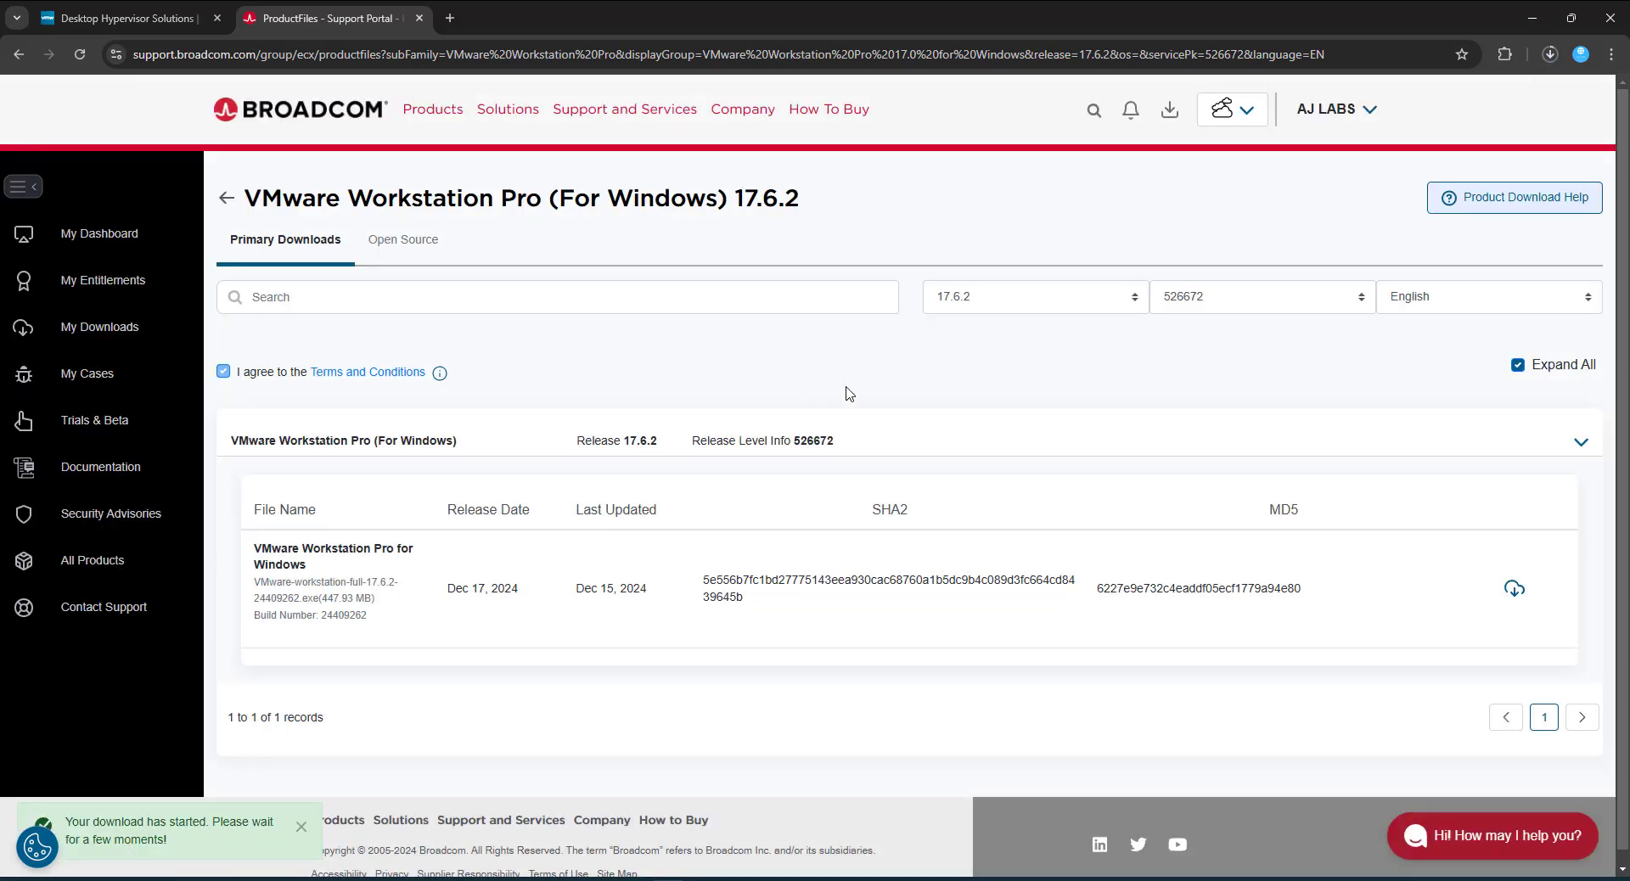
mouse_move(1550, 54)
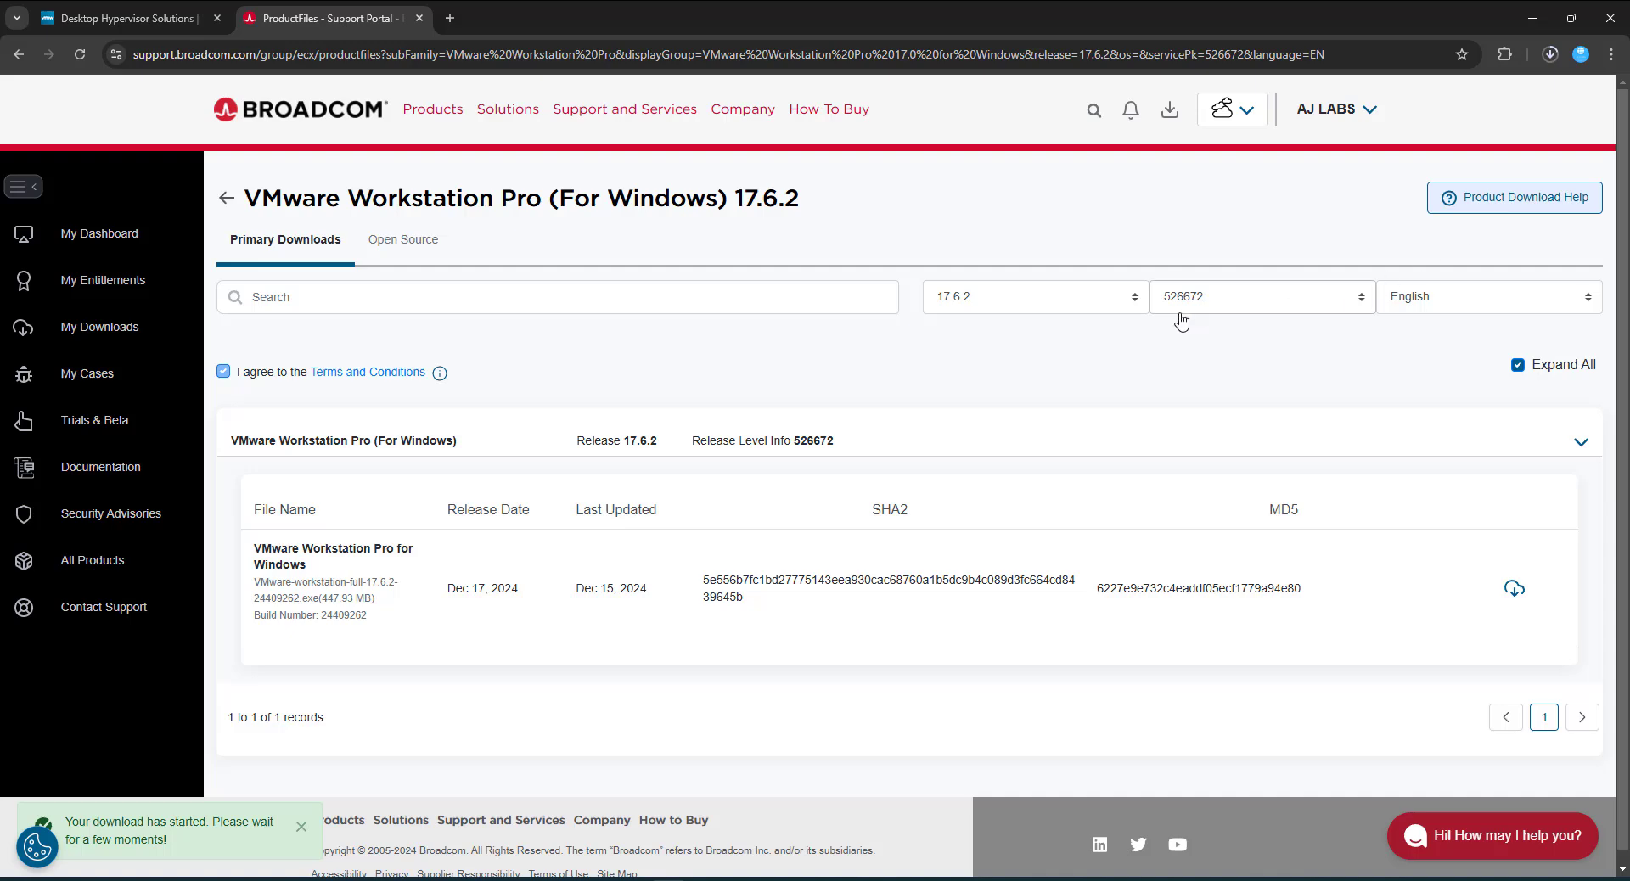
click(301, 826)
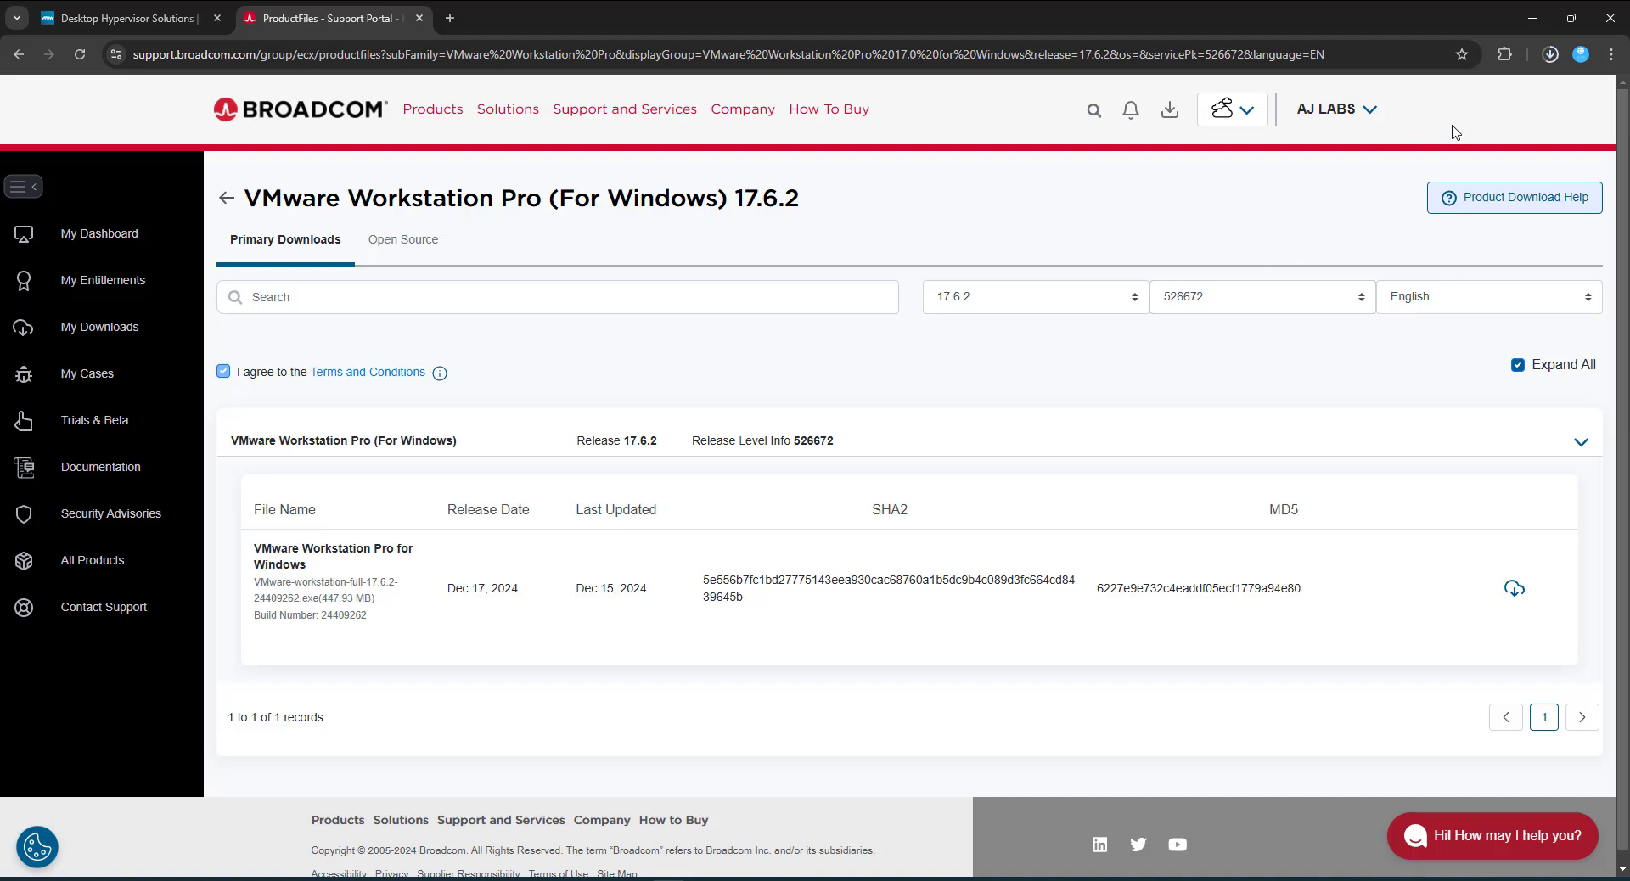
mouse_move(1500, 115)
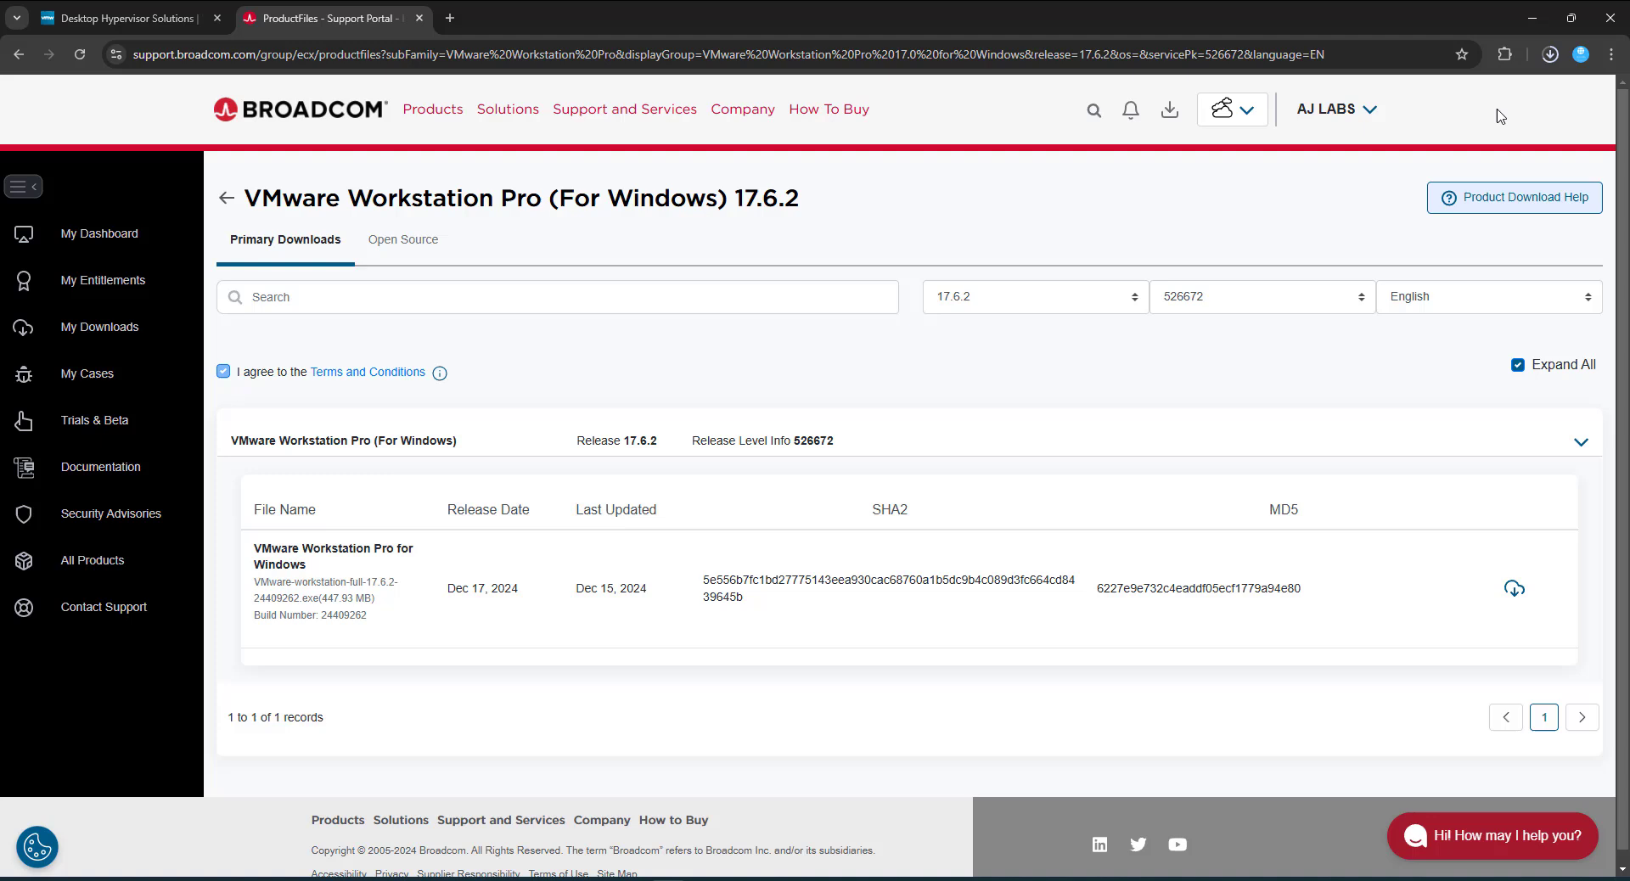
mouse_move(1160, 47)
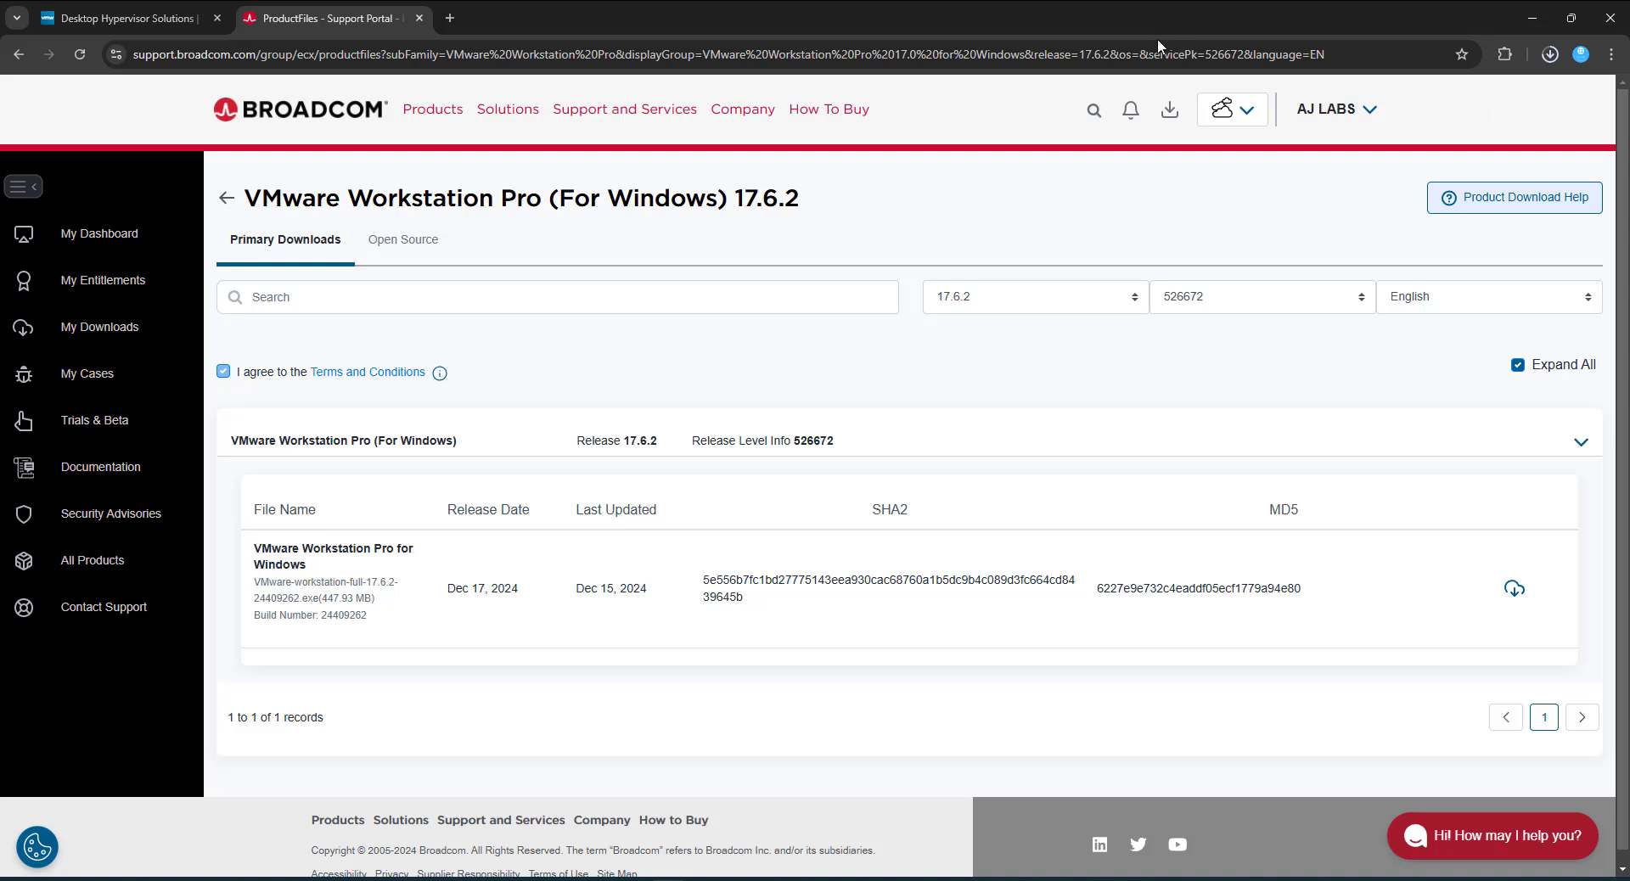
mouse_move(674, 454)
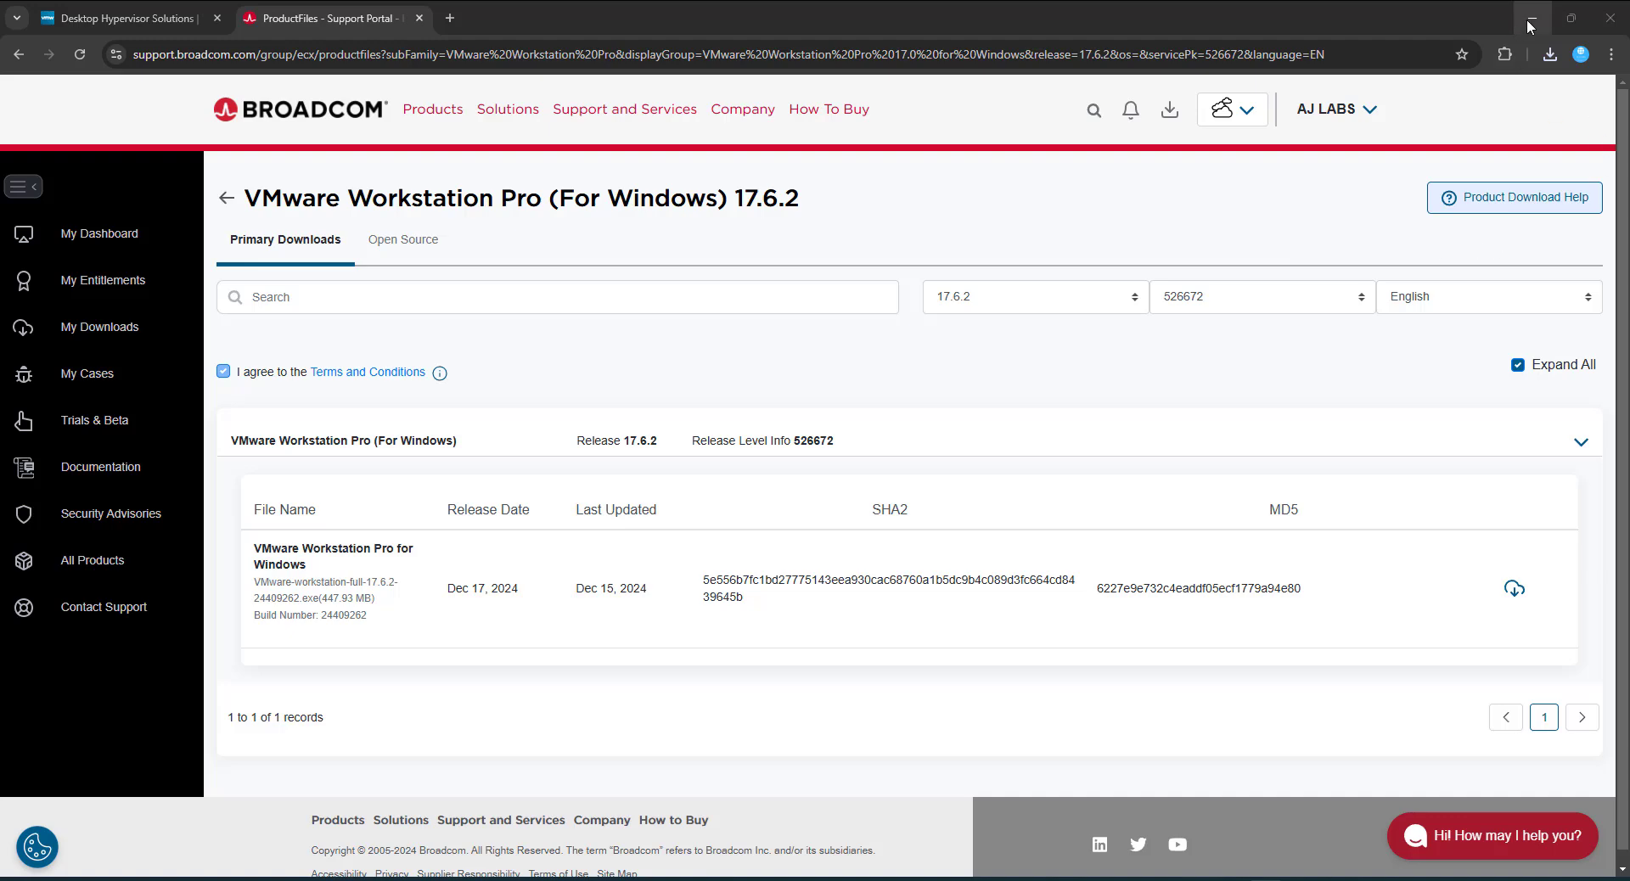
Step: Minimize the browser and launch the Workstation Pro installer from the desktop
click(1529, 18)
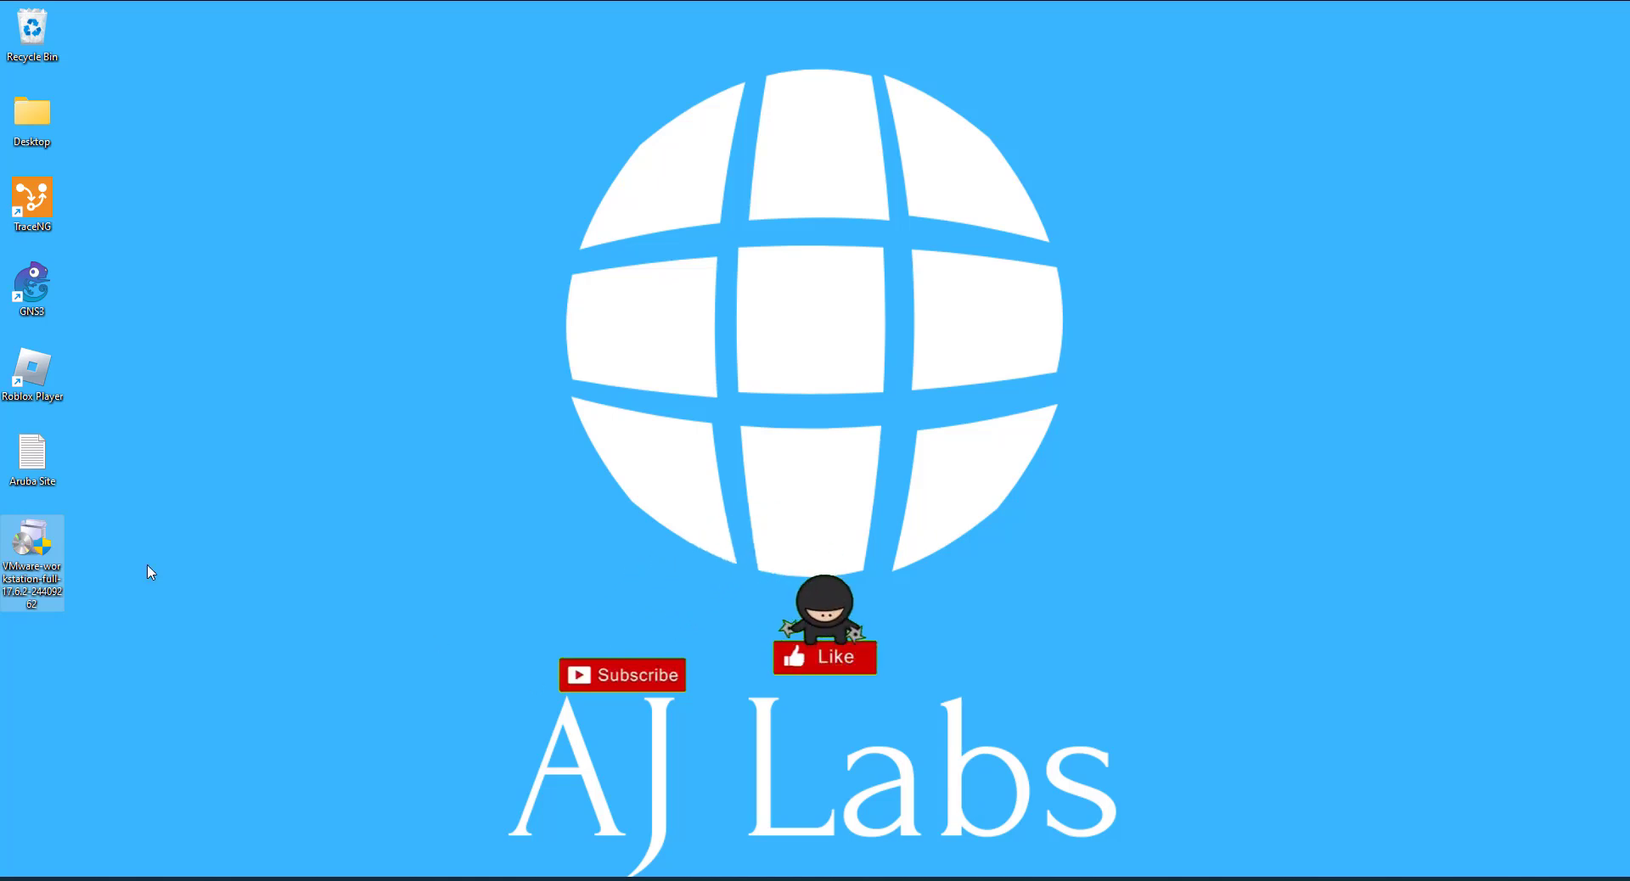
mouse_move(37, 546)
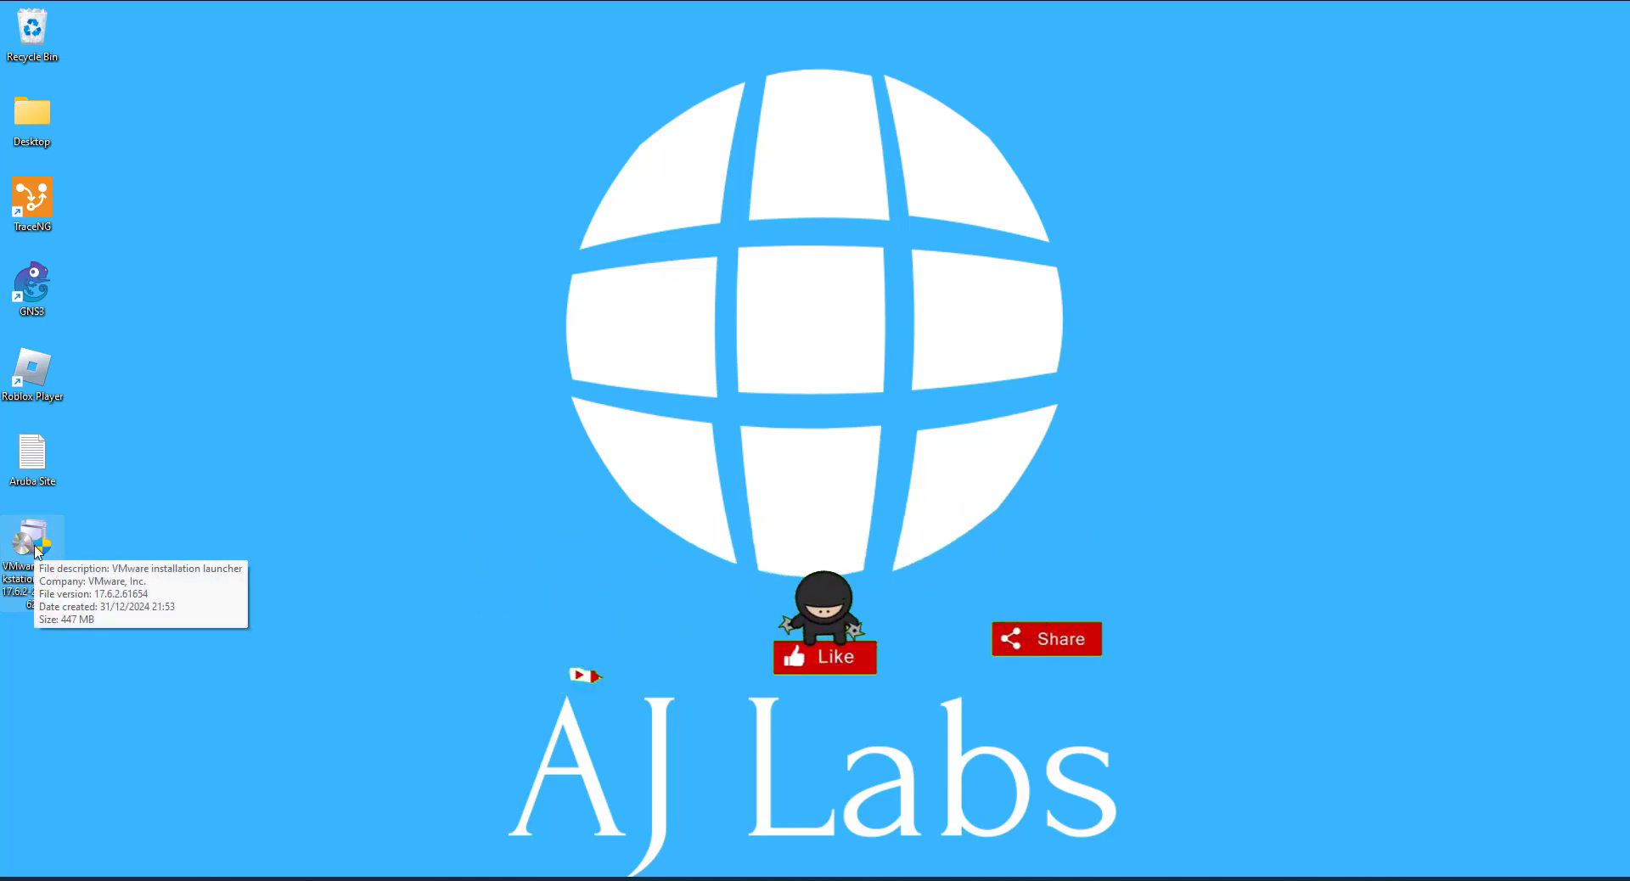
double_click(32, 541)
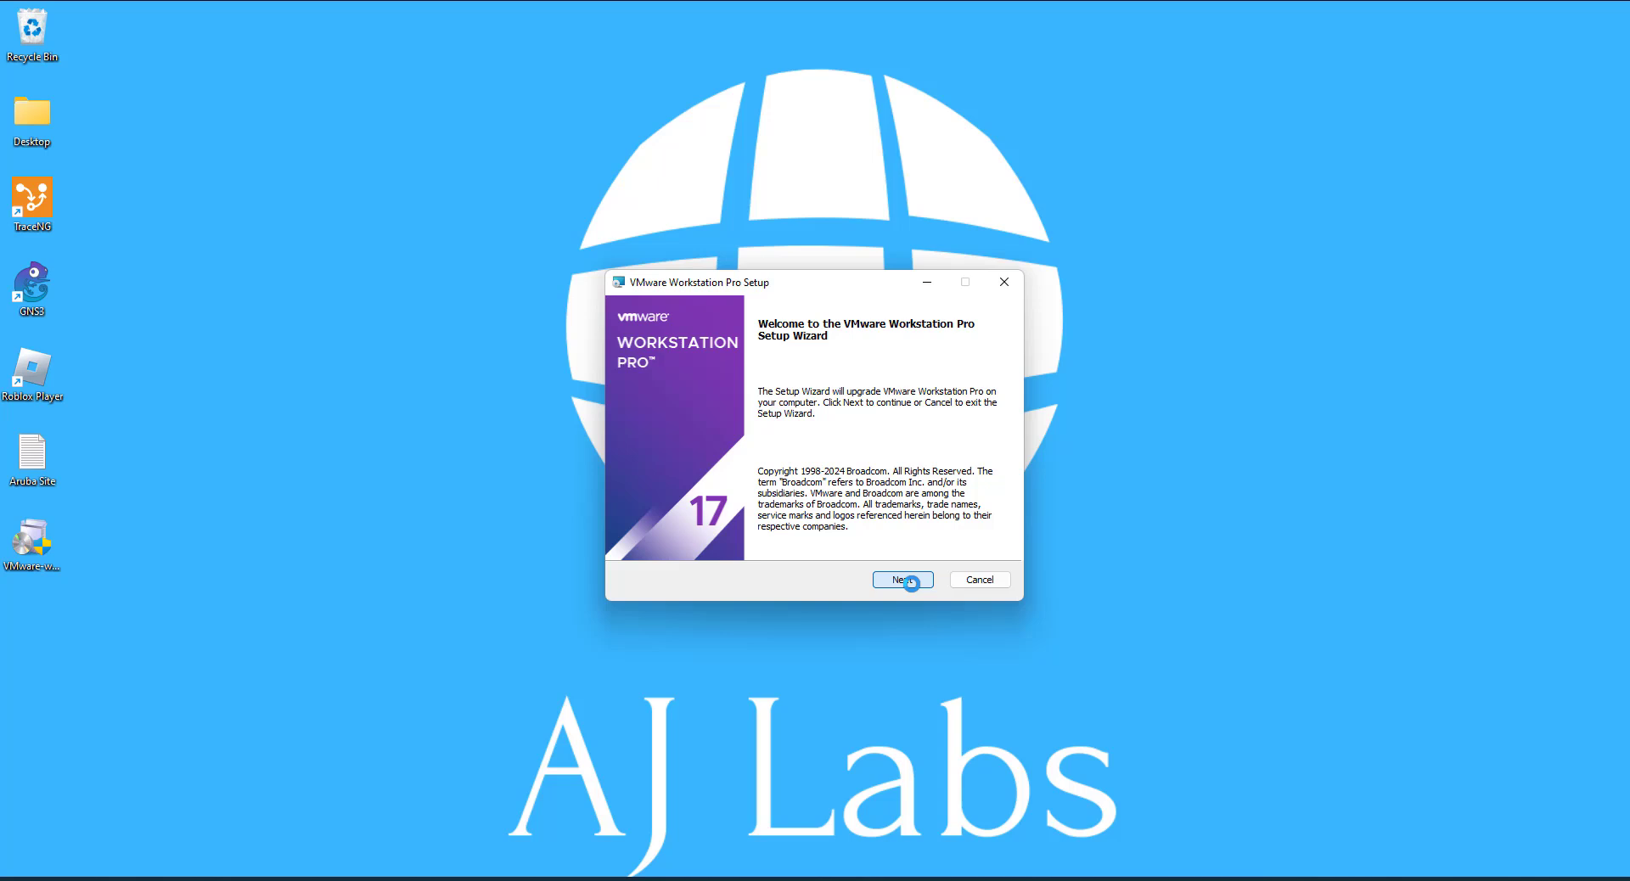
Step: Move through license, default location and shortcuts, opting out of CEIP, to Ready to upgrade
click(901, 580)
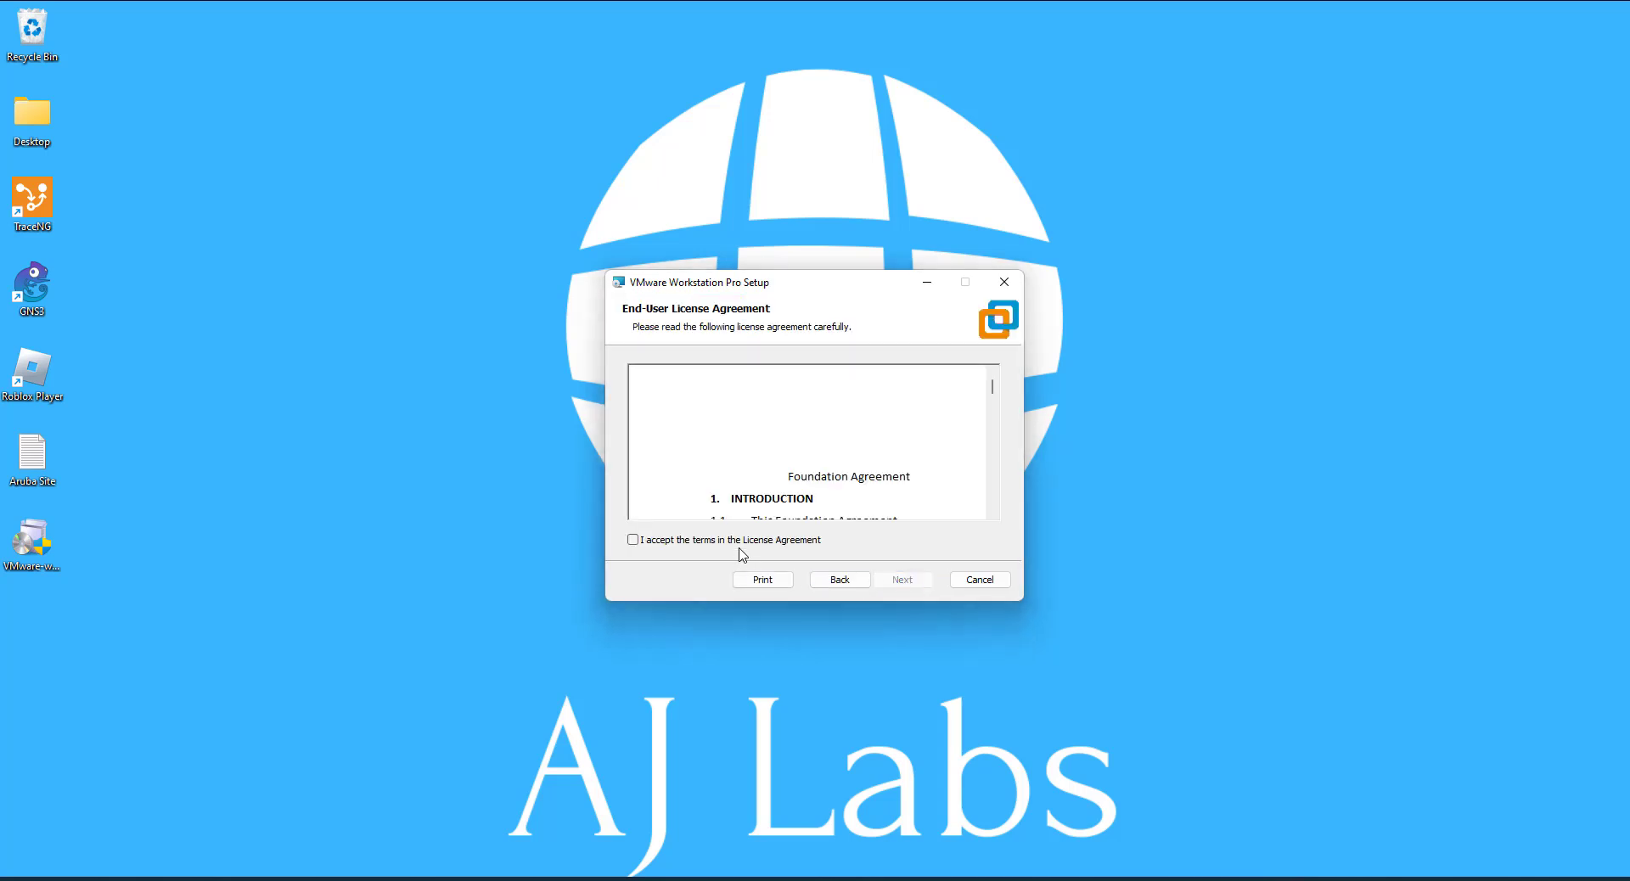
click(632, 539)
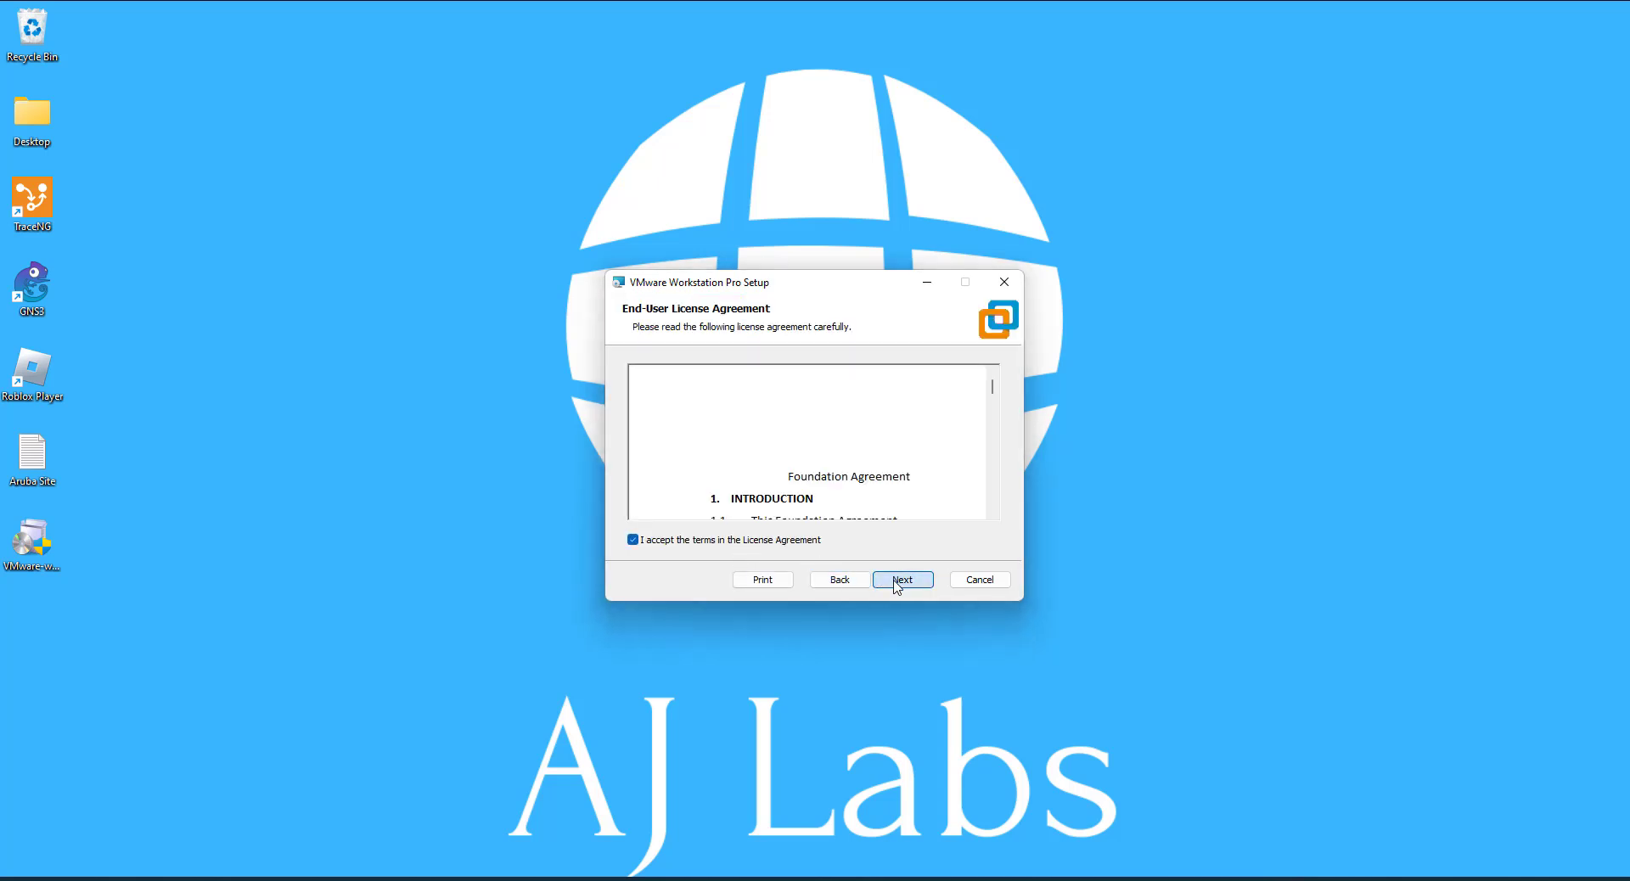
click(902, 580)
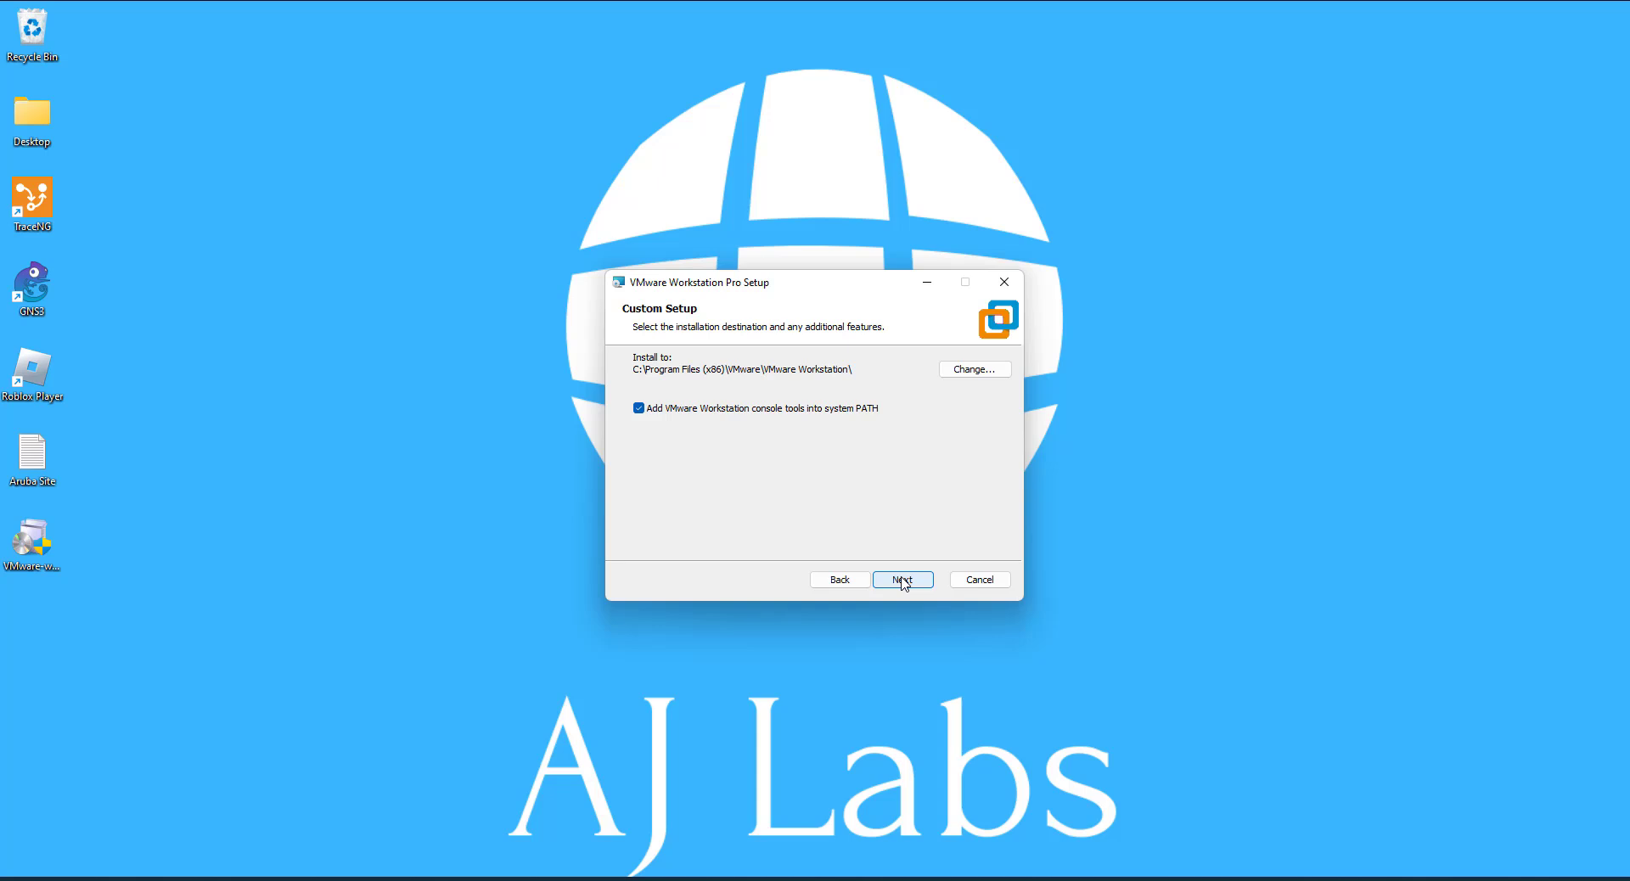
click(900, 580)
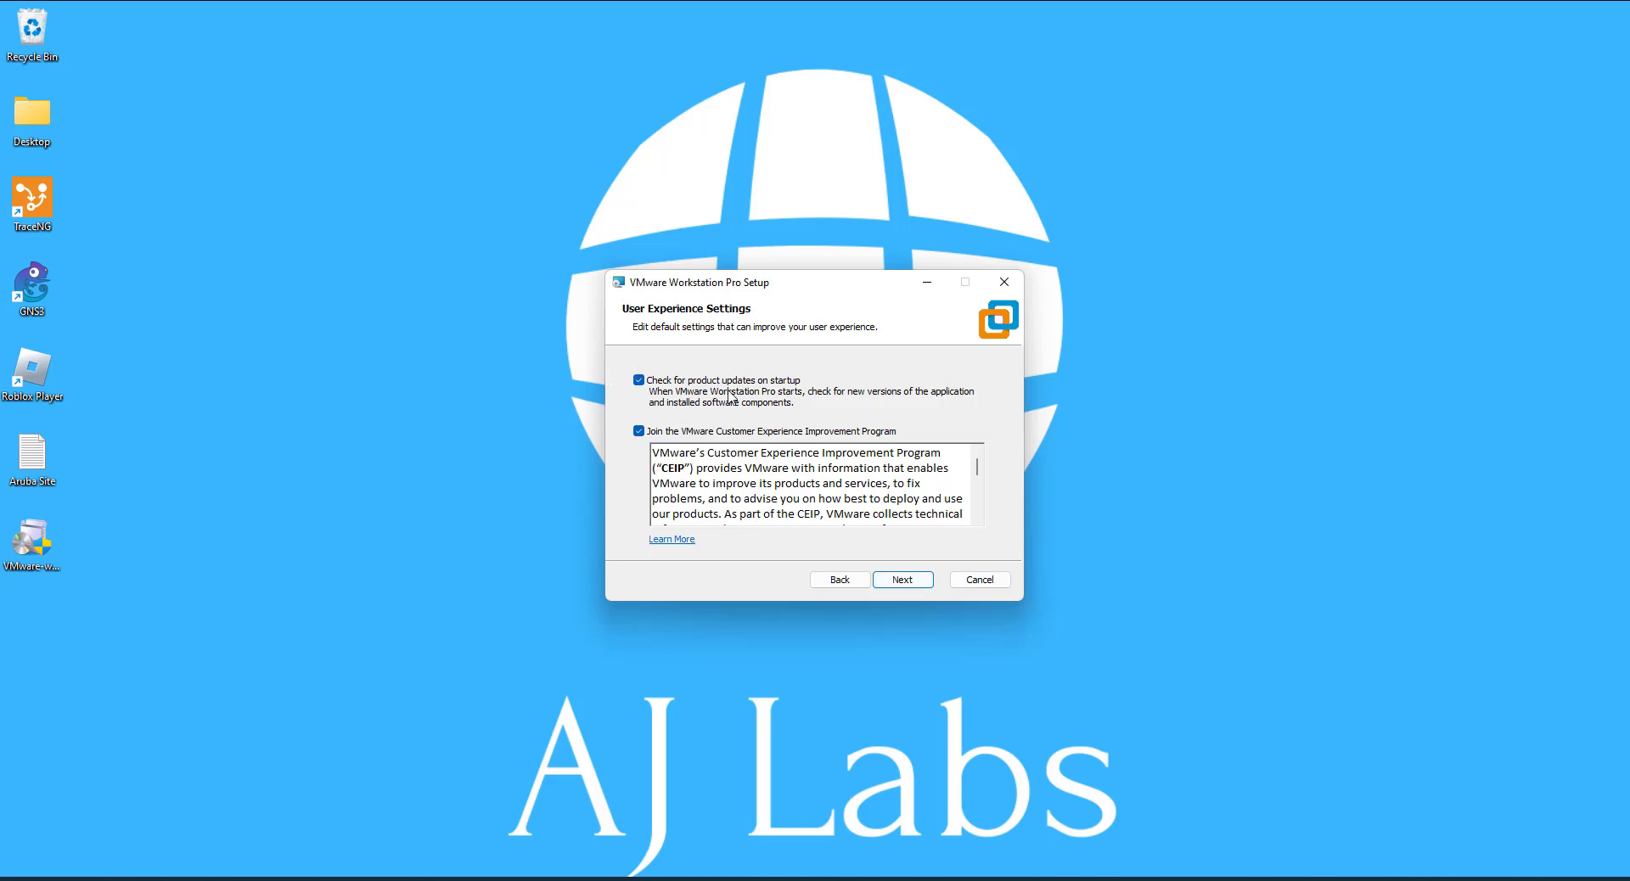
mouse_move(686, 416)
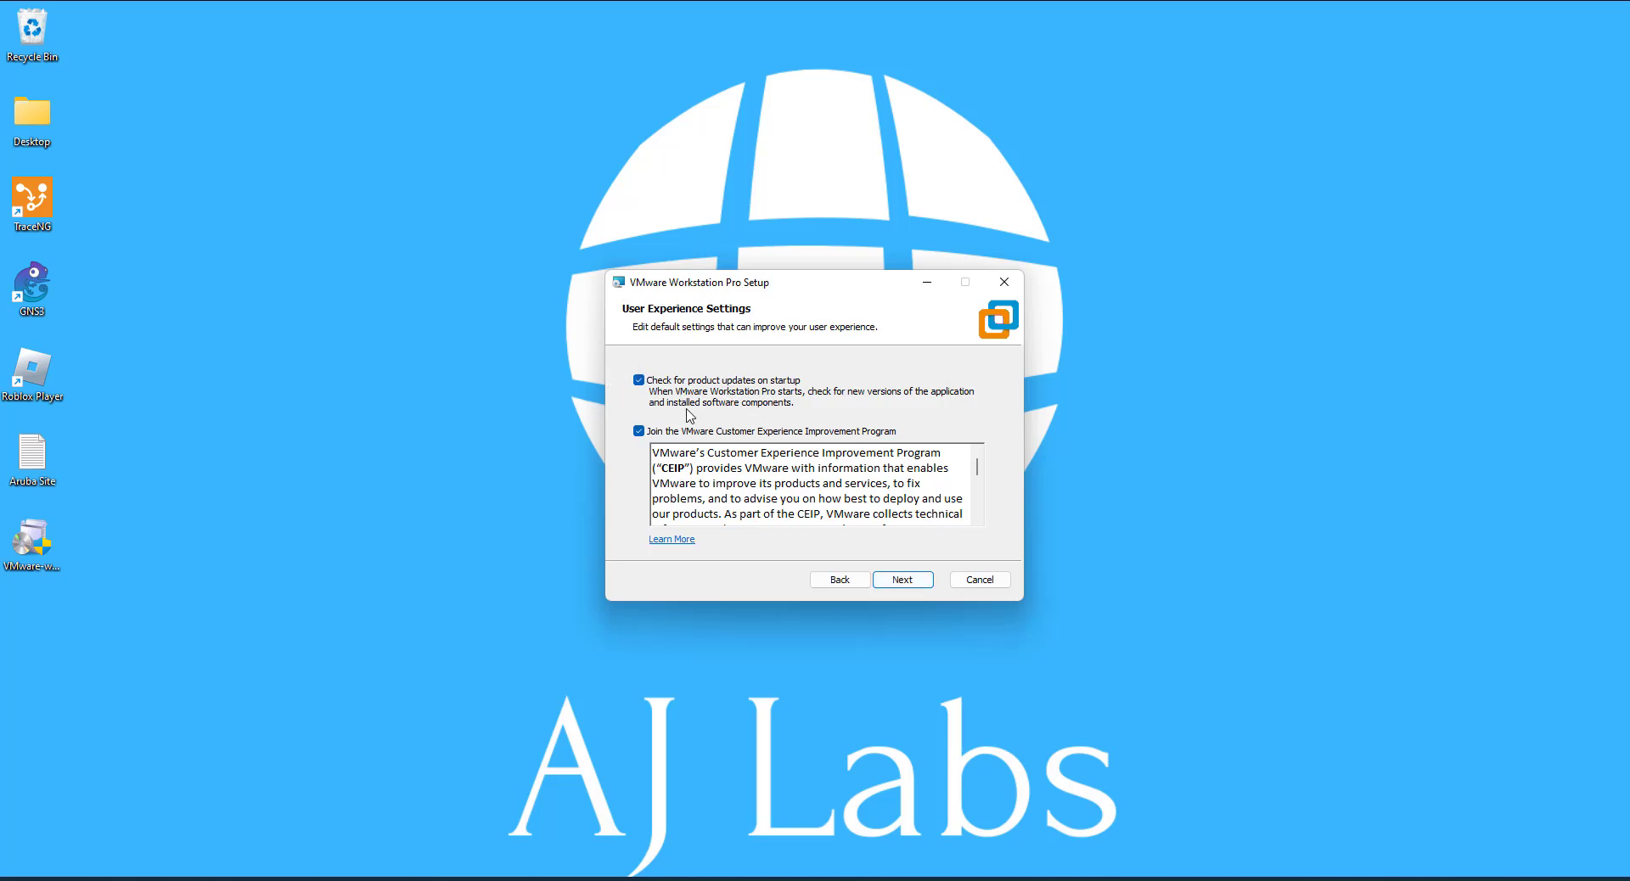
mouse_move(656, 401)
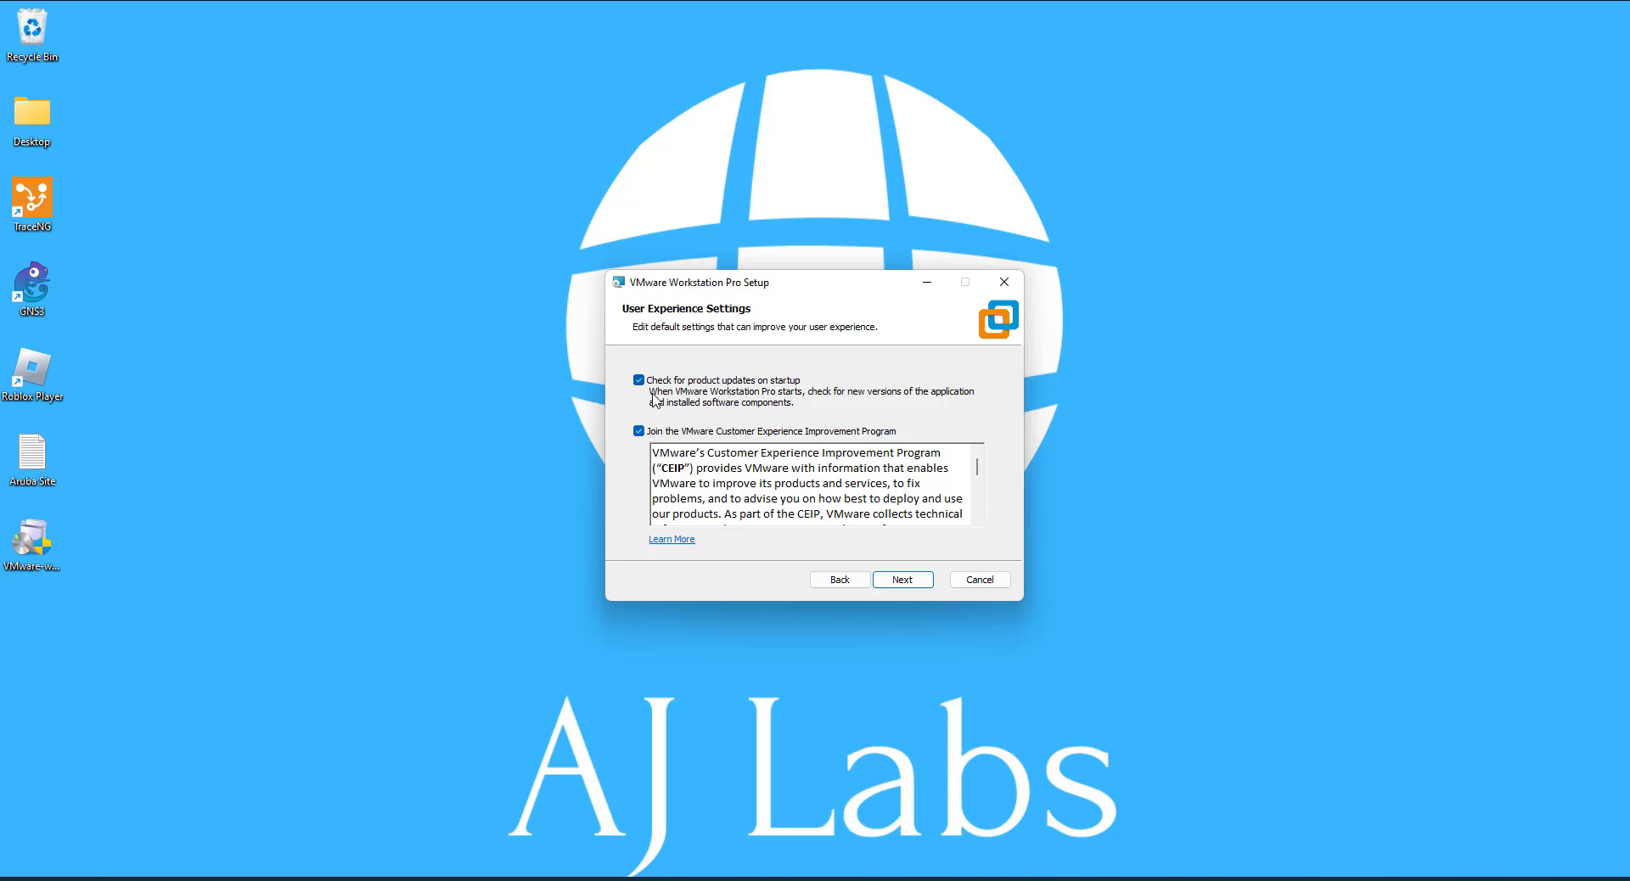
click(639, 430)
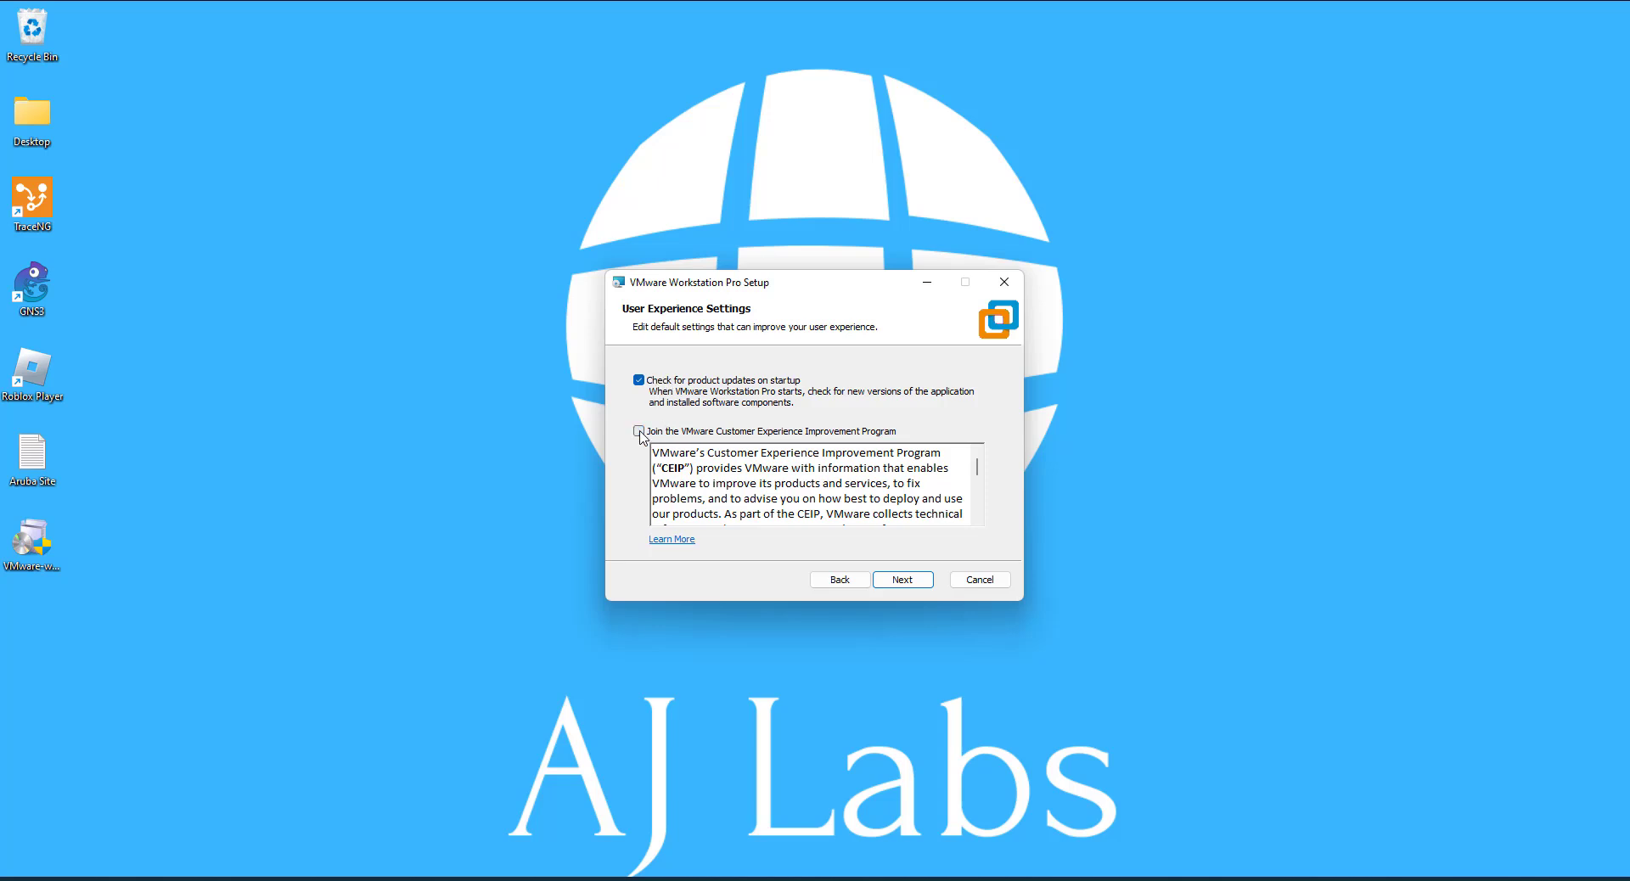
click(639, 431)
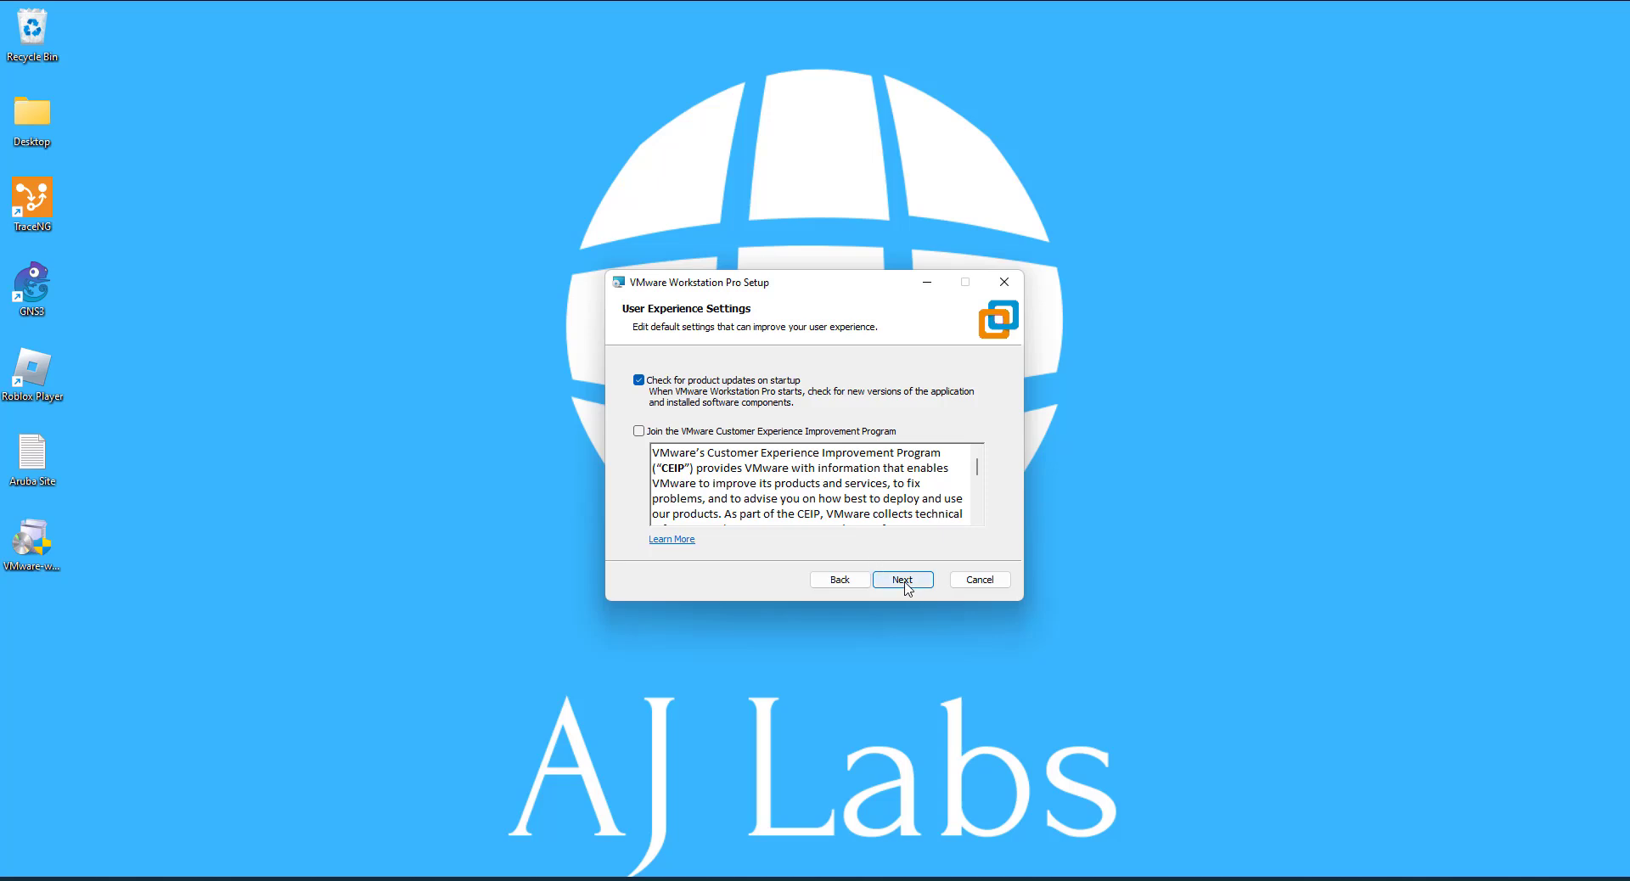
click(902, 580)
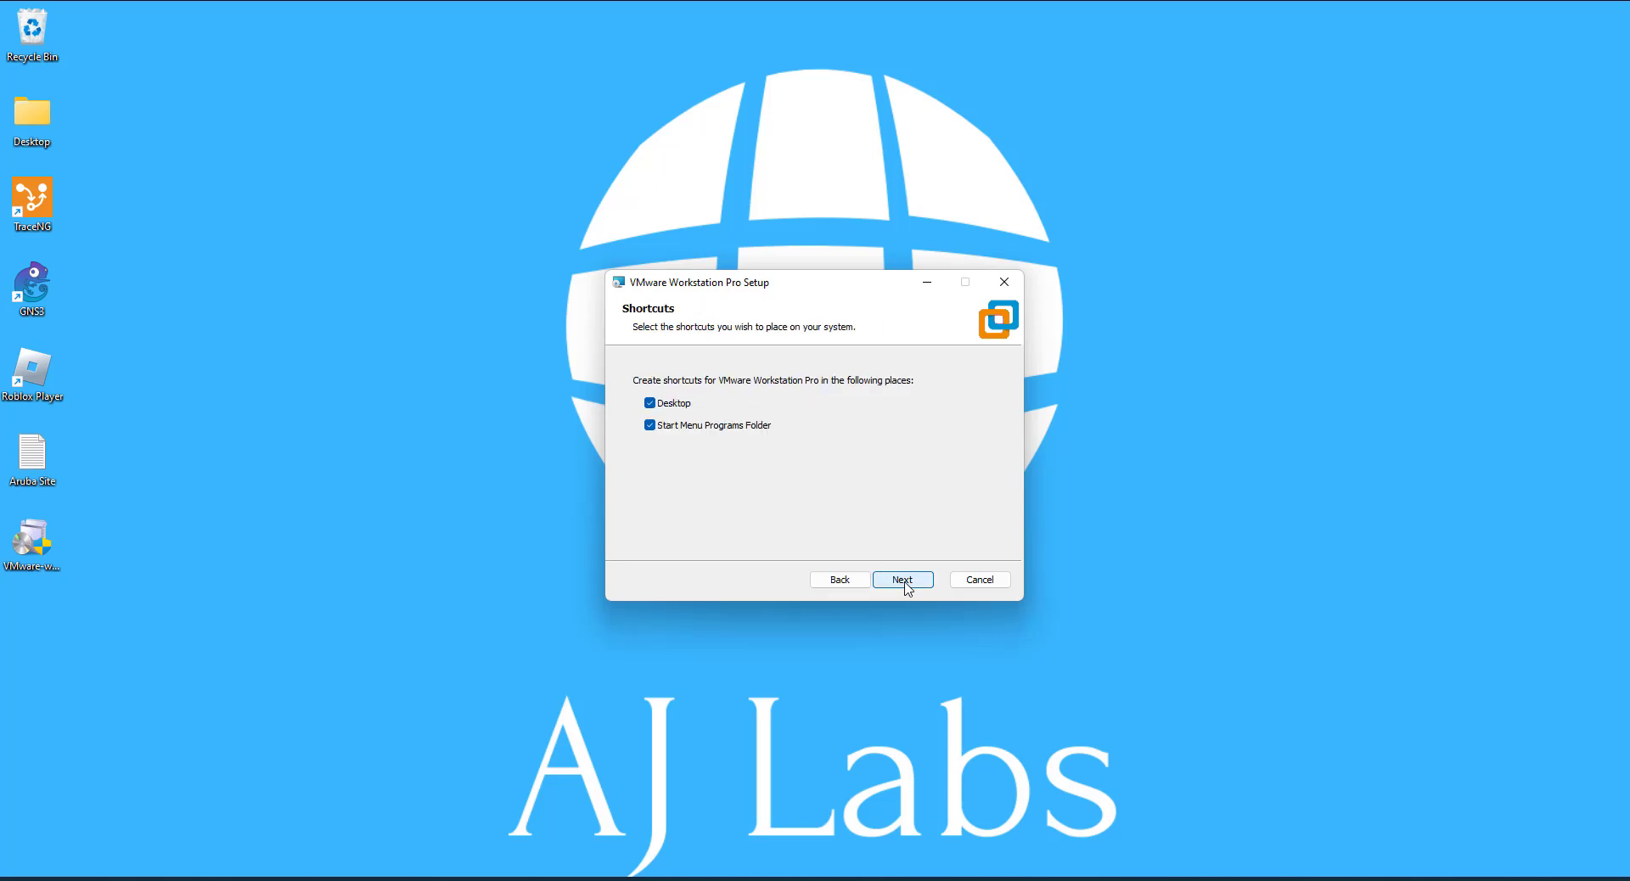
click(900, 580)
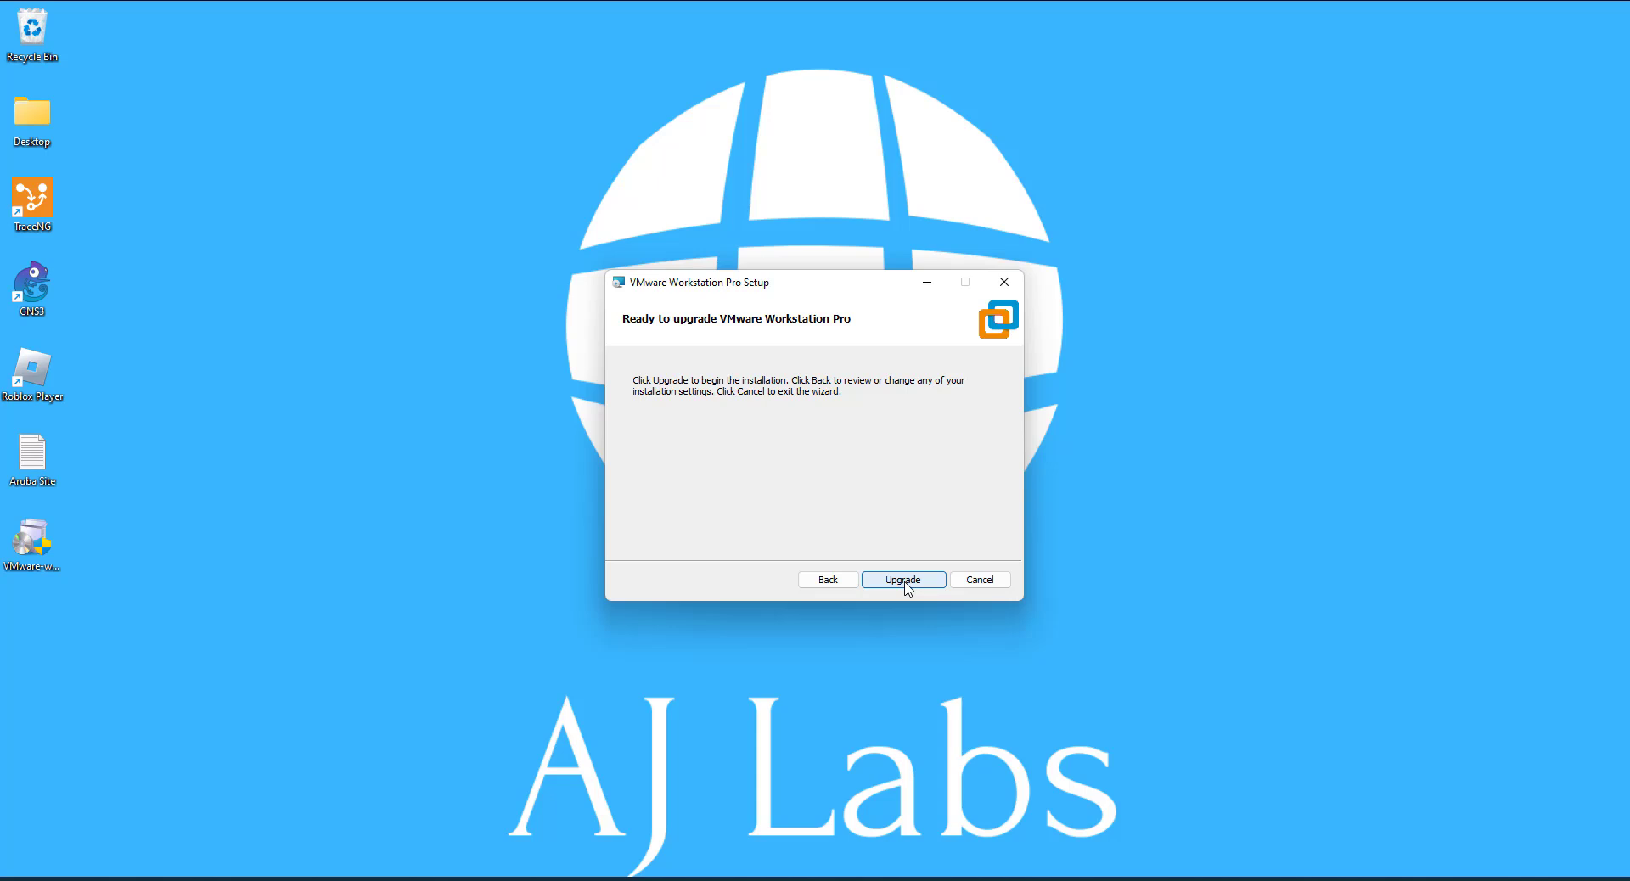
mouse_move(930, 593)
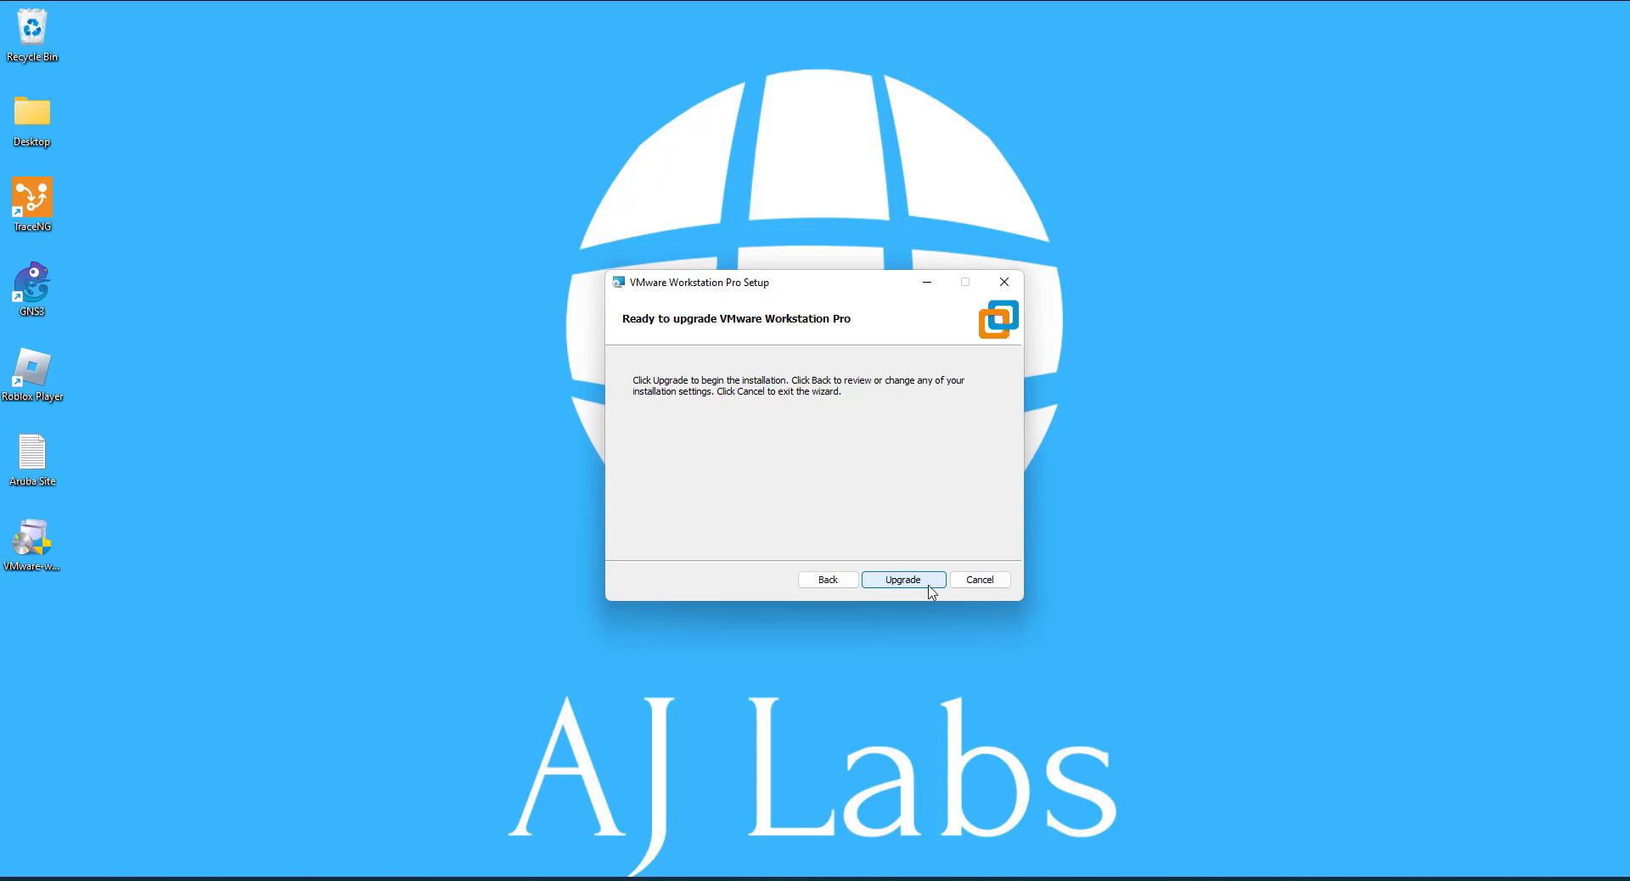
Step: Start the Workstation Pro upgrade and let it run to the Completed page
click(902, 579)
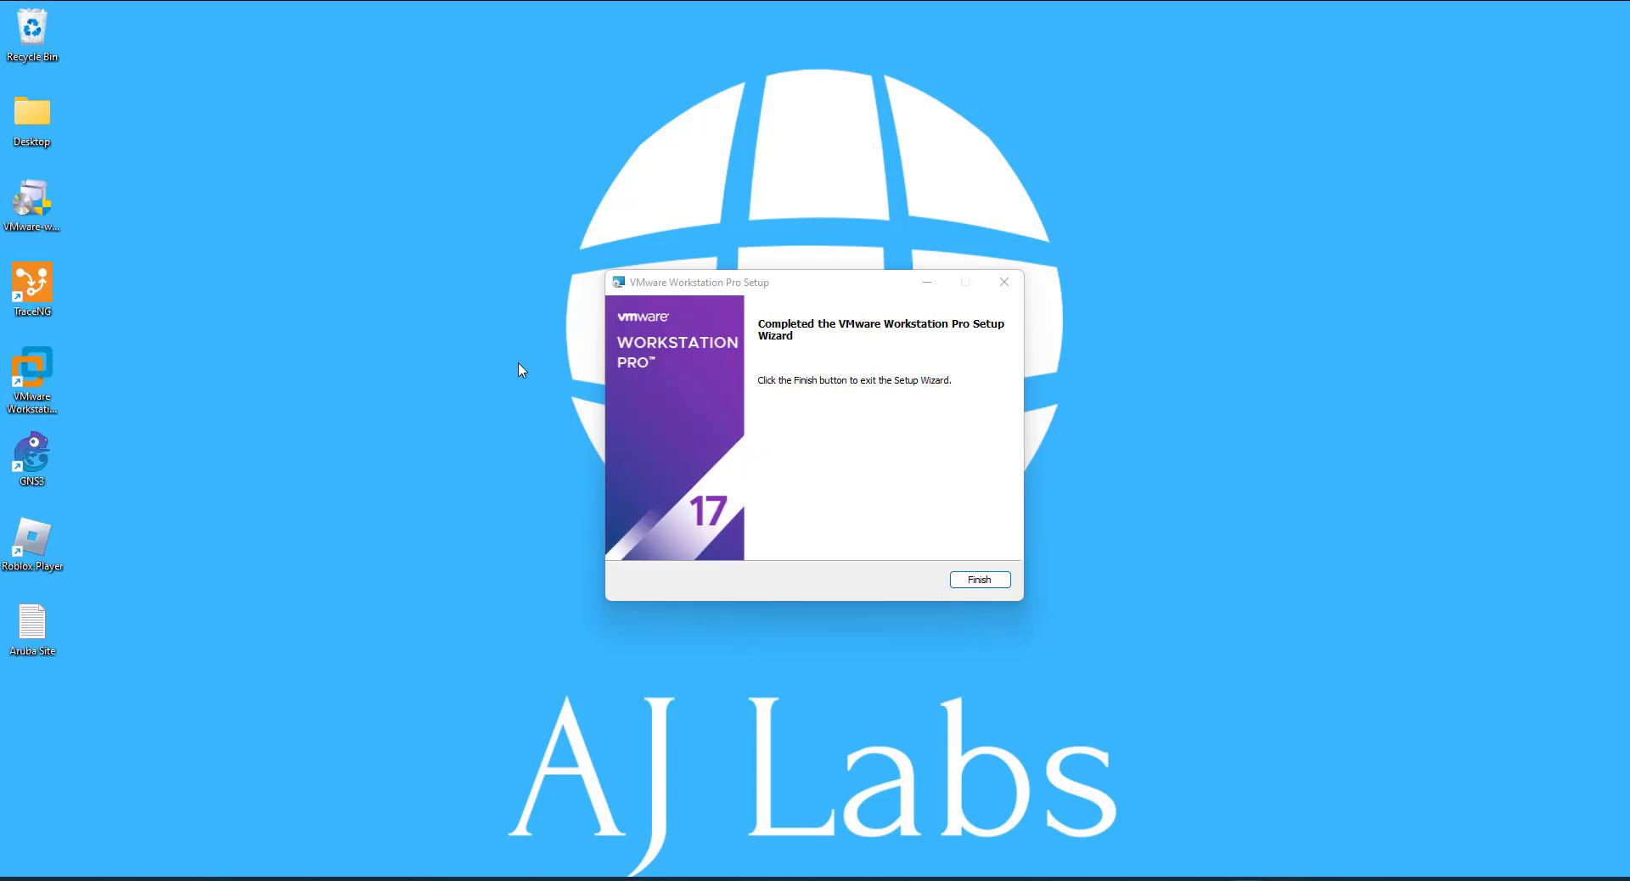
Step: Finish the setup wizard and answer No to restarting the computer now
click(978, 580)
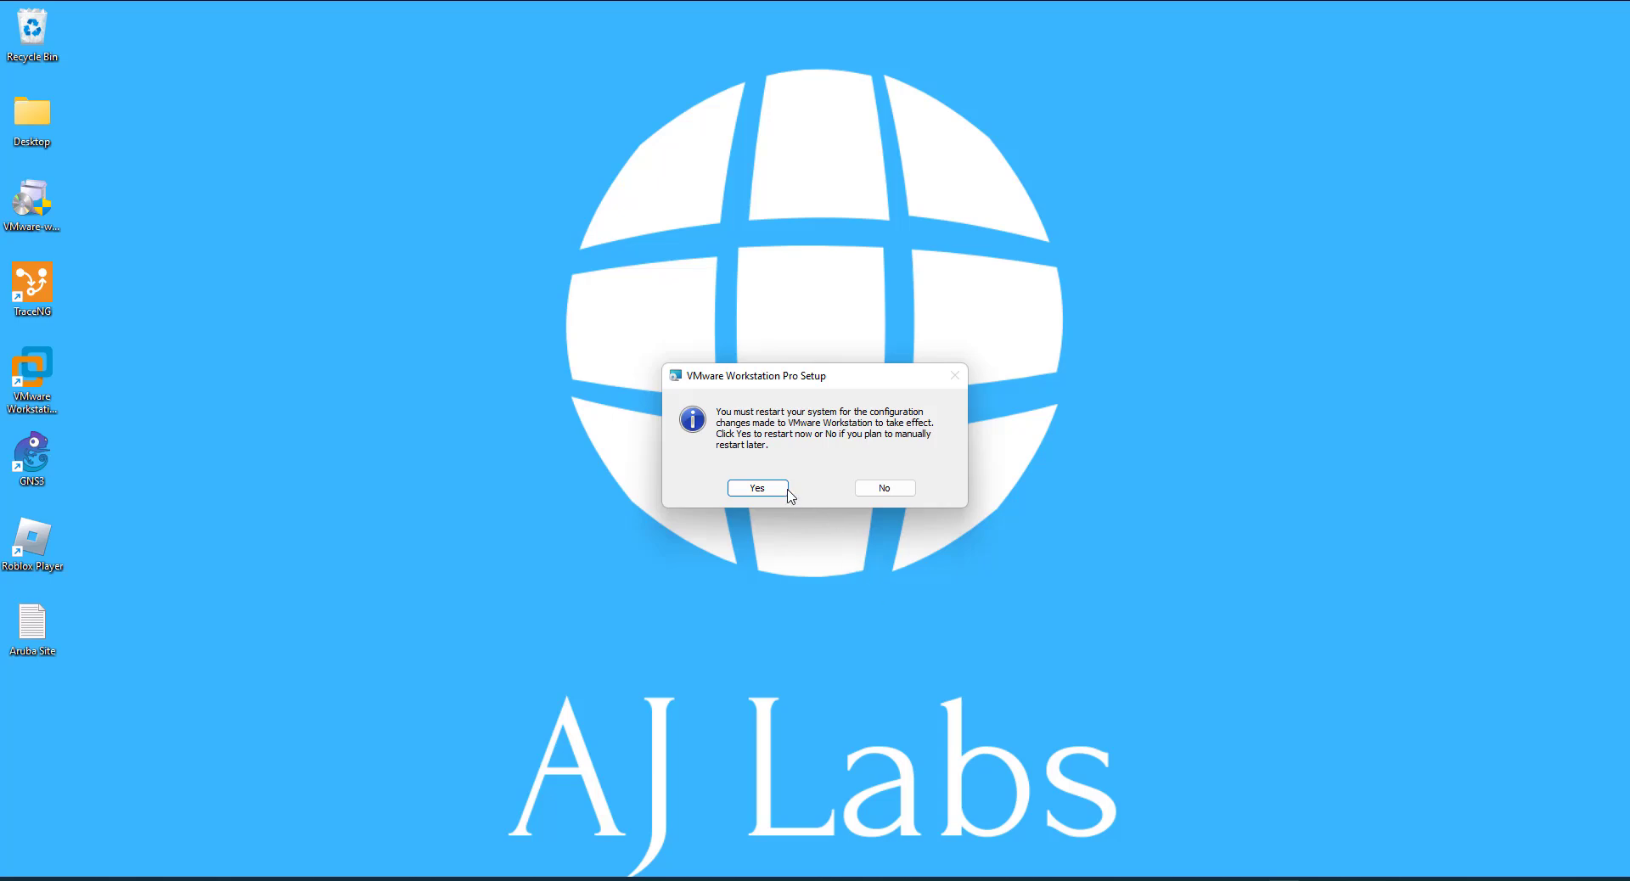
mouse_move(885, 488)
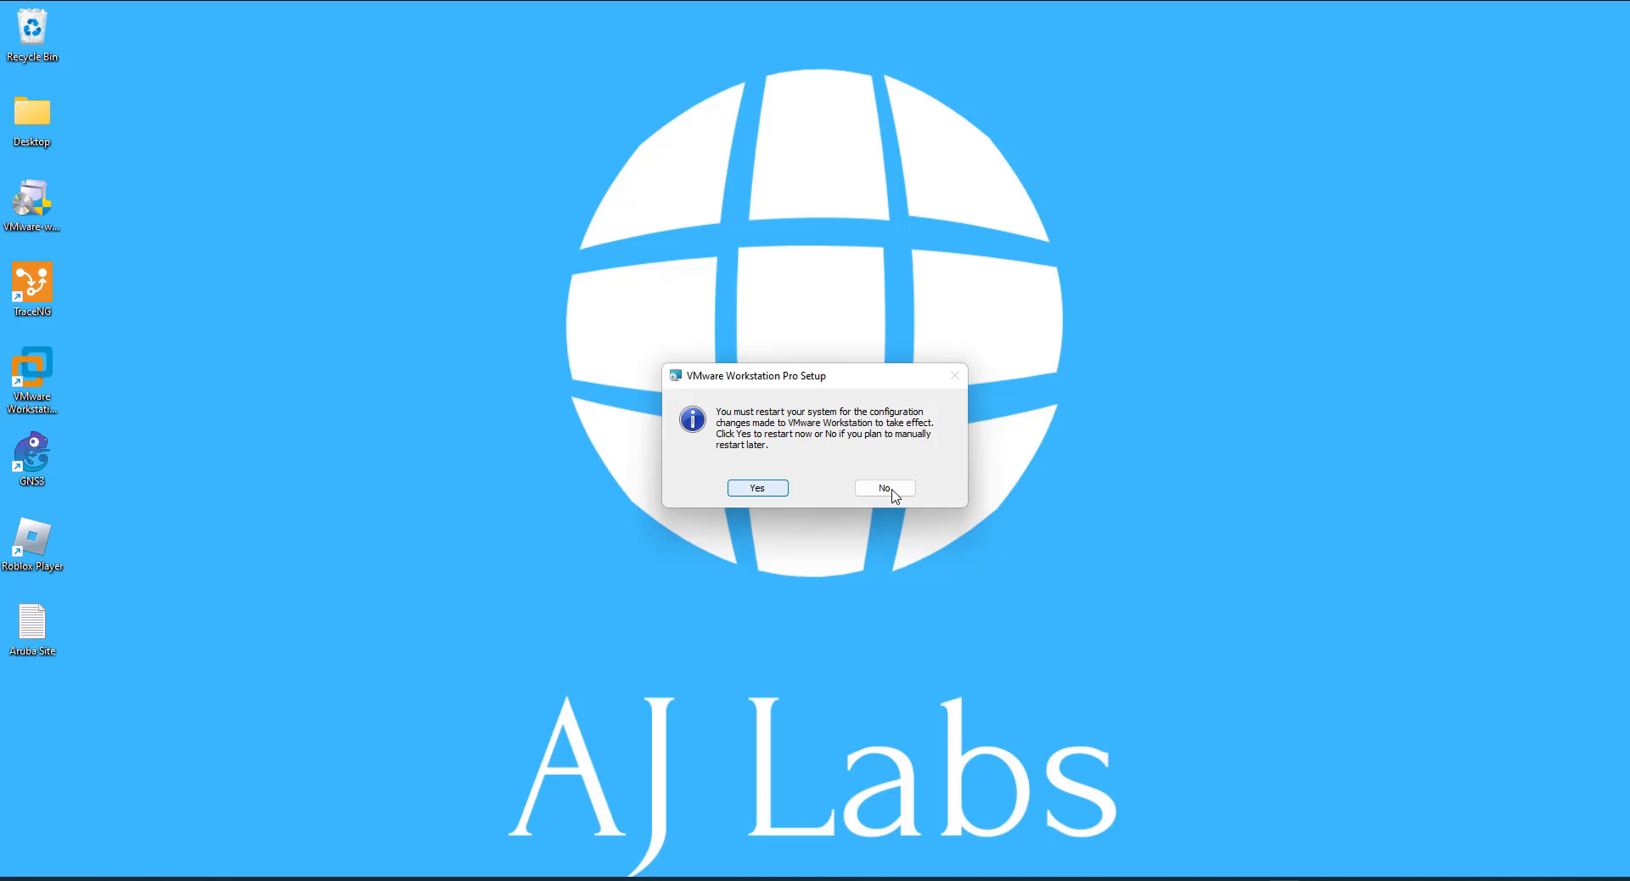
click(883, 489)
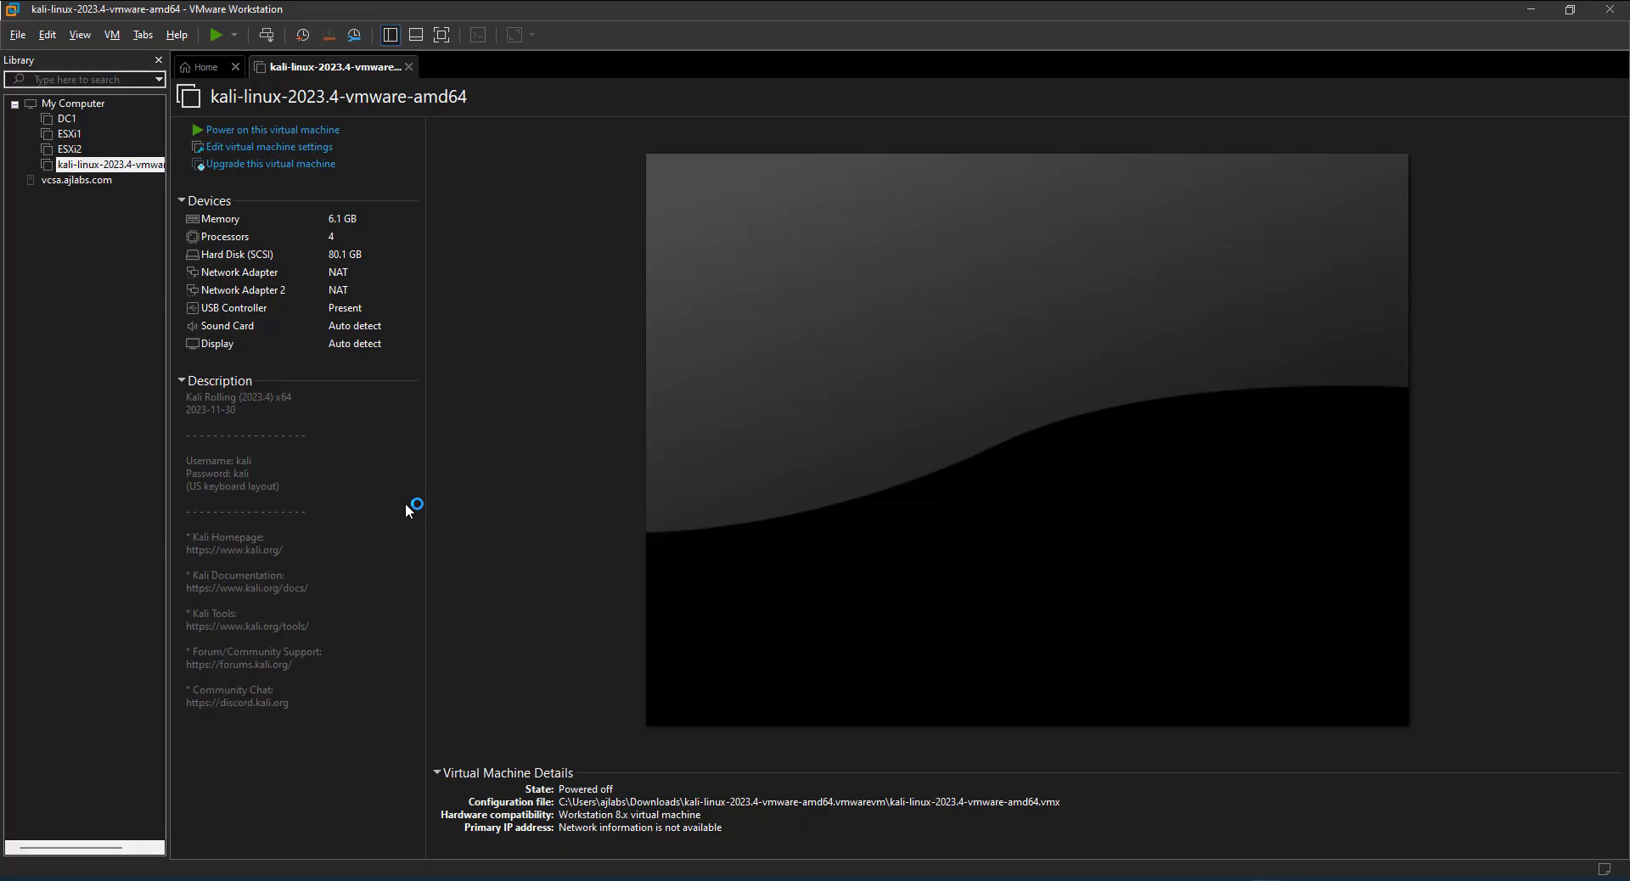
mouse_move(64, 94)
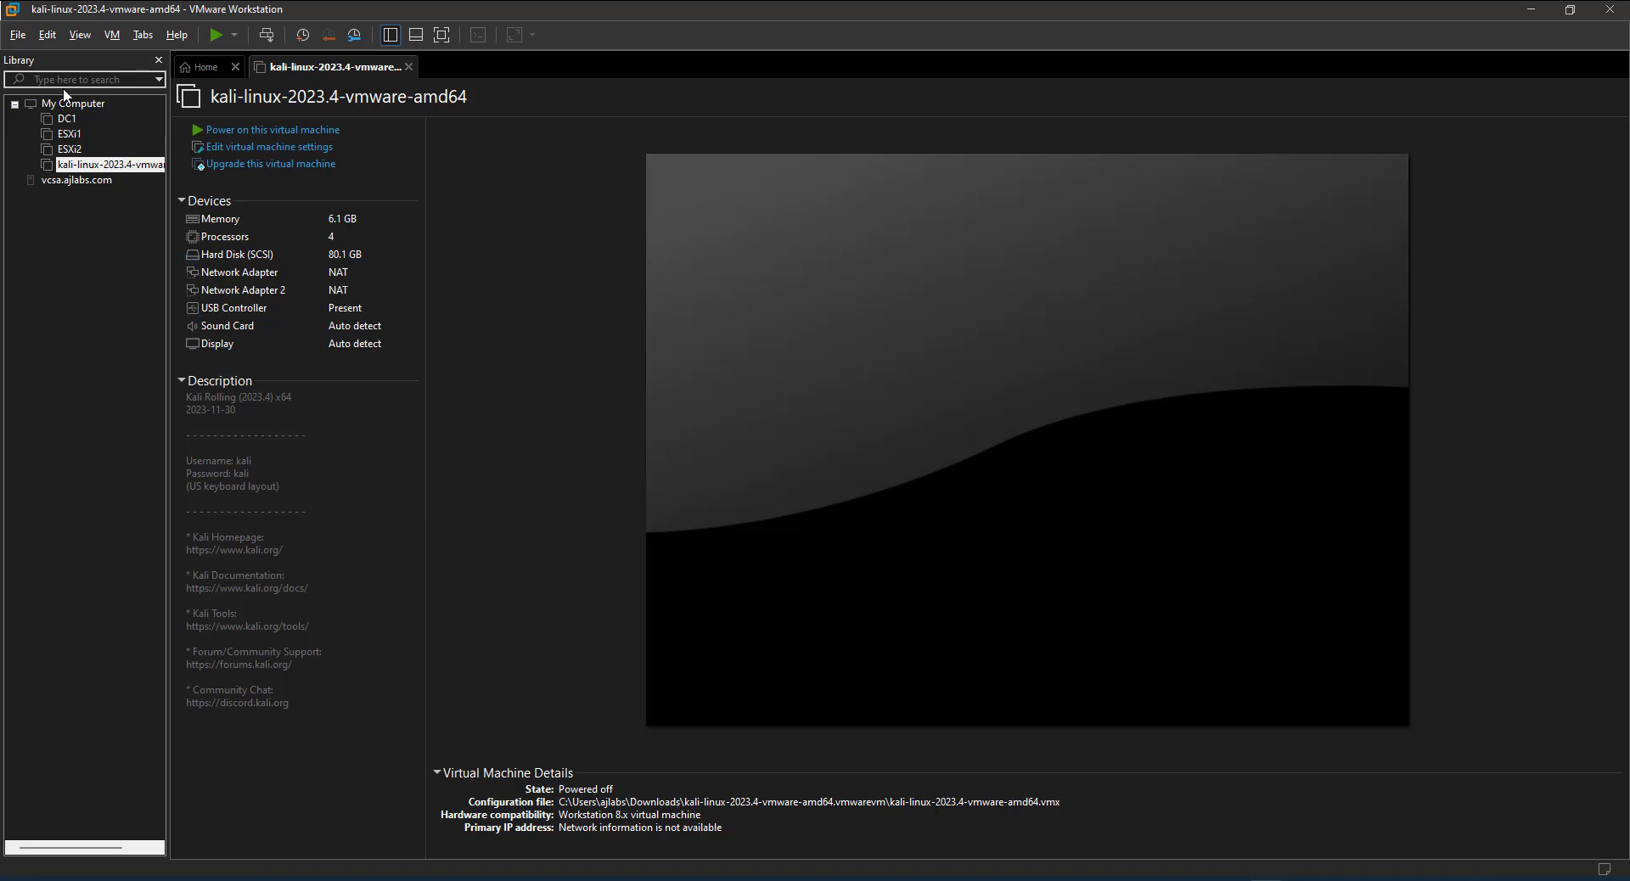
mouse_move(57, 305)
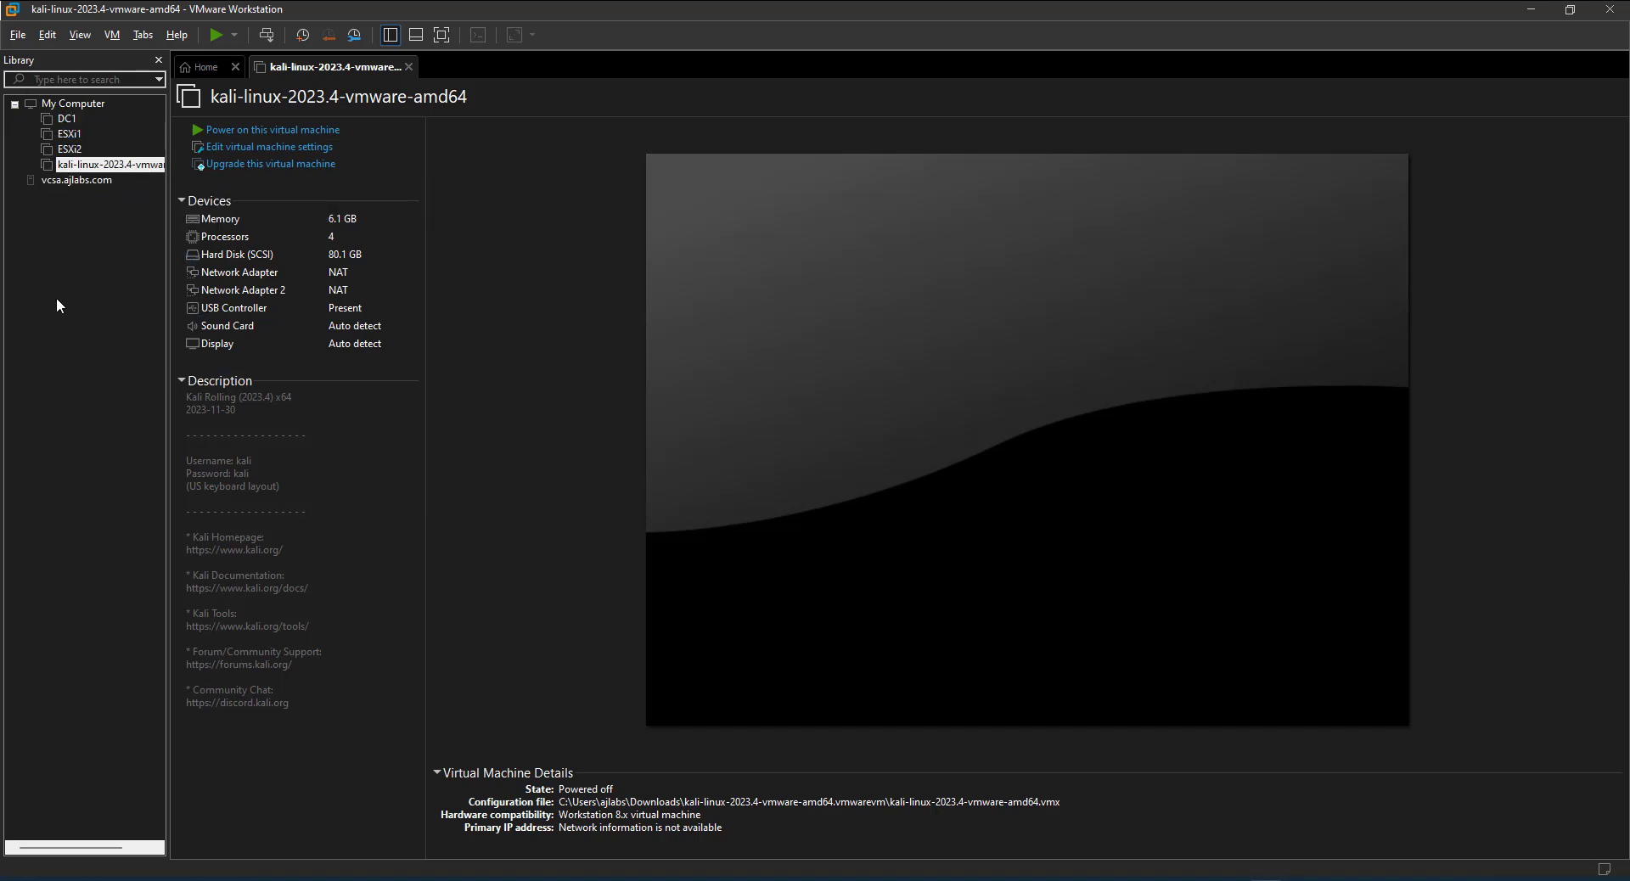
mouse_move(143, 9)
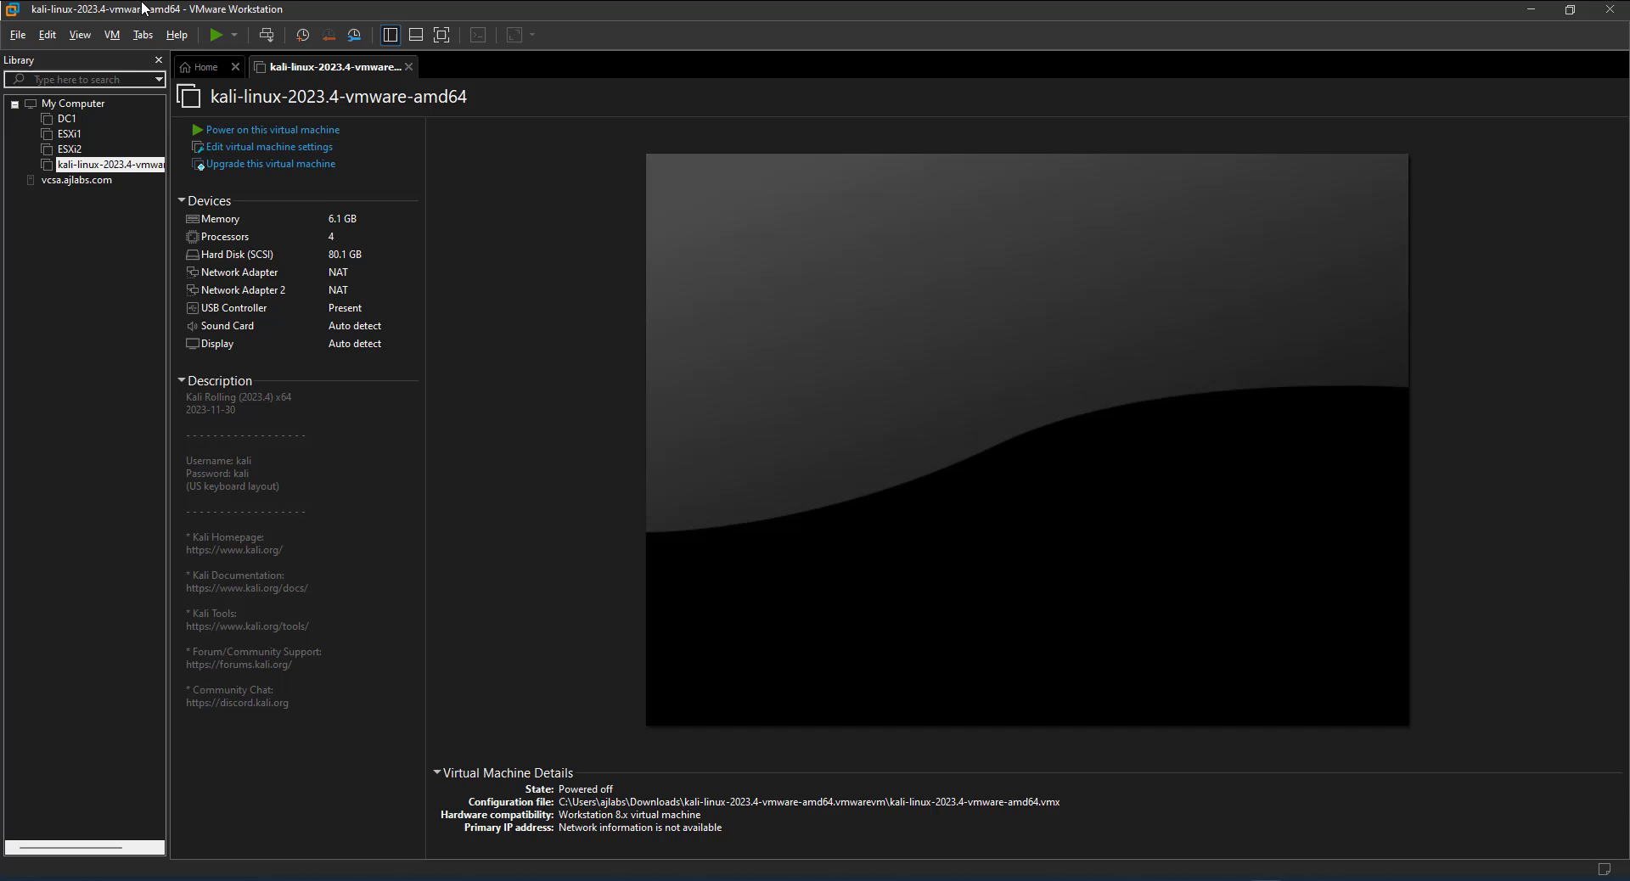
mouse_move(166, 35)
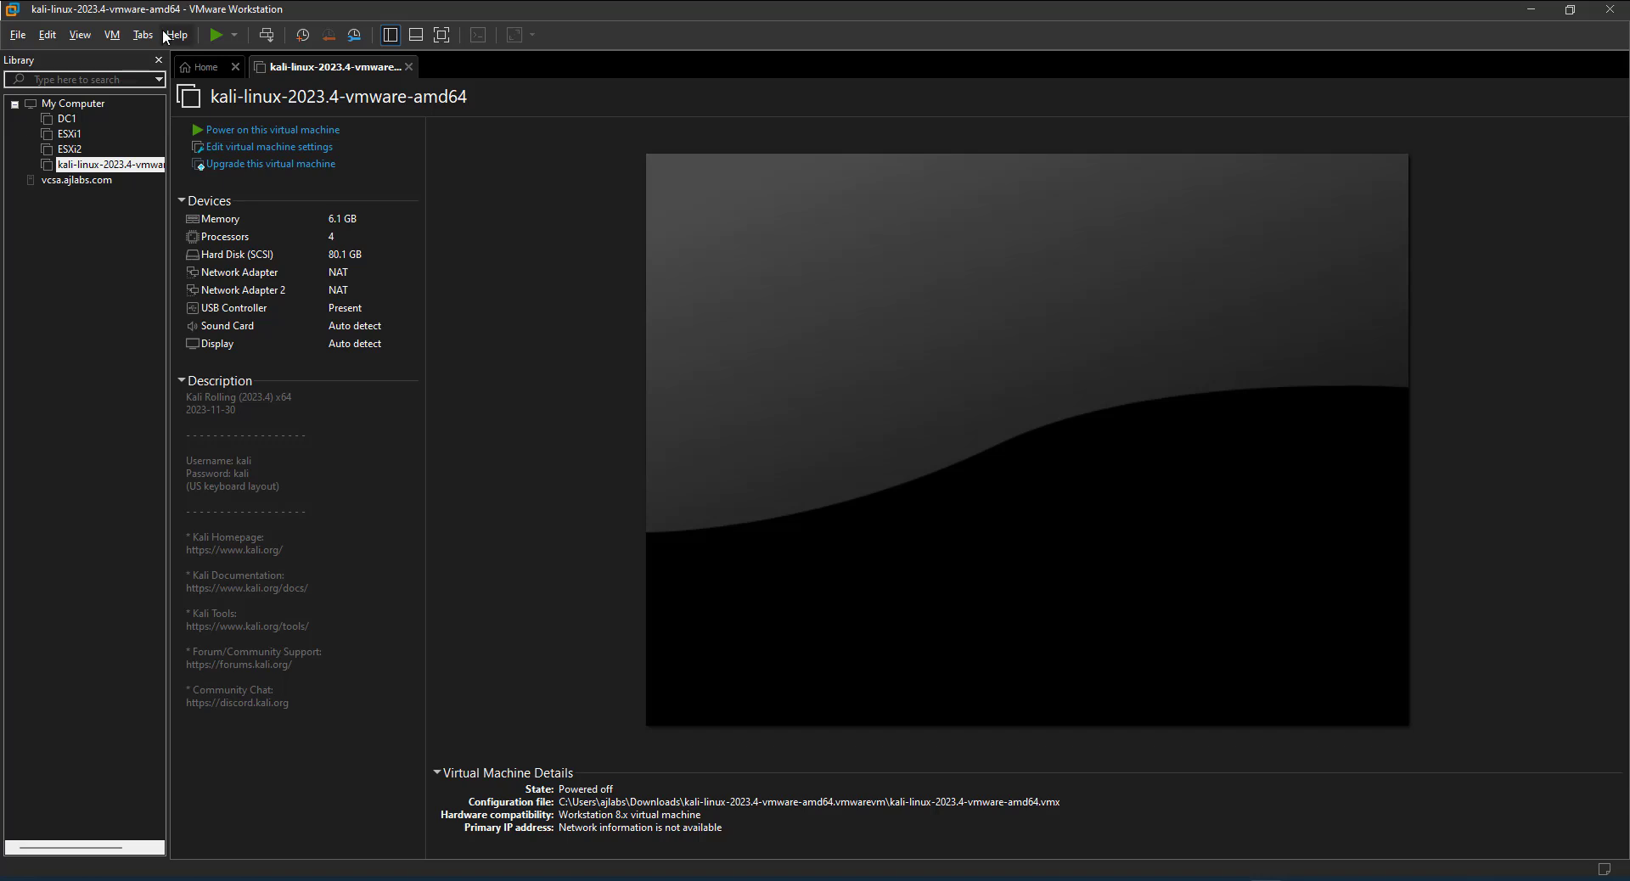
click(174, 33)
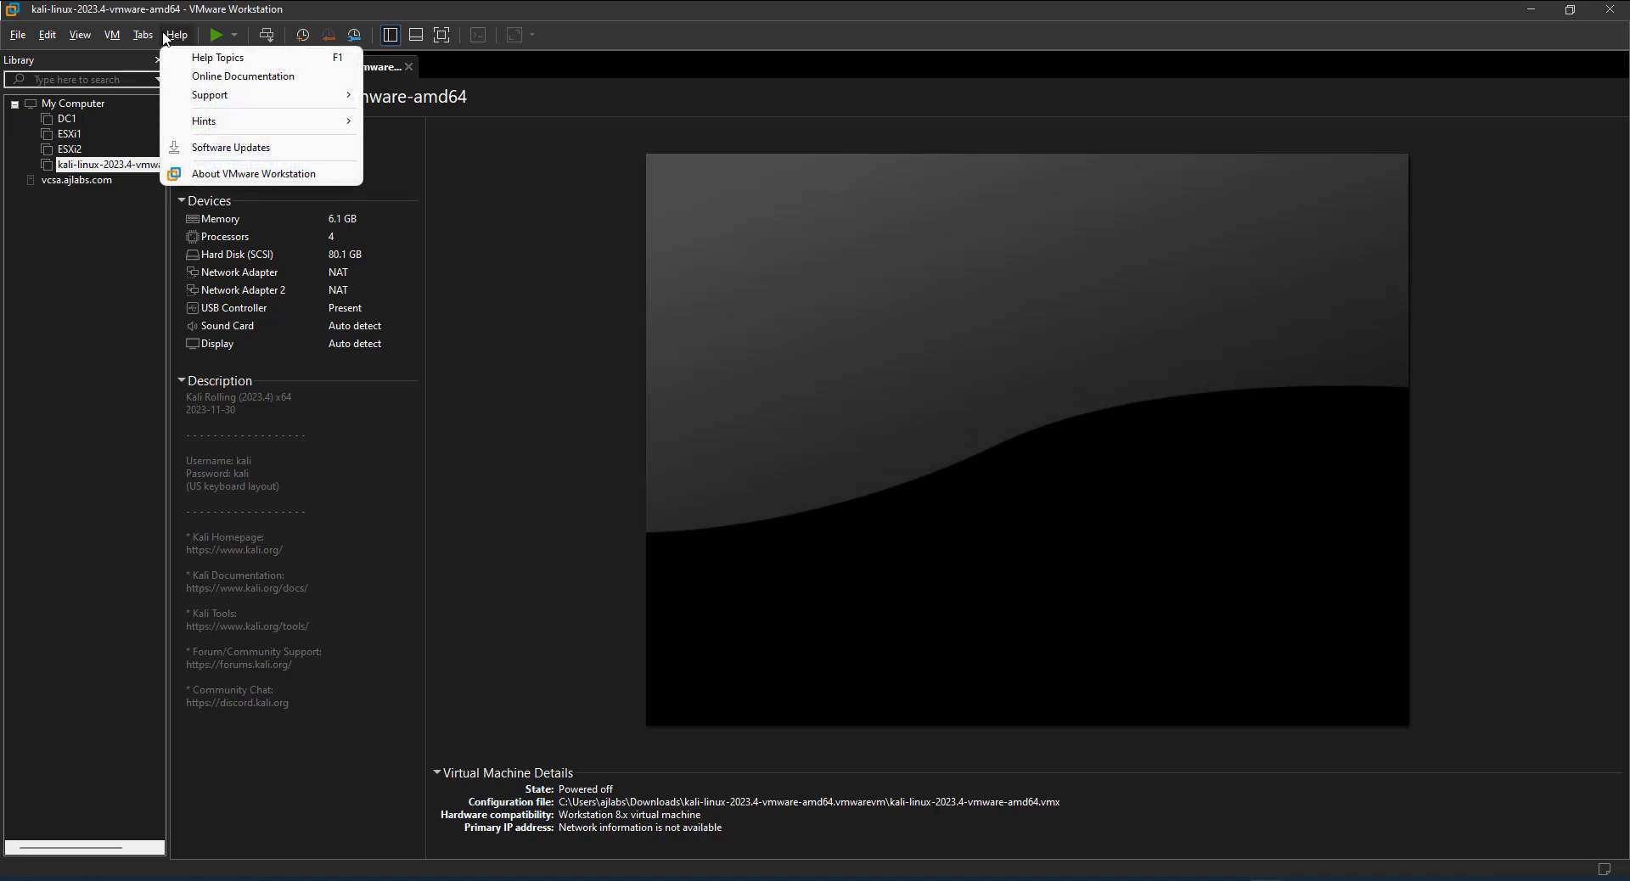
click(254, 173)
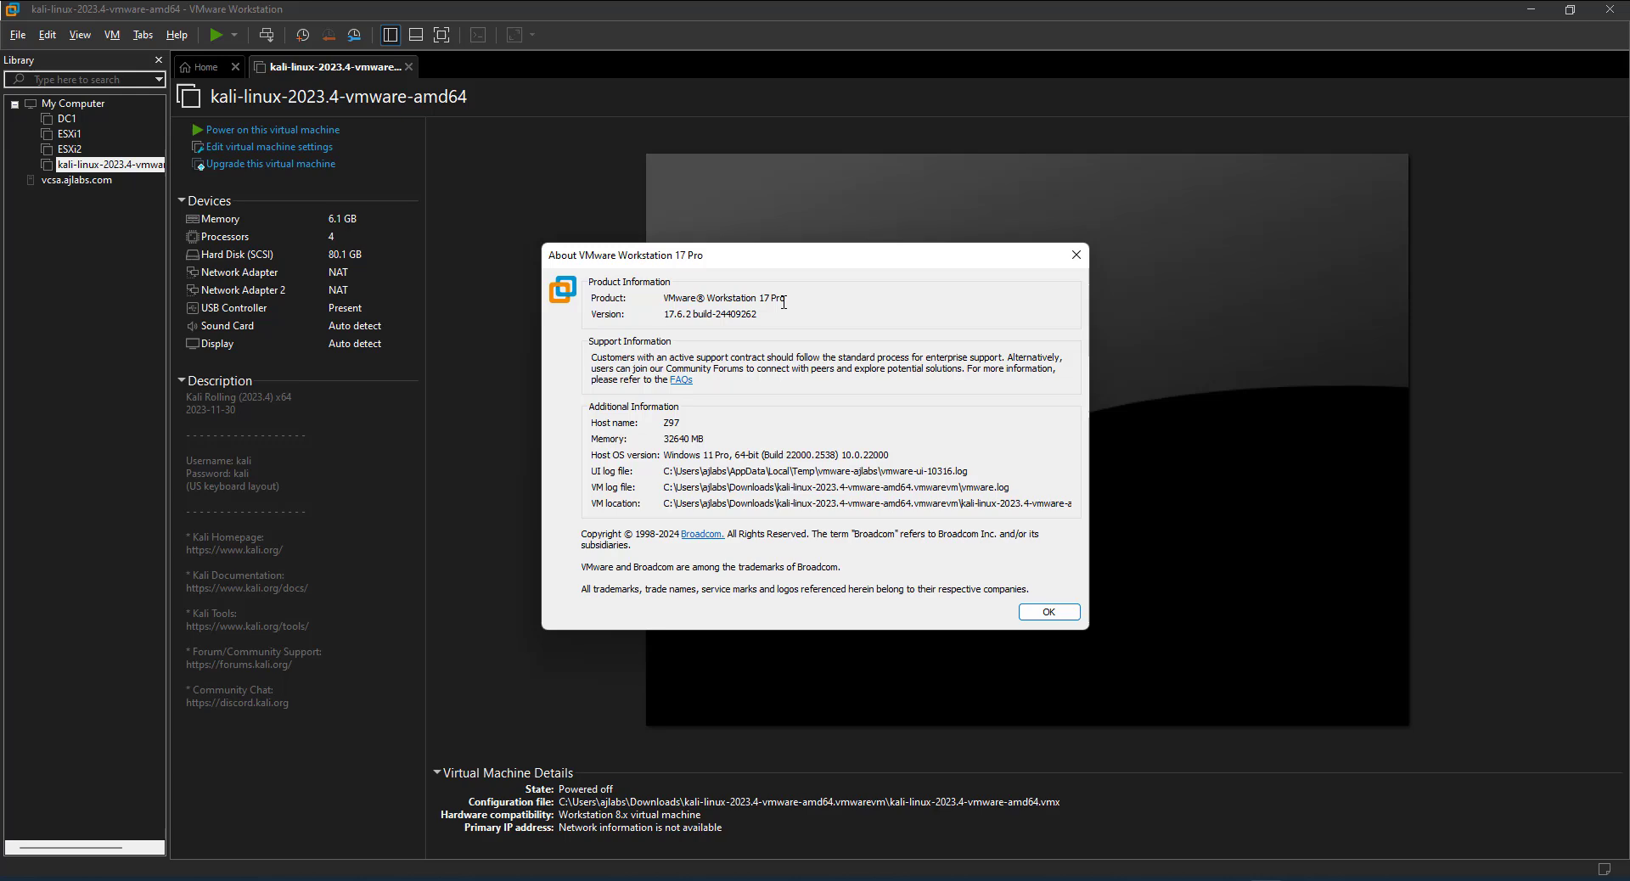
double_click(674, 314)
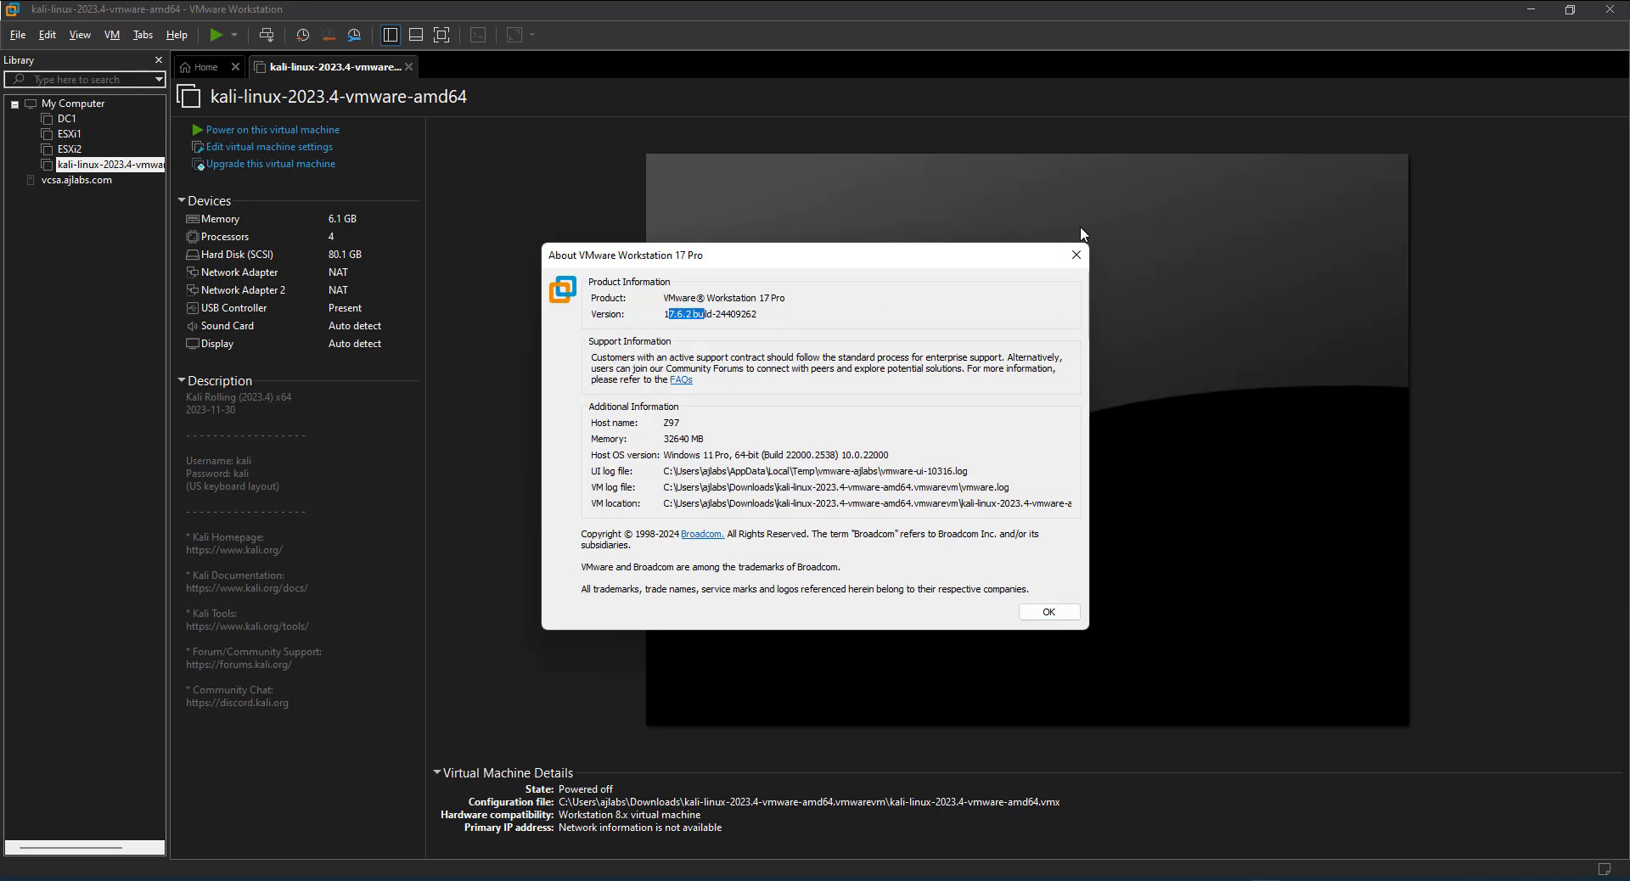
click(1047, 611)
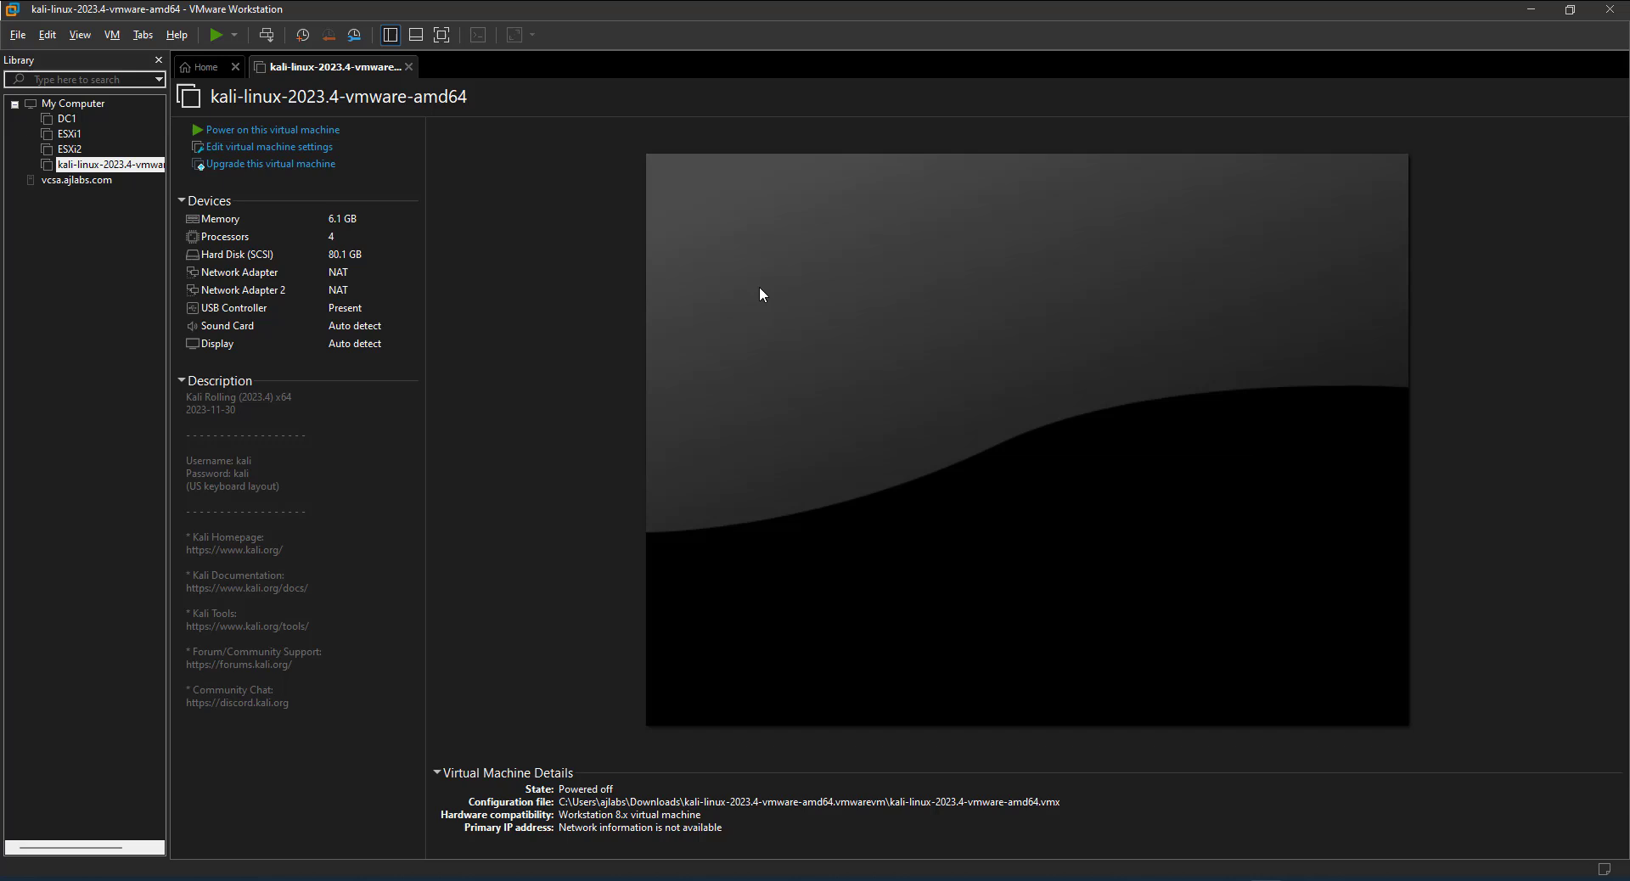
mouse_move(530, 363)
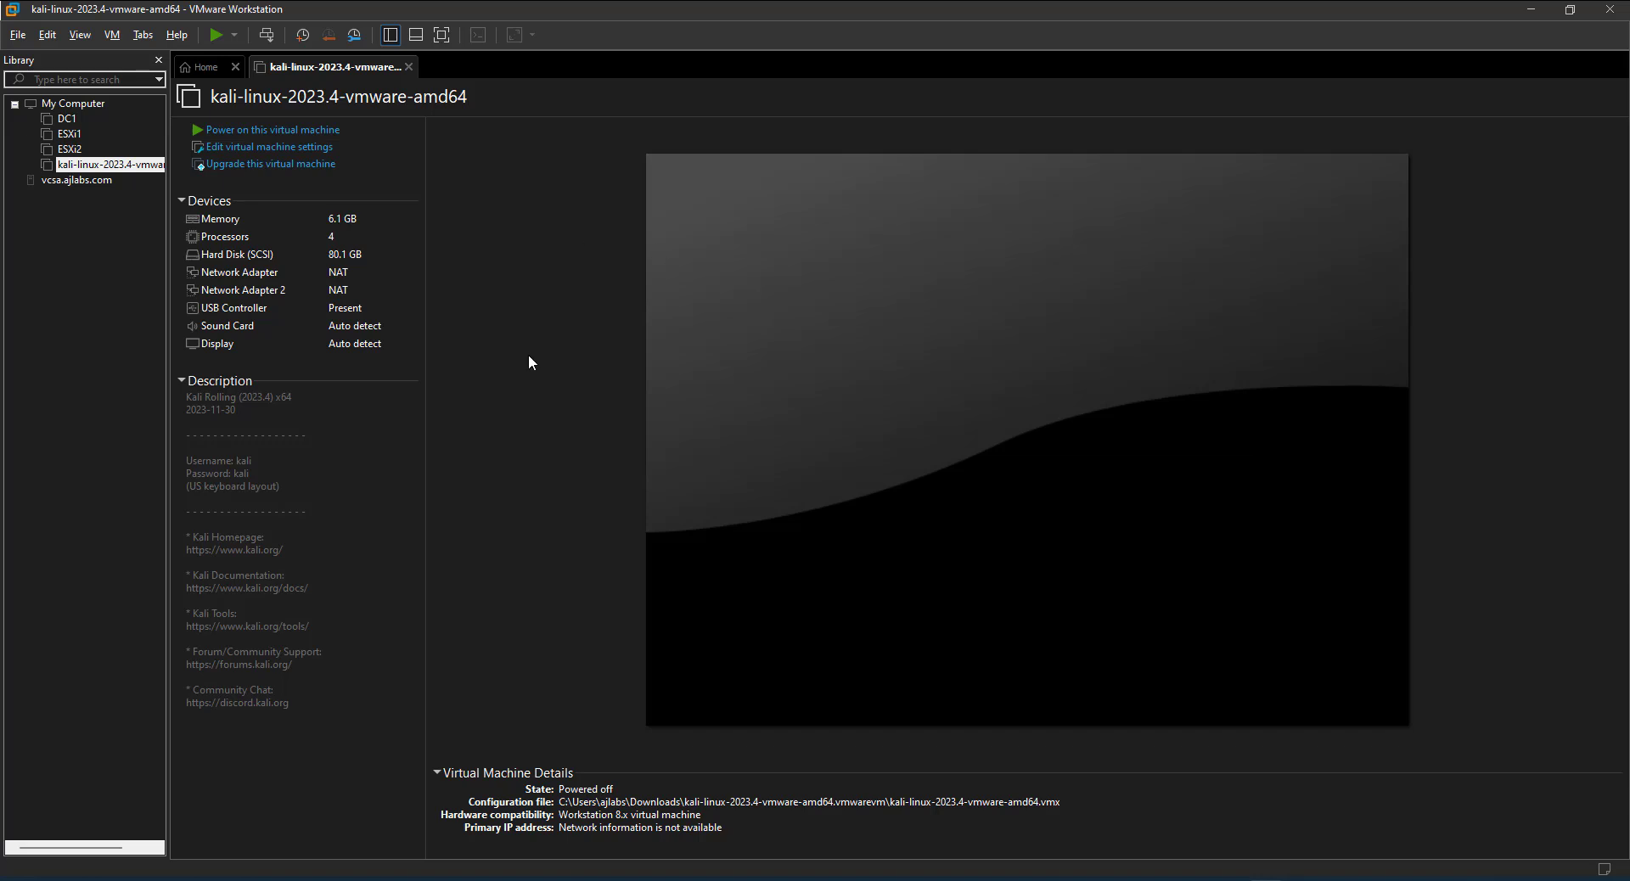
mouse_move(164, 330)
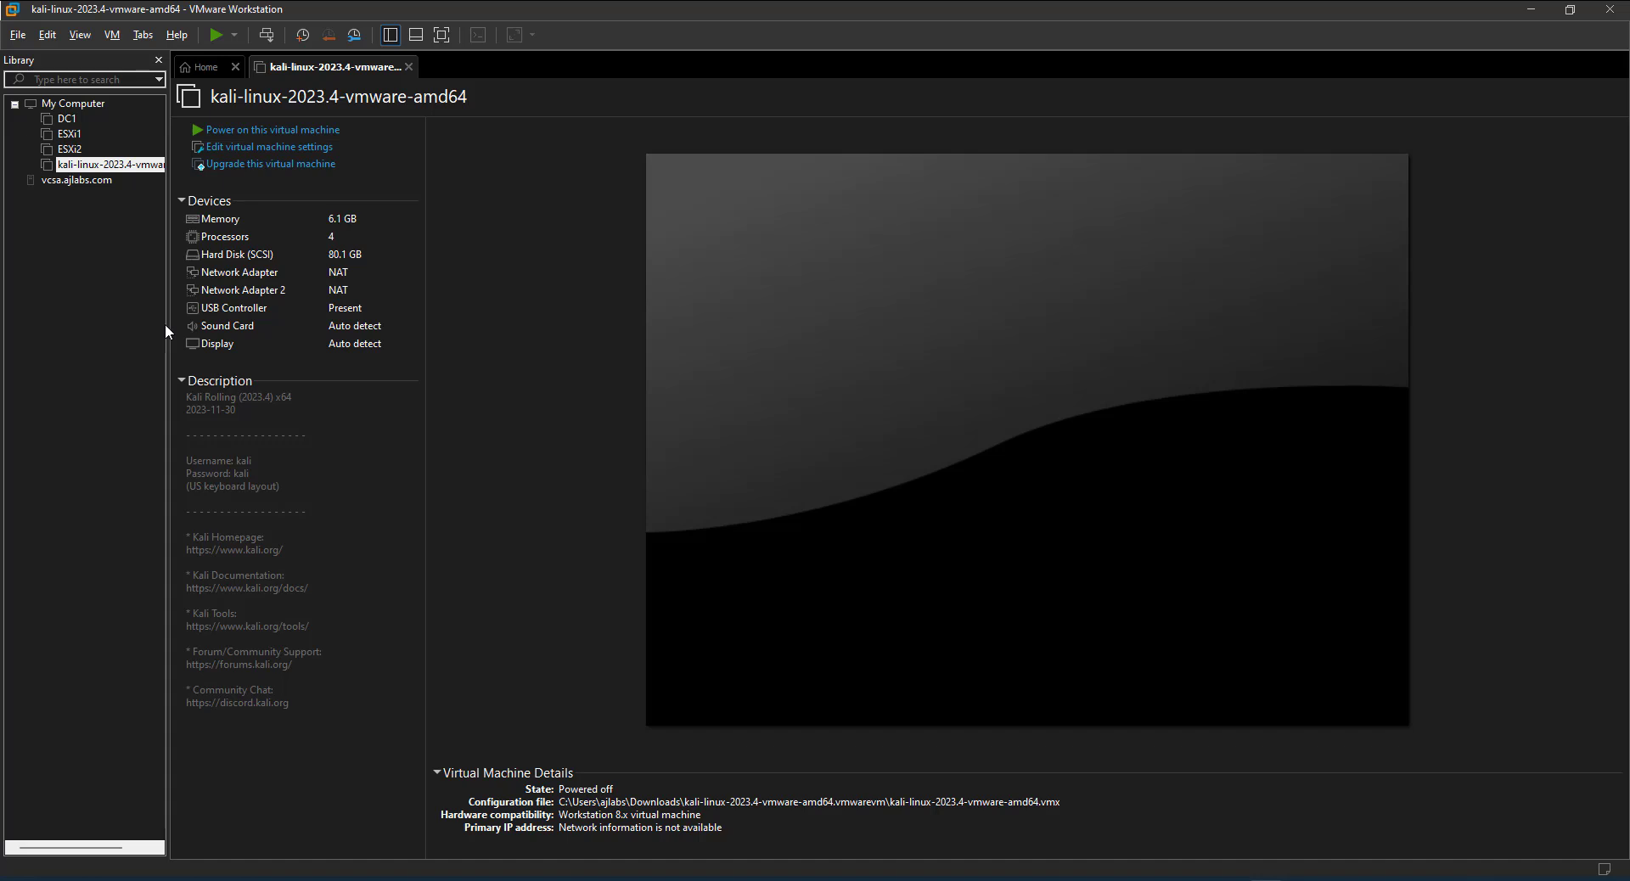
mouse_move(886, 470)
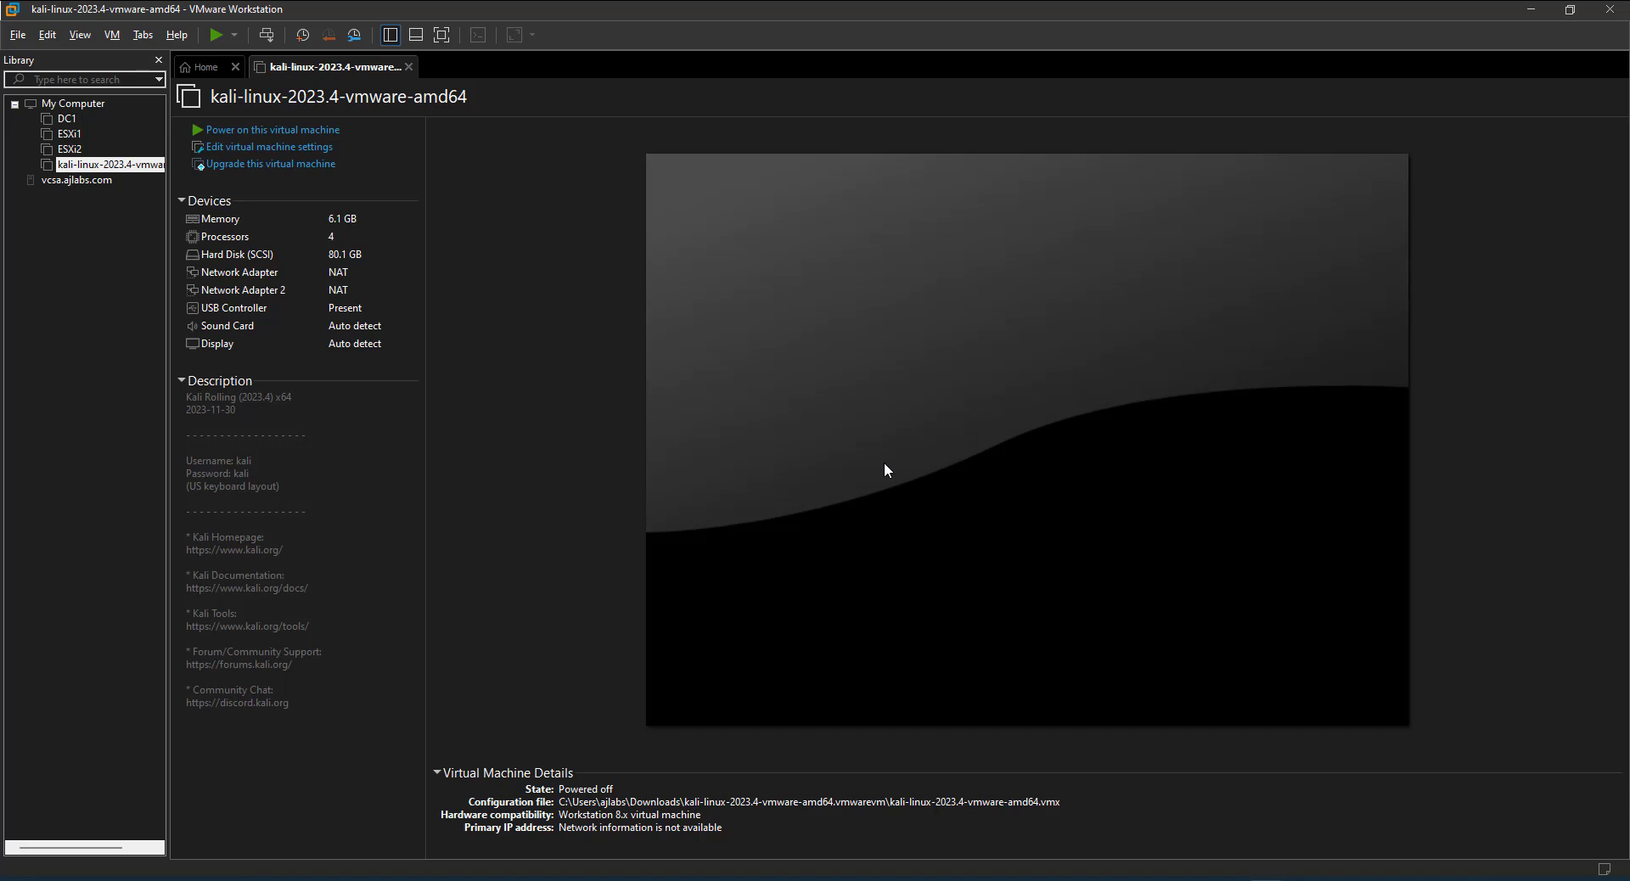
mouse_move(1491, 5)
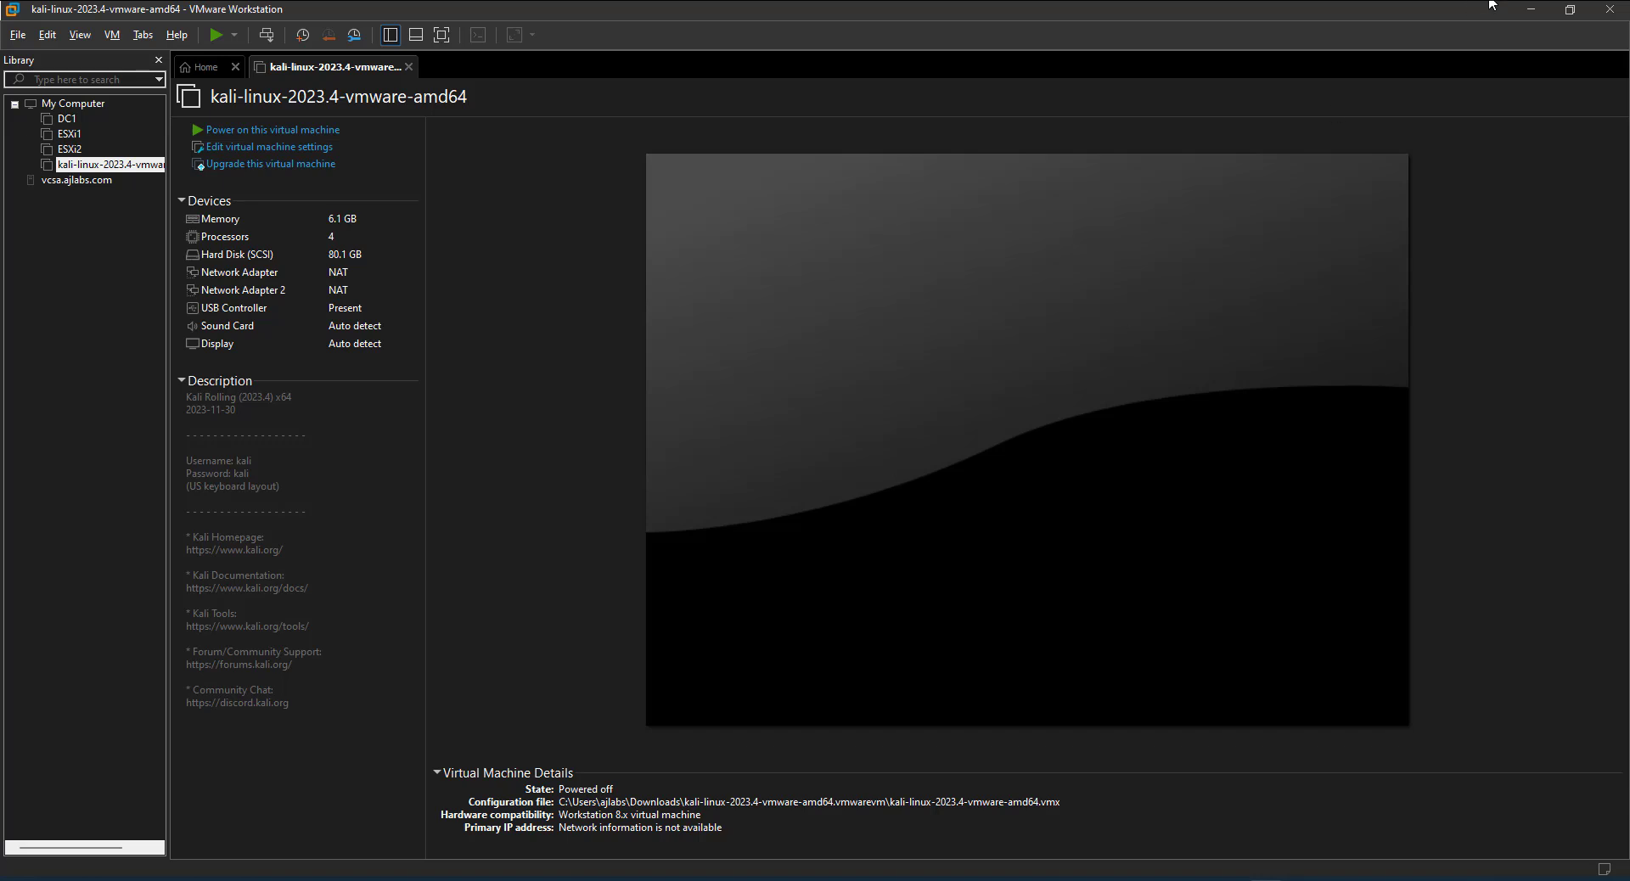
mouse_move(1532, 15)
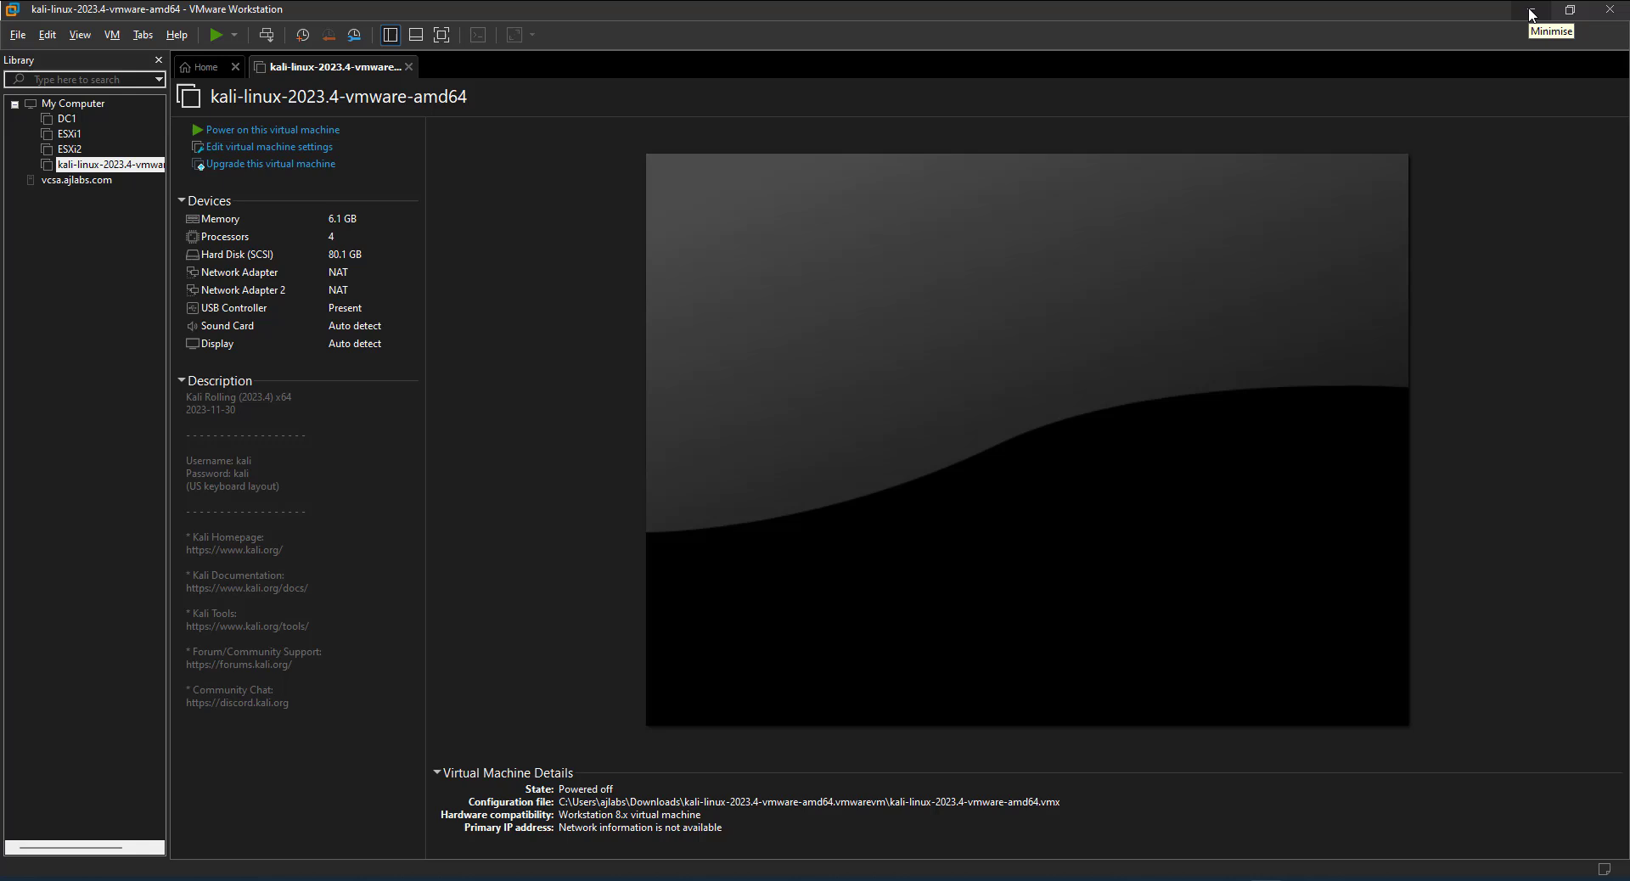